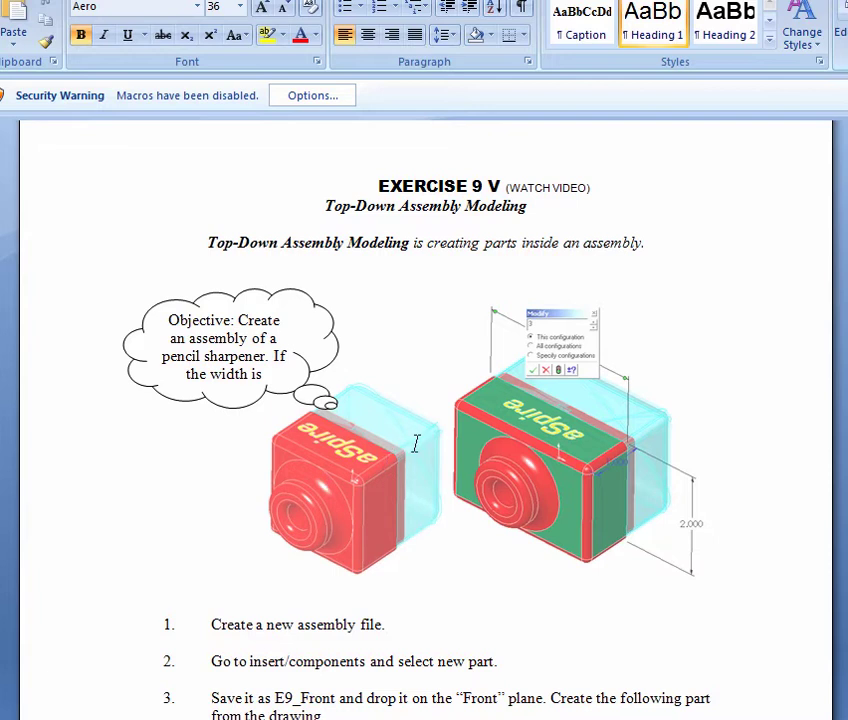
{"action": "mouse_move", "coordinate": [398, 456]}
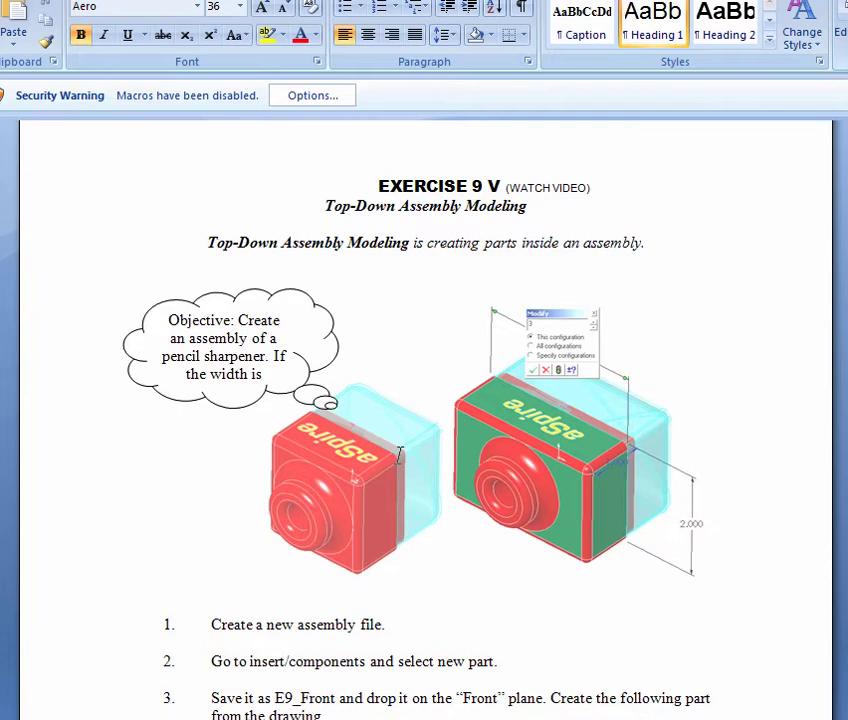
{"action": "mouse_move", "coordinate": [450, 461]}
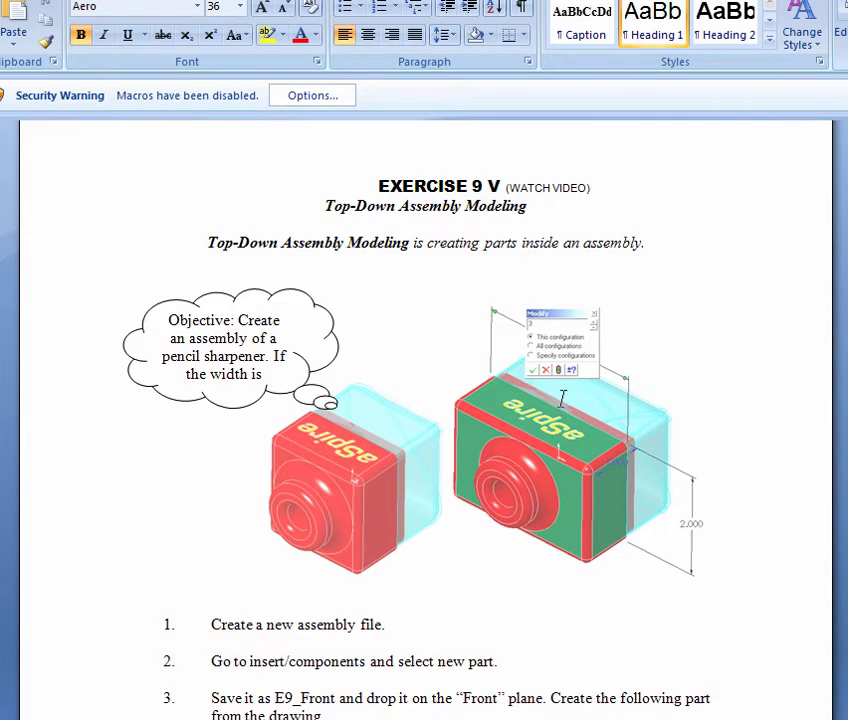
{"action": "mouse_move", "coordinate": [632, 410]}
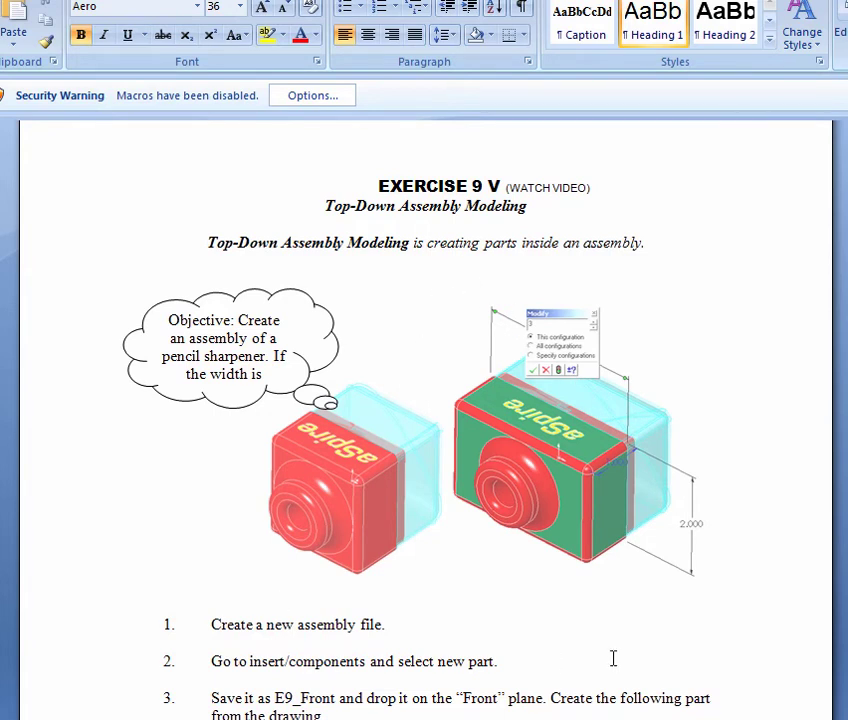
{"action": "mouse_move", "coordinate": [455, 658]}
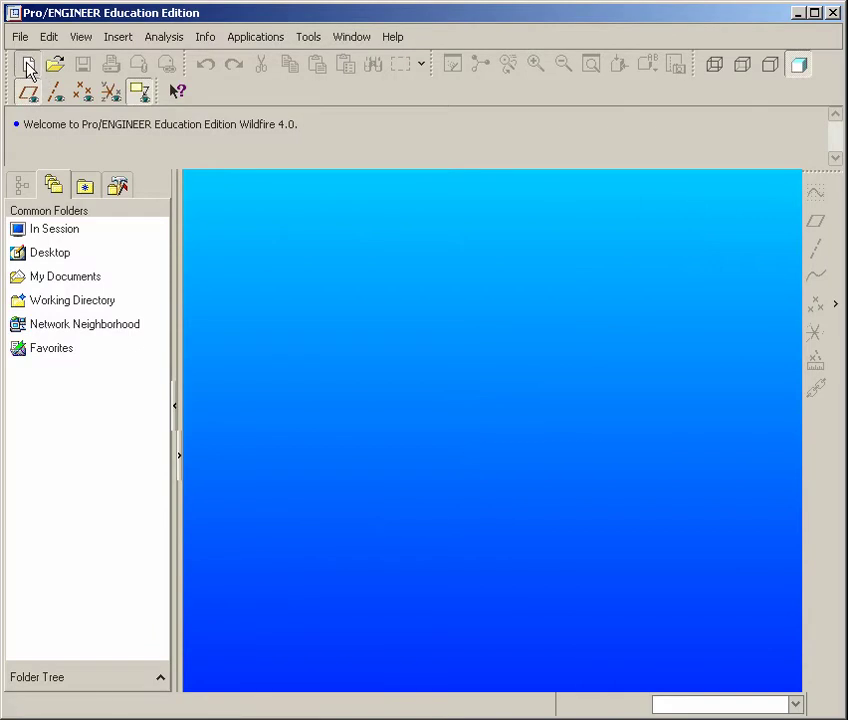
Create a new assembly file, ASM0001
{"action": "left_click", "coordinate": [28, 64]}
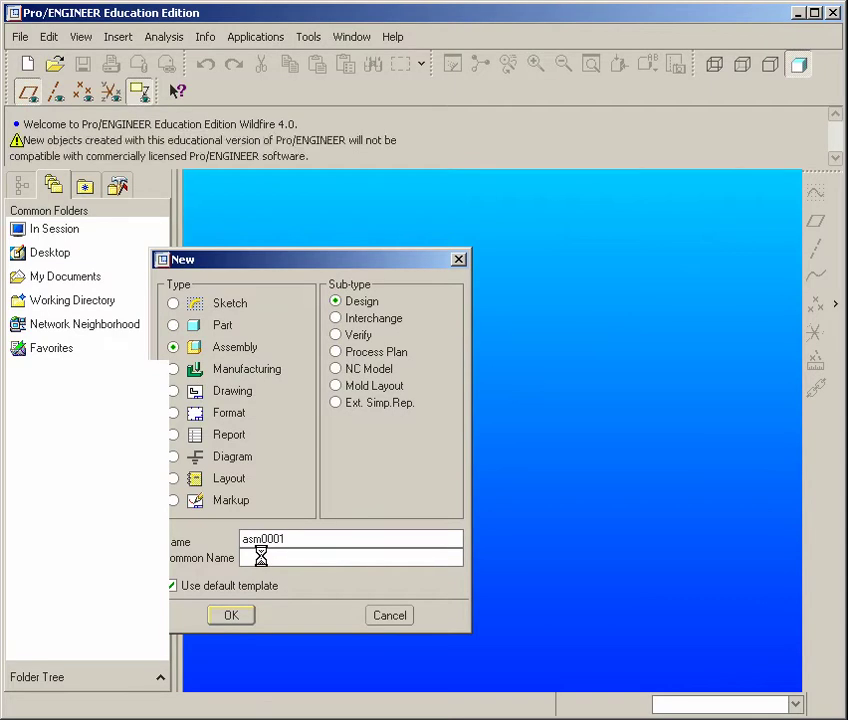
{"action": "left_click", "coordinate": [230, 615]}
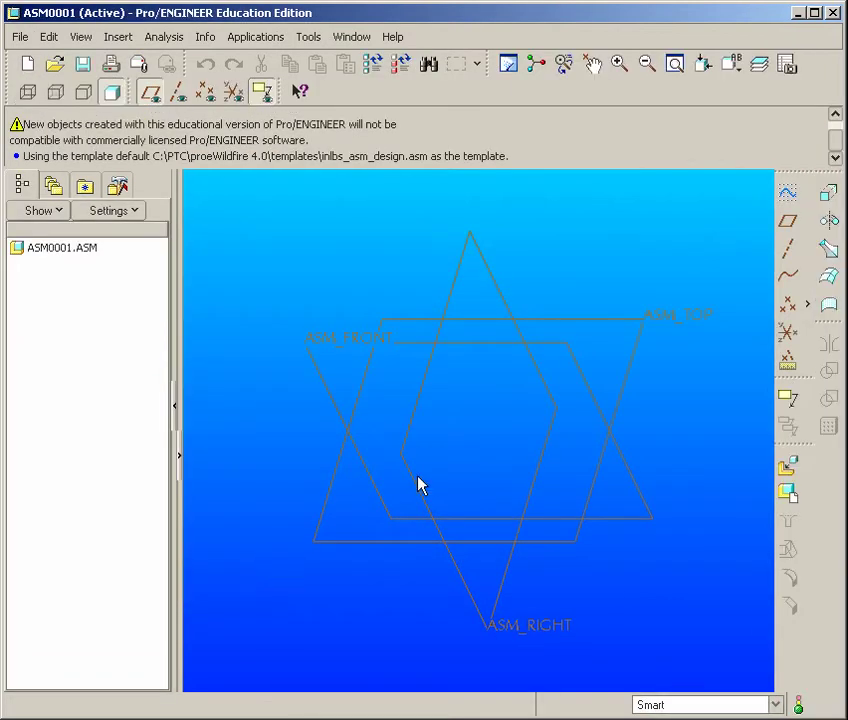
{"action": "left_click_drag", "start_coordinate": [420, 485], "coordinate": [548, 330]}
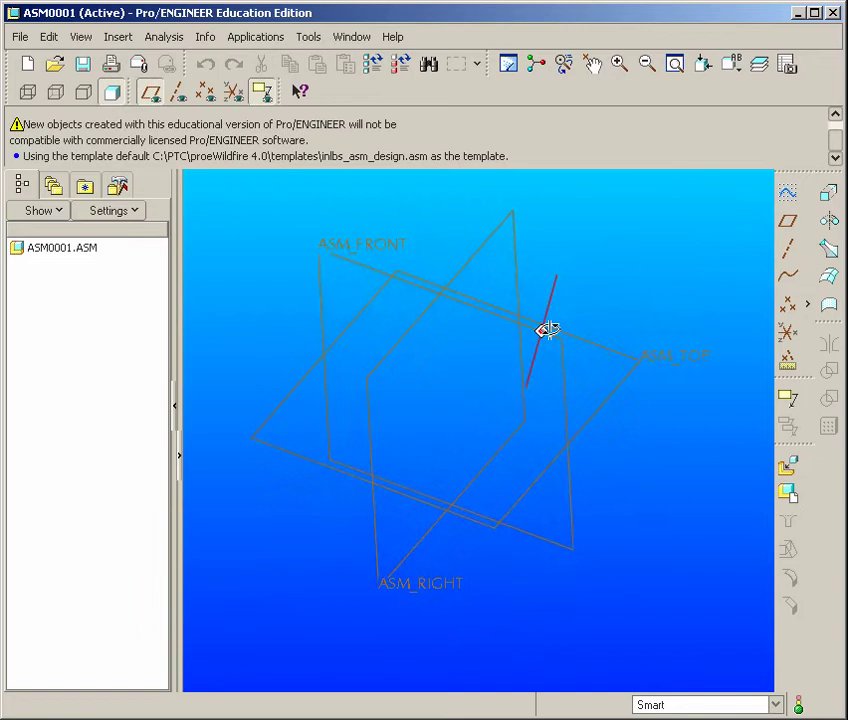
{"action": "mouse_move", "coordinate": [789, 493]}
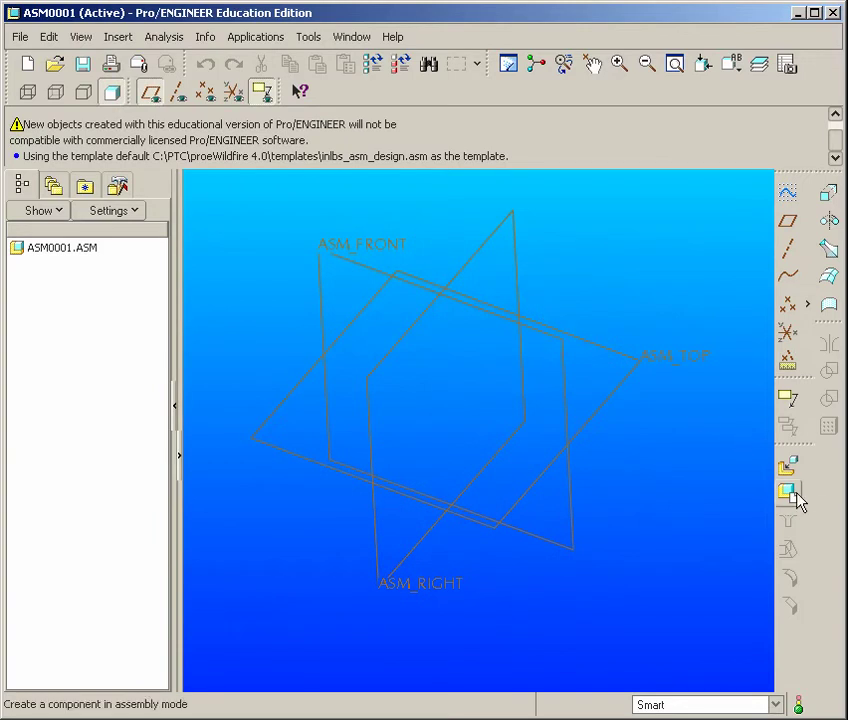
{"action": "mouse_move", "coordinate": [789, 490]}
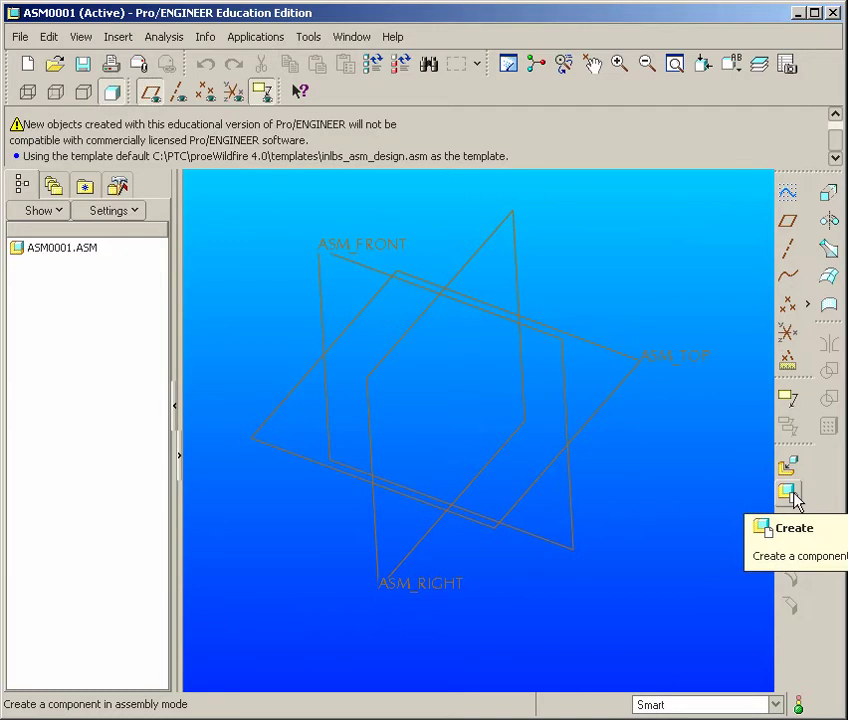
Add an empty solid part component PRT0002 to the assembly
{"action": "left_click", "coordinate": [790, 490]}
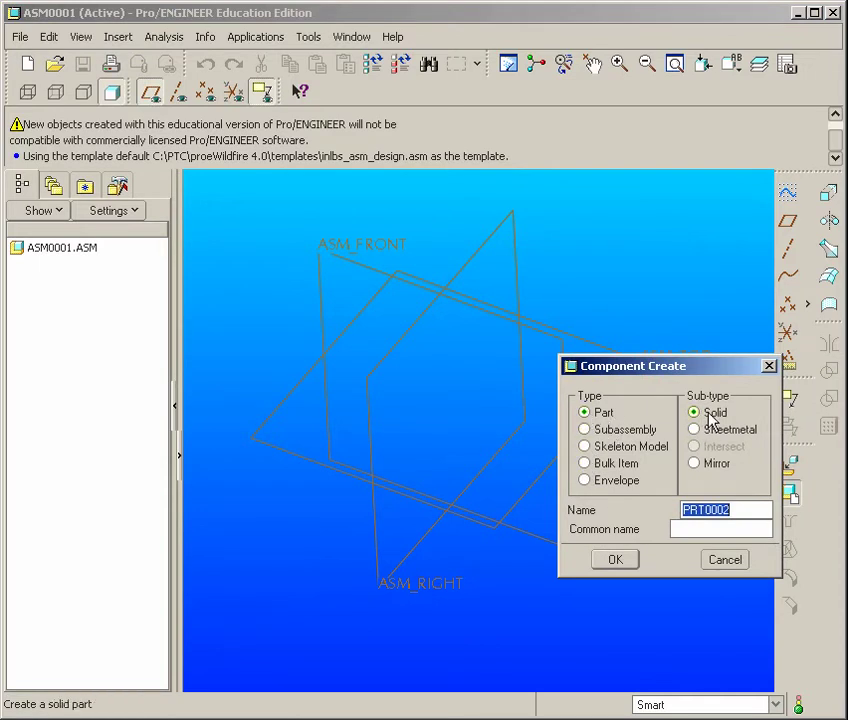
{"action": "left_click", "coordinate": [614, 559]}
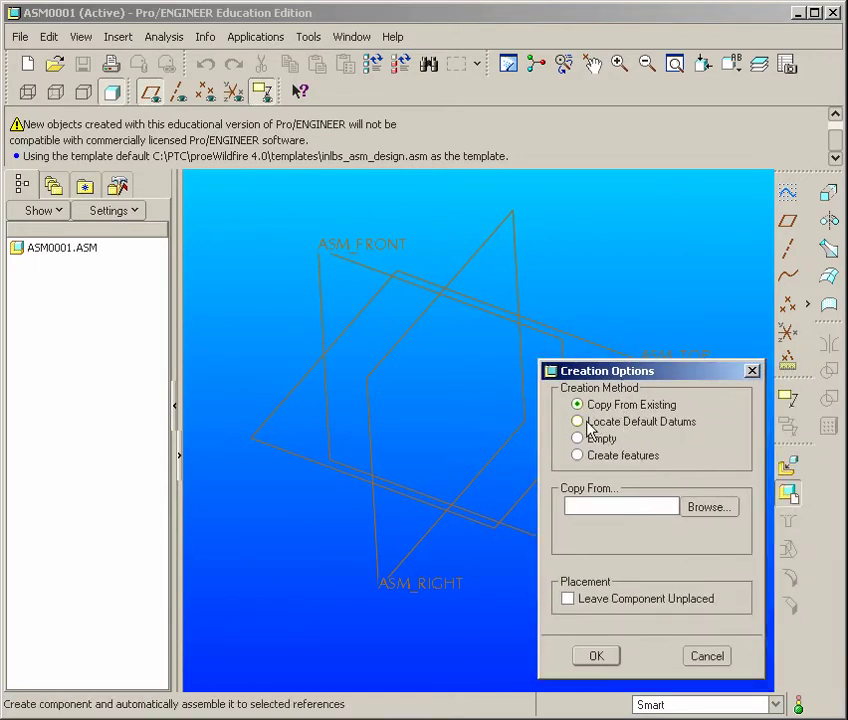
{"action": "left_click", "coordinate": [577, 438]}
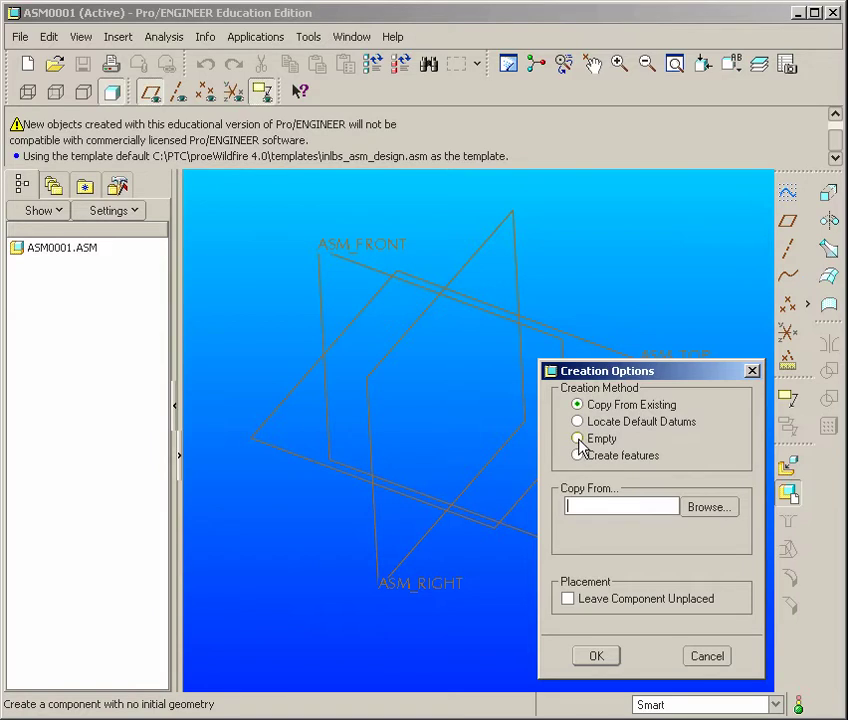
{"action": "left_click", "coordinate": [577, 439]}
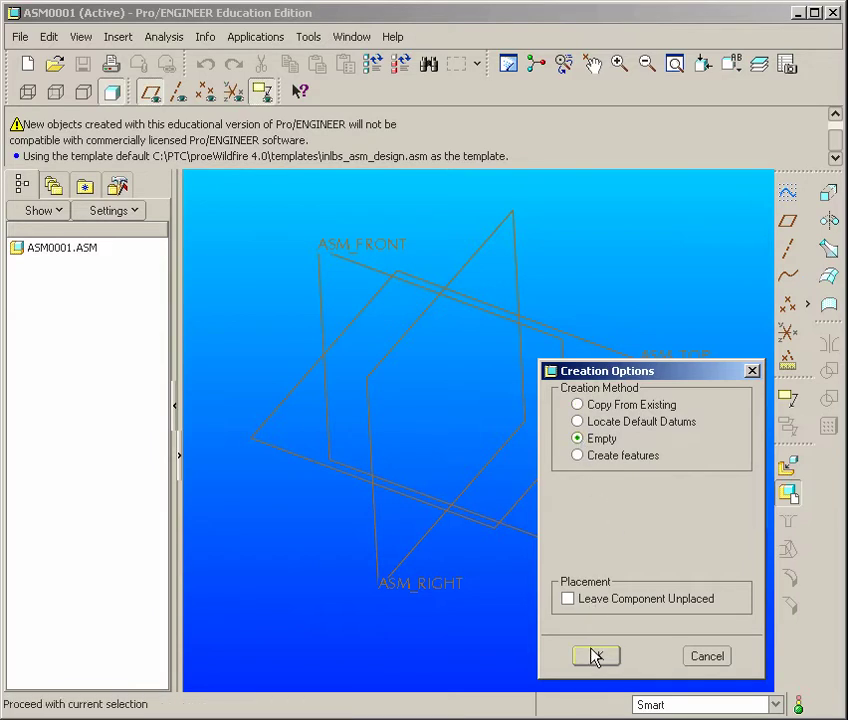
{"action": "left_click", "coordinate": [596, 656]}
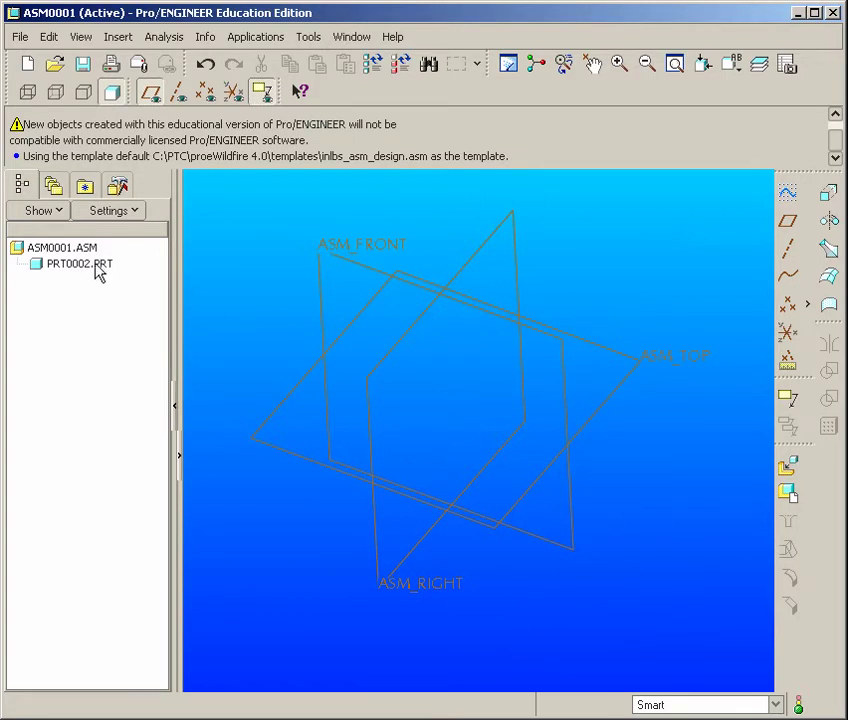
{"action": "mouse_move", "coordinate": [85, 270]}
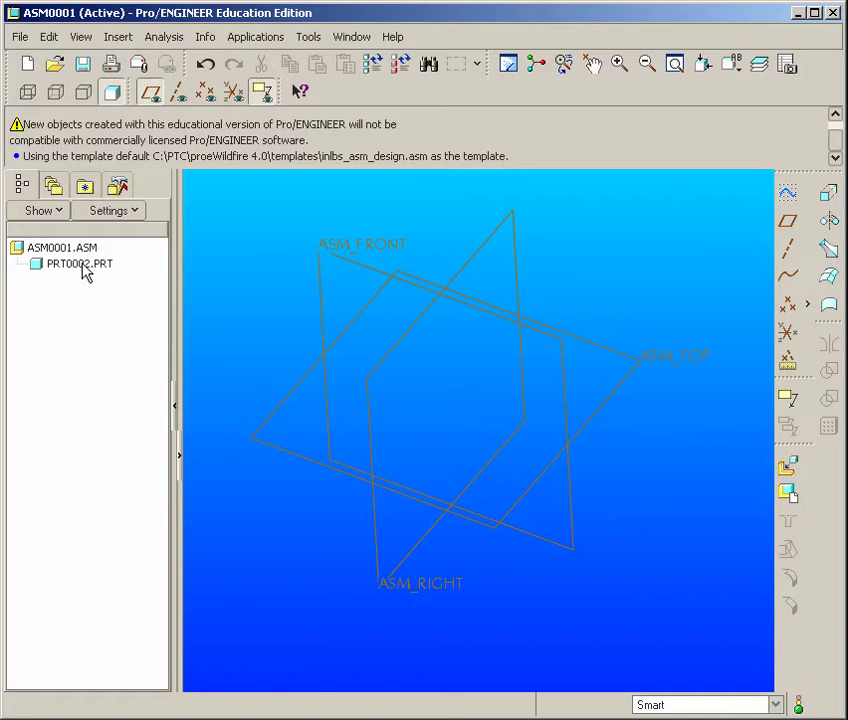
{"action": "right_click", "coordinate": [78, 263]}
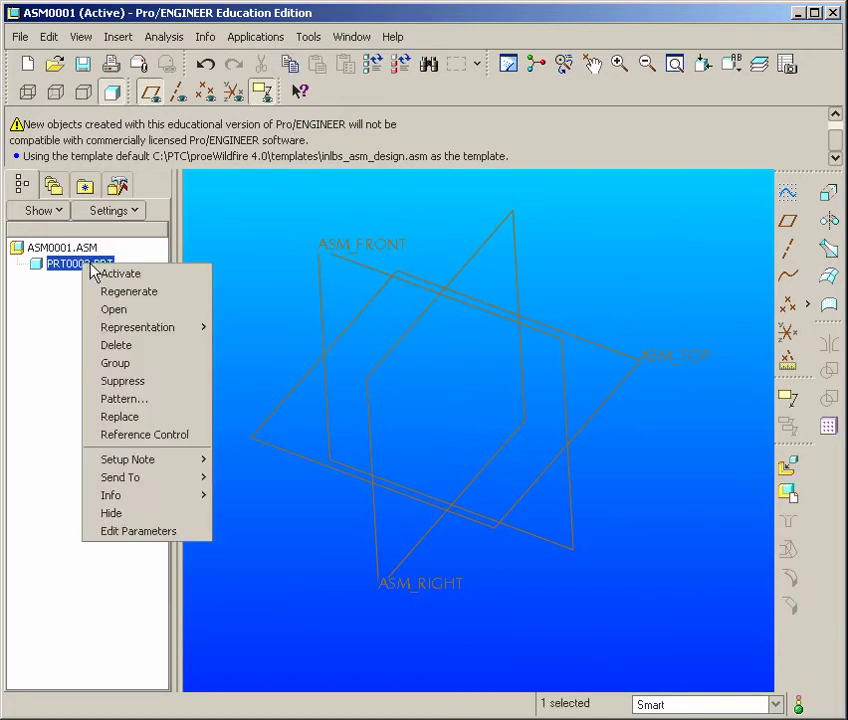
Activate PRT0002 and sketch on ASM_FRONT, referencing ASM_RIGHT and ASM_TOP
{"action": "left_click", "coordinate": [120, 273]}
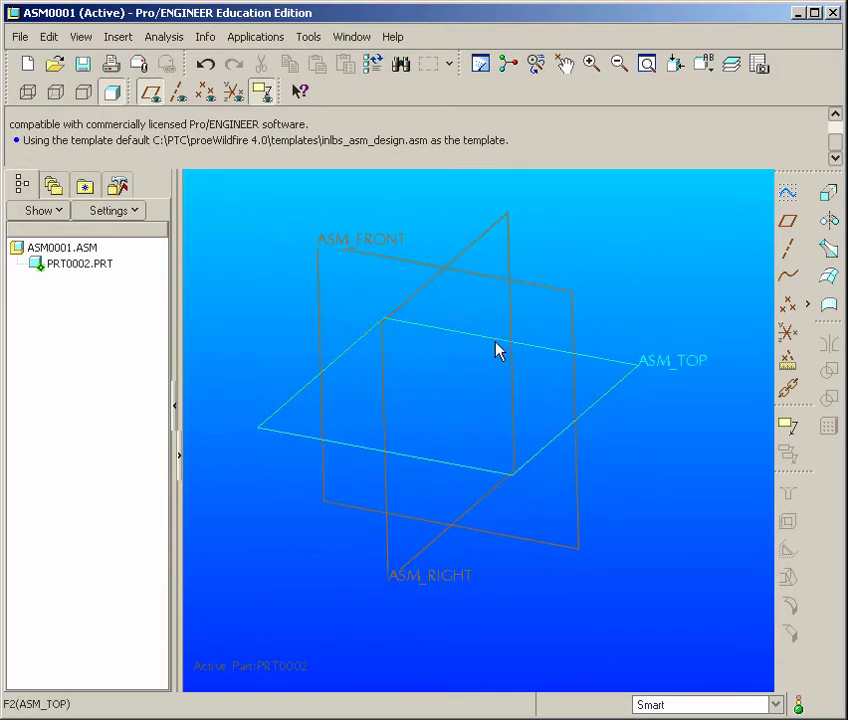
{"action": "mouse_move", "coordinate": [555, 298]}
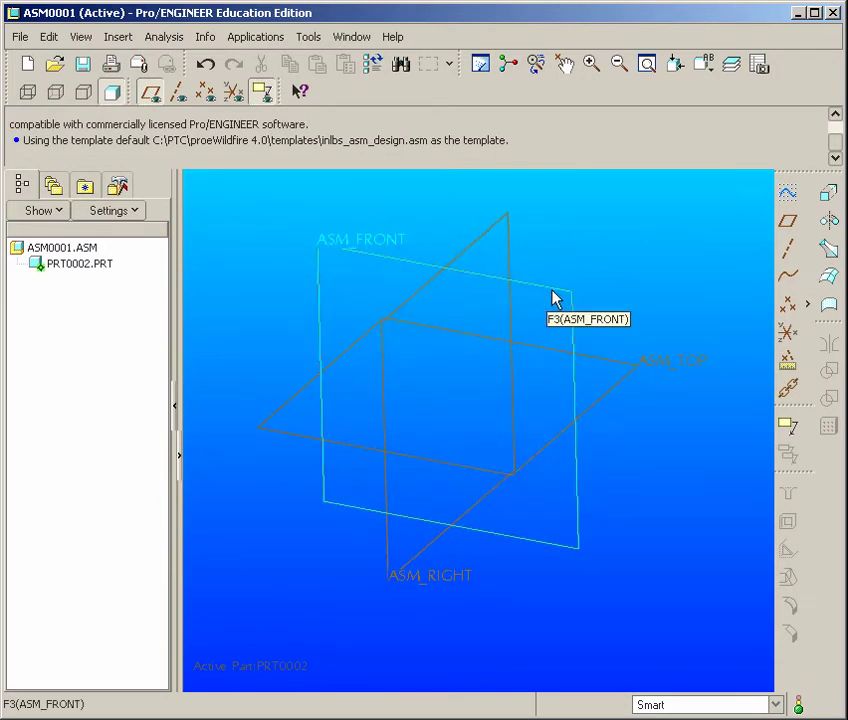
{"action": "left_click", "coordinate": [556, 298]}
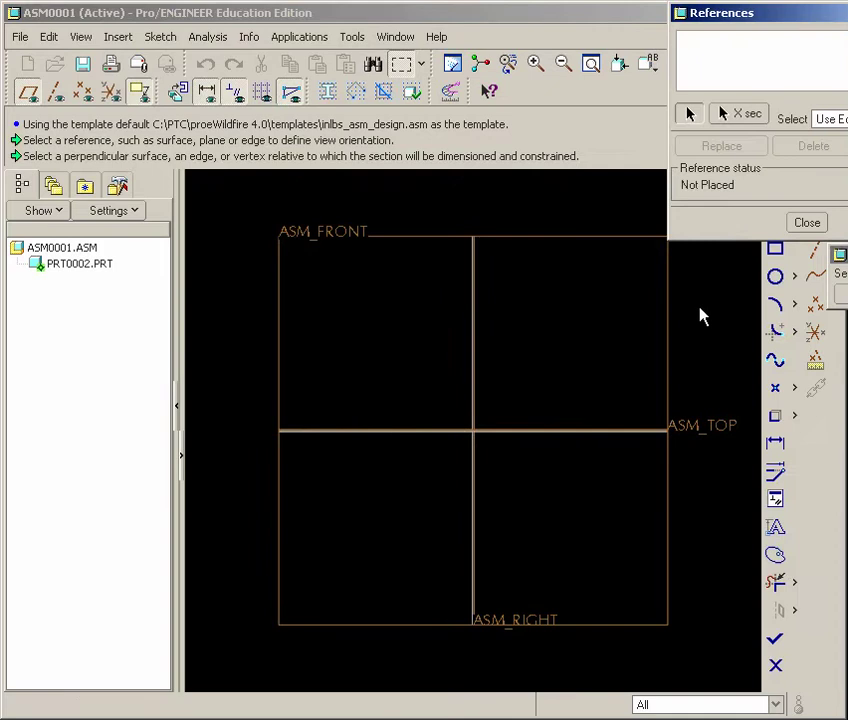
{"action": "left_click", "coordinate": [475, 430]}
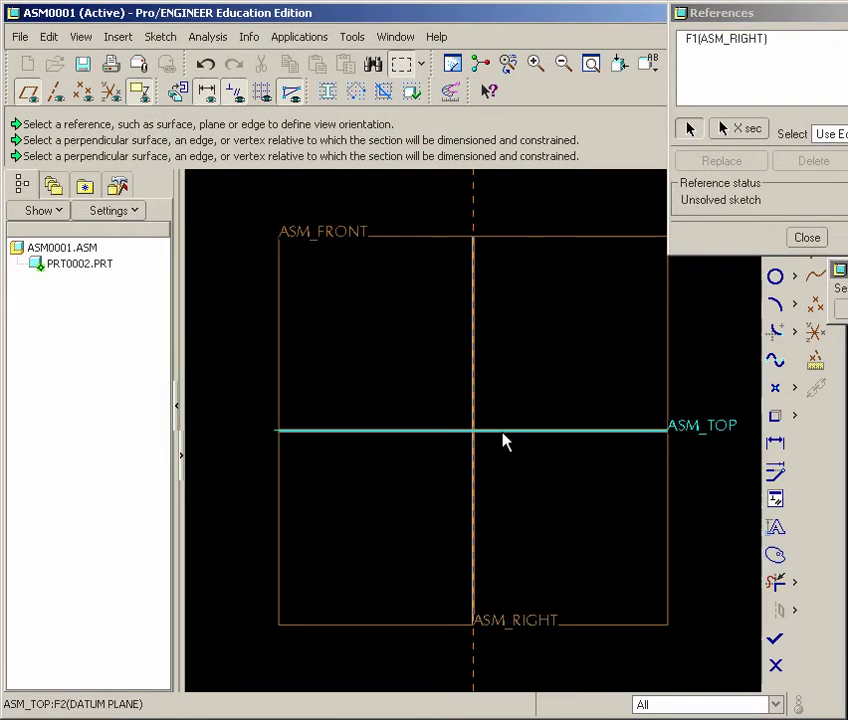
{"action": "left_click", "coordinate": [505, 428]}
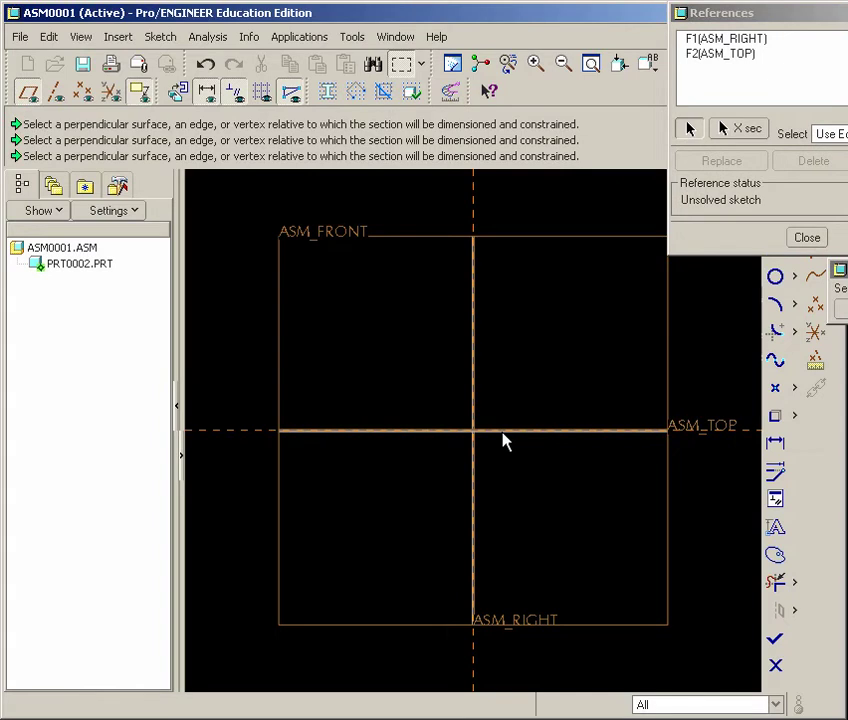
{"action": "mouse_move", "coordinate": [790, 325]}
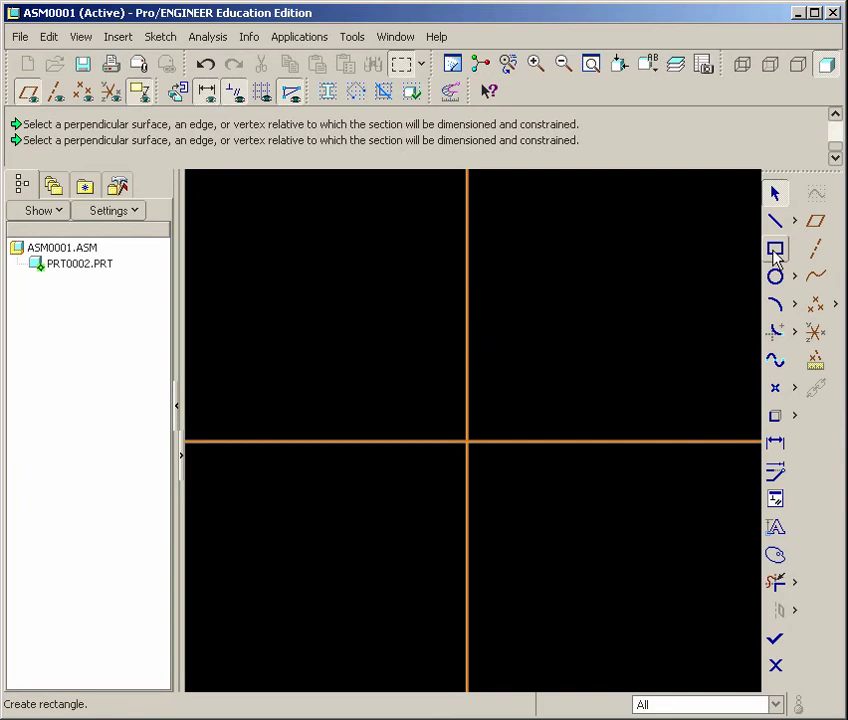
Draw a rectangle over the datum crossing, 2.000 tall with 1.000 below ASM_TOP
{"action": "left_click", "coordinate": [775, 250]}
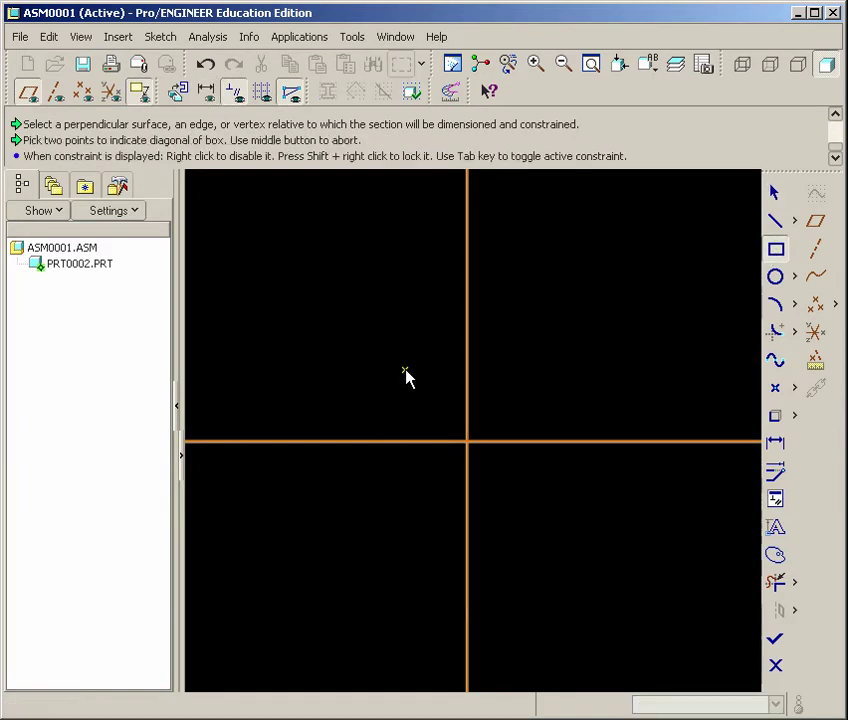
{"action": "left_click_drag", "start_coordinate": [405, 371], "coordinate": [543, 510]}
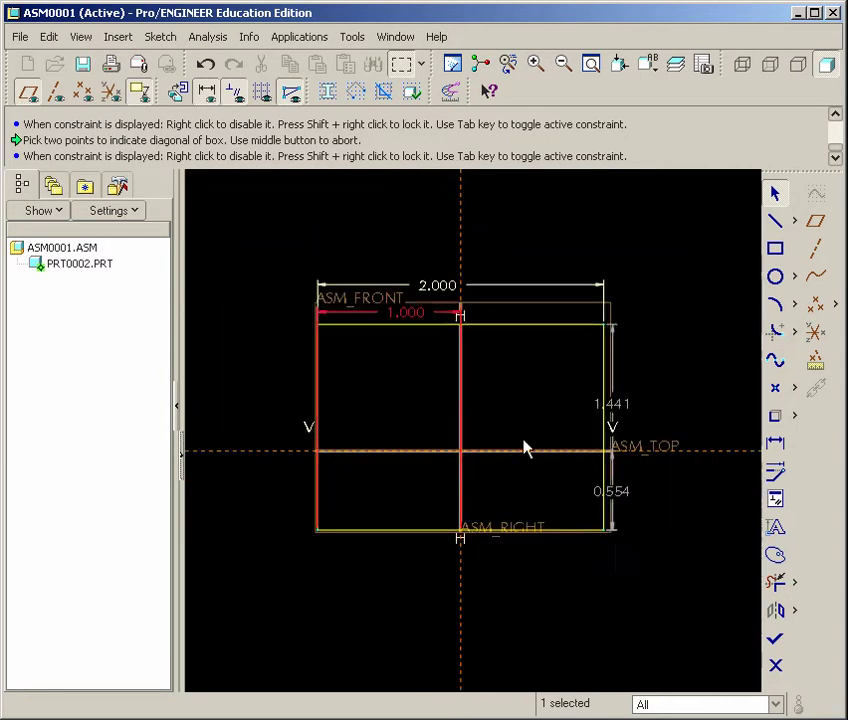
{"action": "double_click", "coordinate": [611, 403]}
{"action": "type", "text": "2.000"}
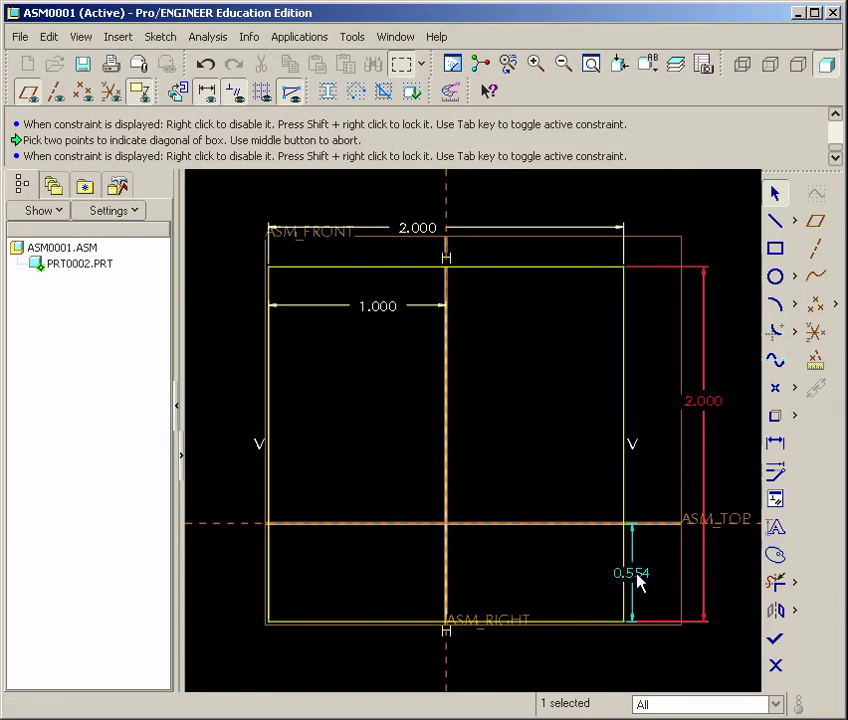
{"action": "double_click", "coordinate": [631, 573]}
{"action": "type", "text": "1.000"}
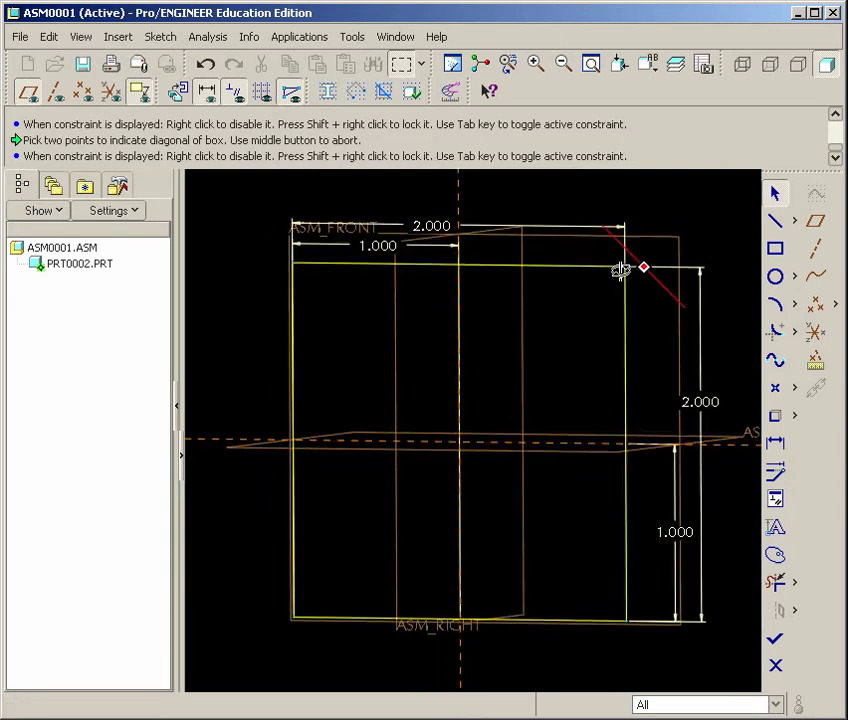
{"action": "left_click_drag", "start_coordinate": [620, 270], "coordinate": [610, 300]}
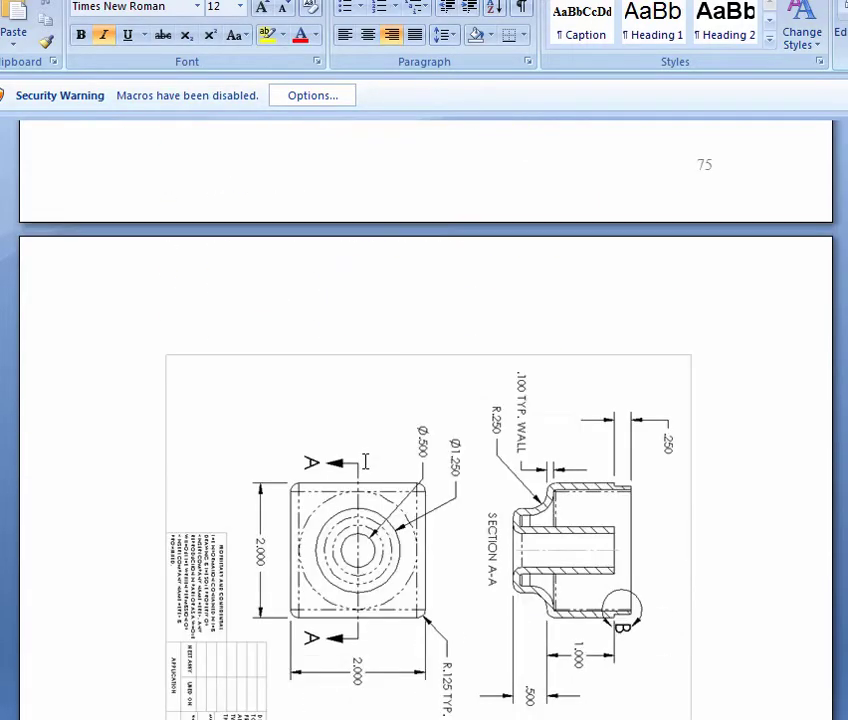
{"action": "scroll", "scroll_direction": "down", "scroll_amount": 3}
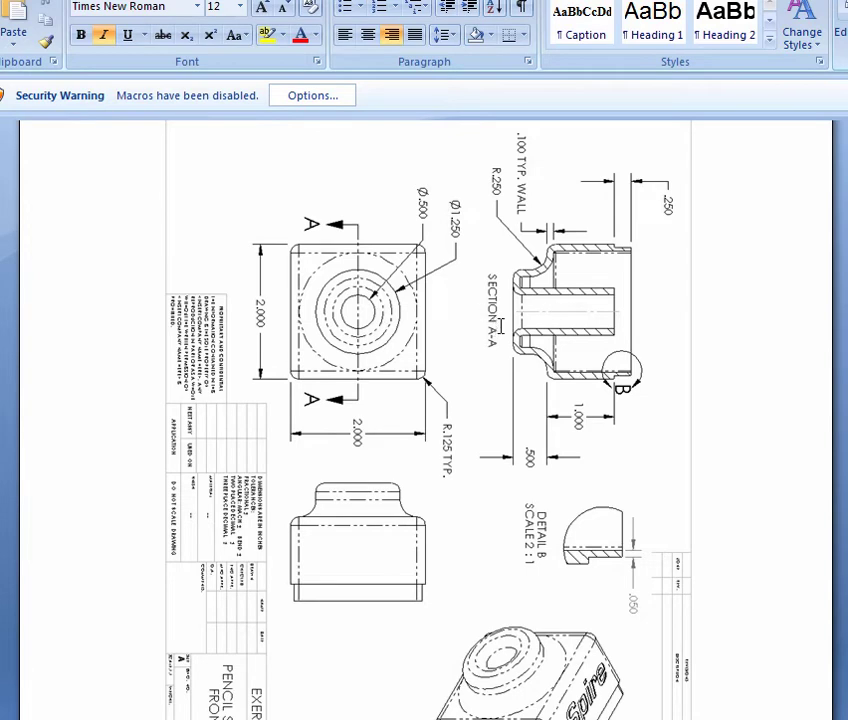
{"action": "mouse_move", "coordinate": [616, 376]}
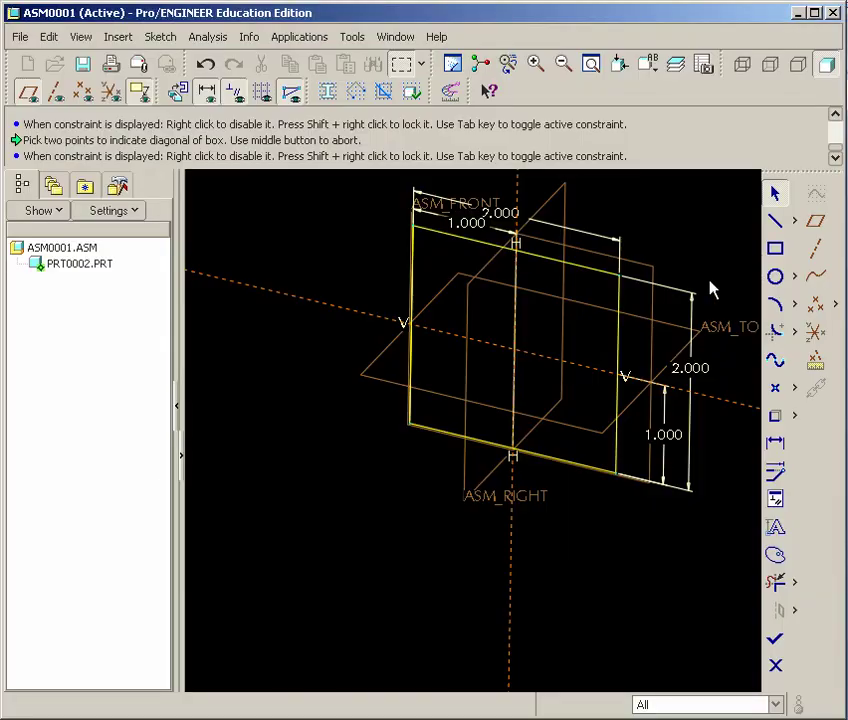
Finish the square sketch and extrude it into a block
{"action": "left_click", "coordinate": [828, 221]}
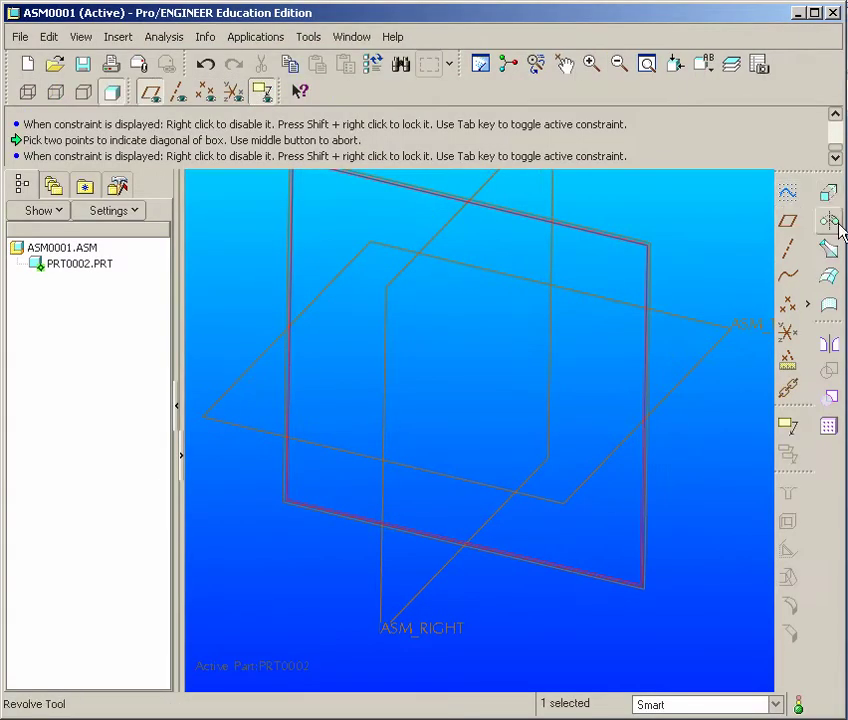
{"action": "left_click", "coordinate": [829, 222]}
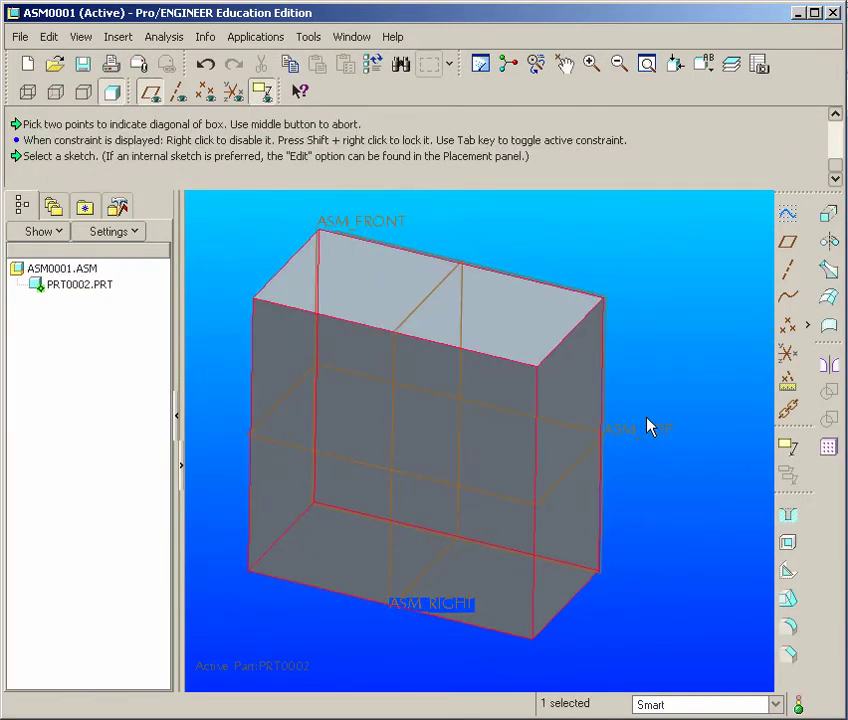
{"action": "left_click", "coordinate": [540, 397]}
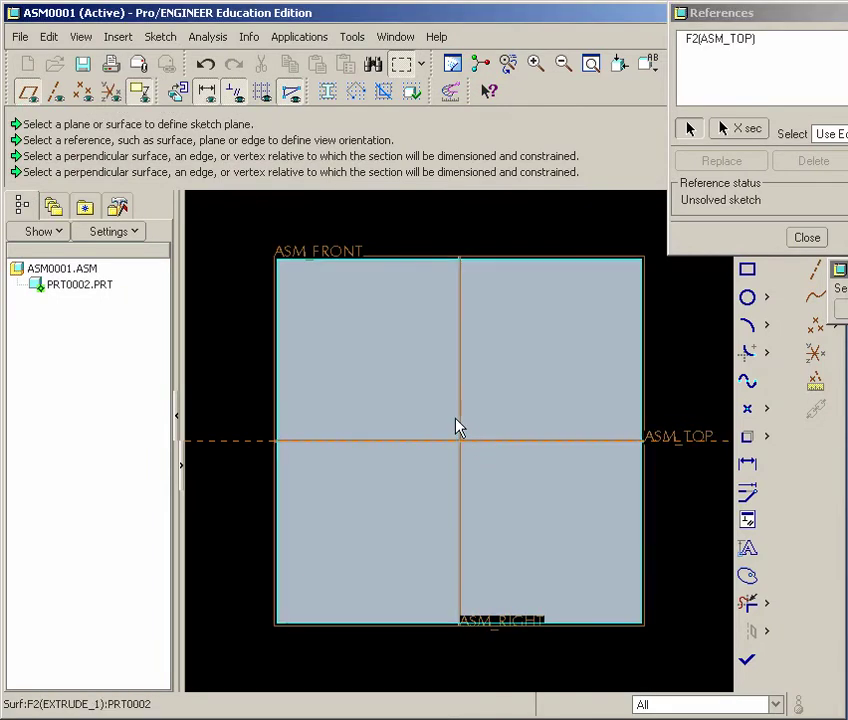
Sketch a circle centred on the front face origin, entering .25, and edit its diameter
{"action": "left_click", "coordinate": [458, 435]}
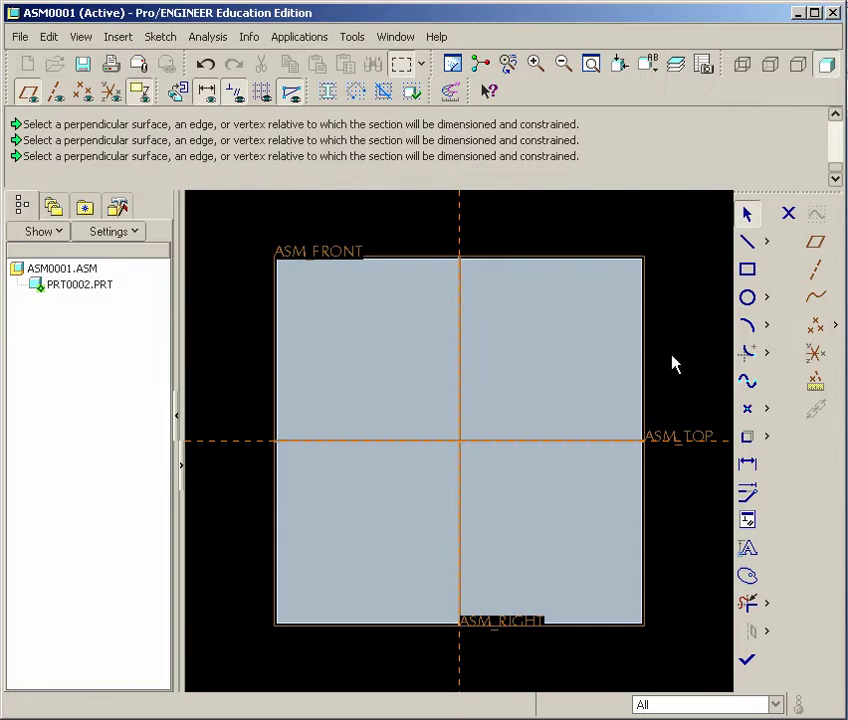
{"action": "left_click", "coordinate": [747, 297]}
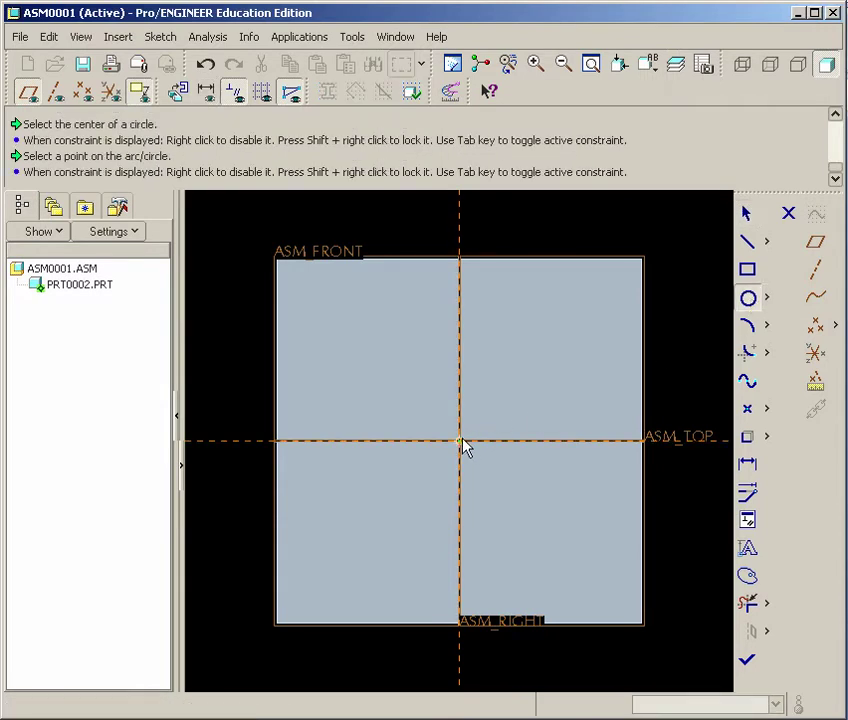
{"action": "left_click", "coordinate": [458, 441]}
{"action": "type", "text": "1"}
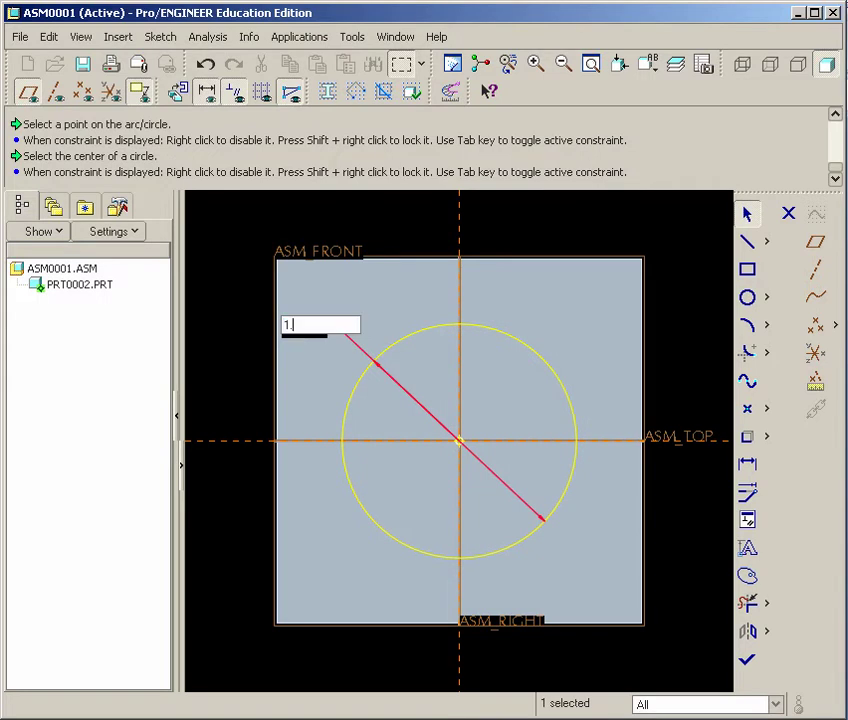
{"action": "type", "text": ".25"}
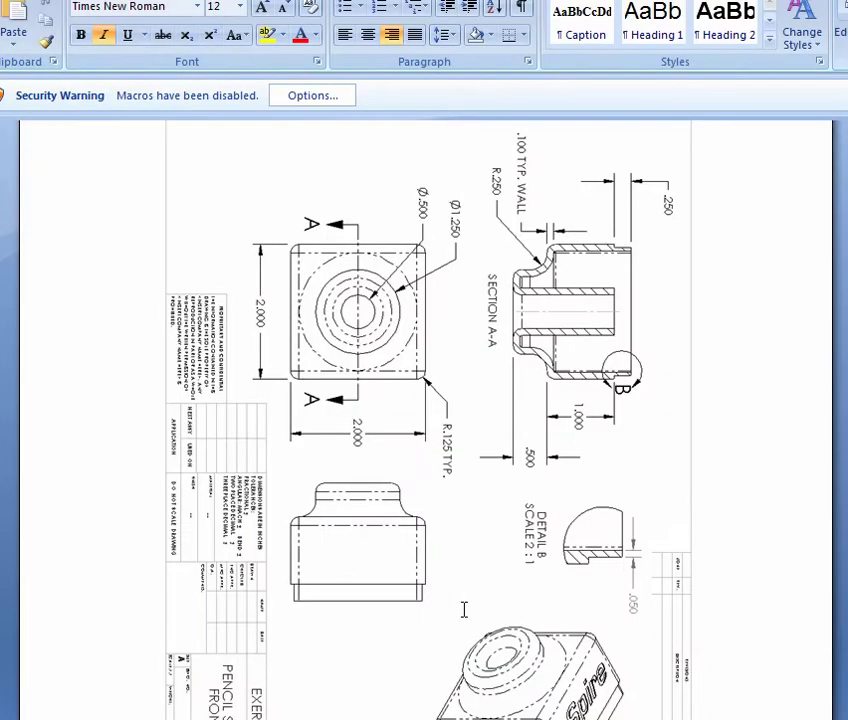
{"action": "mouse_move", "coordinate": [436, 396]}
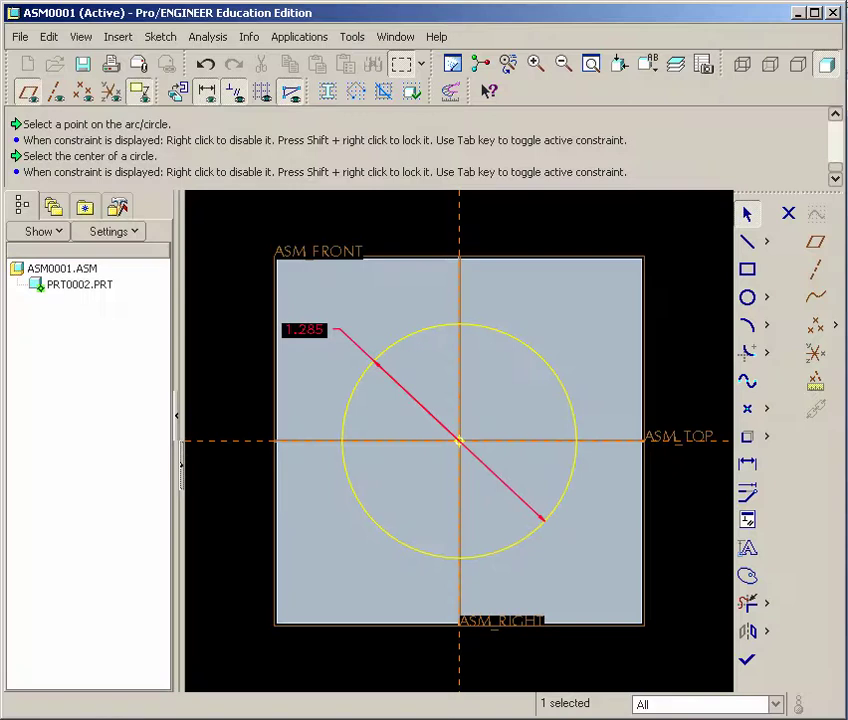
{"action": "double_click", "coordinate": [304, 329]}
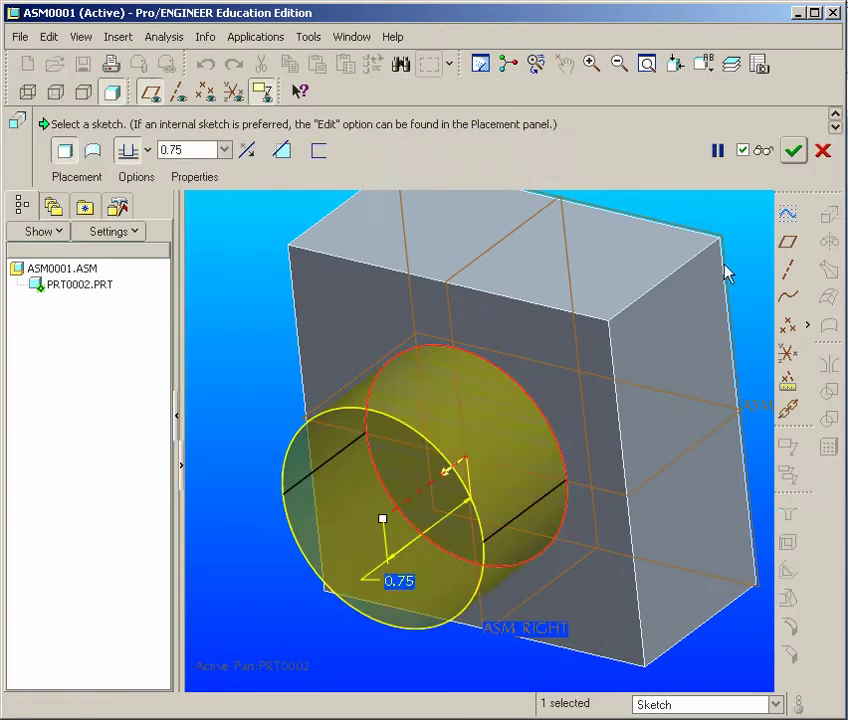
Change the boss extrusion depth from 0.75 to 0.50
{"action": "double_click", "coordinate": [399, 580]}
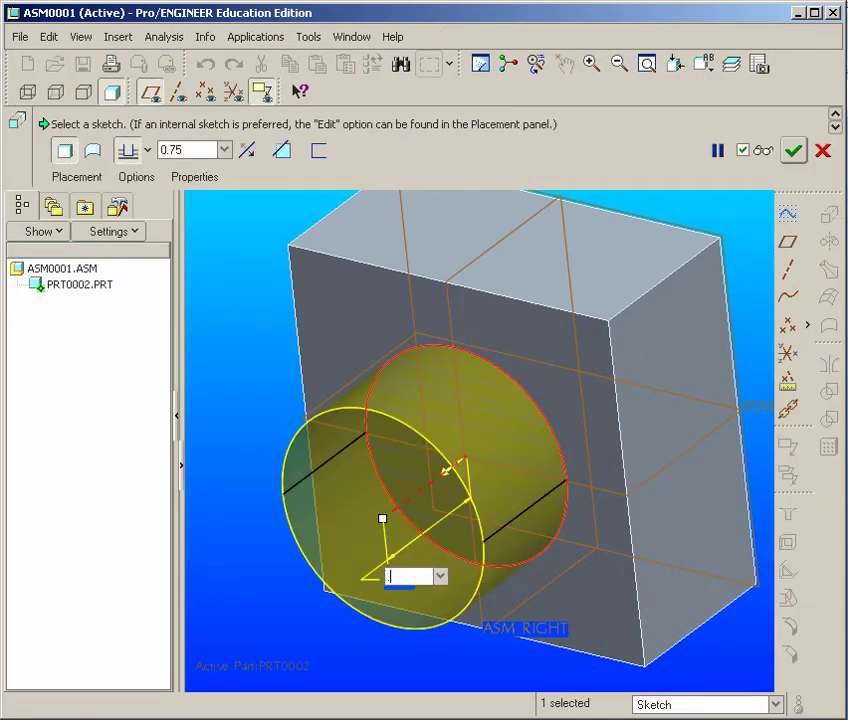
{"action": "type", "text": "0.50"}
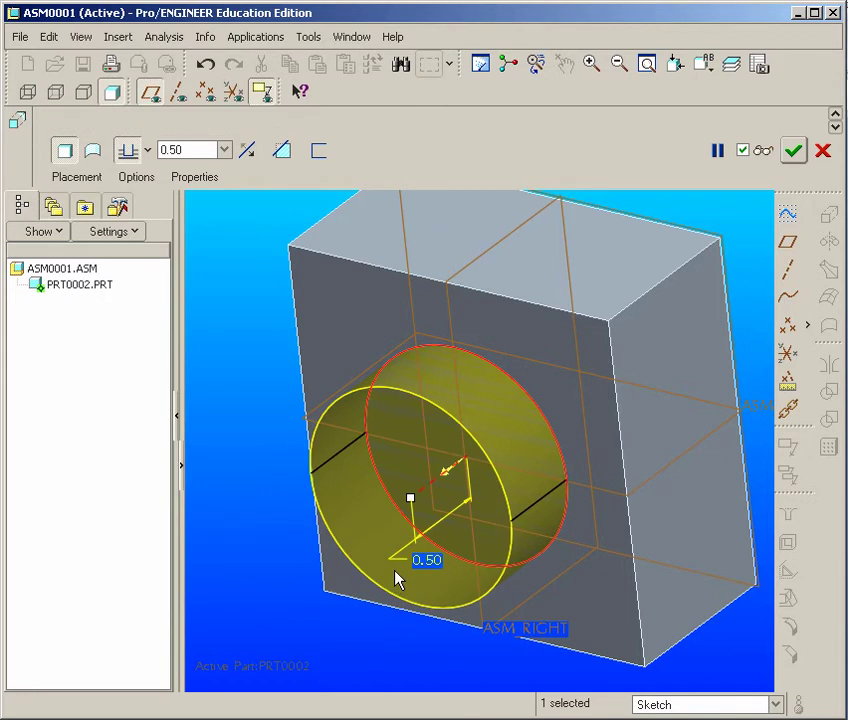
{"action": "left_click", "coordinate": [792, 150]}
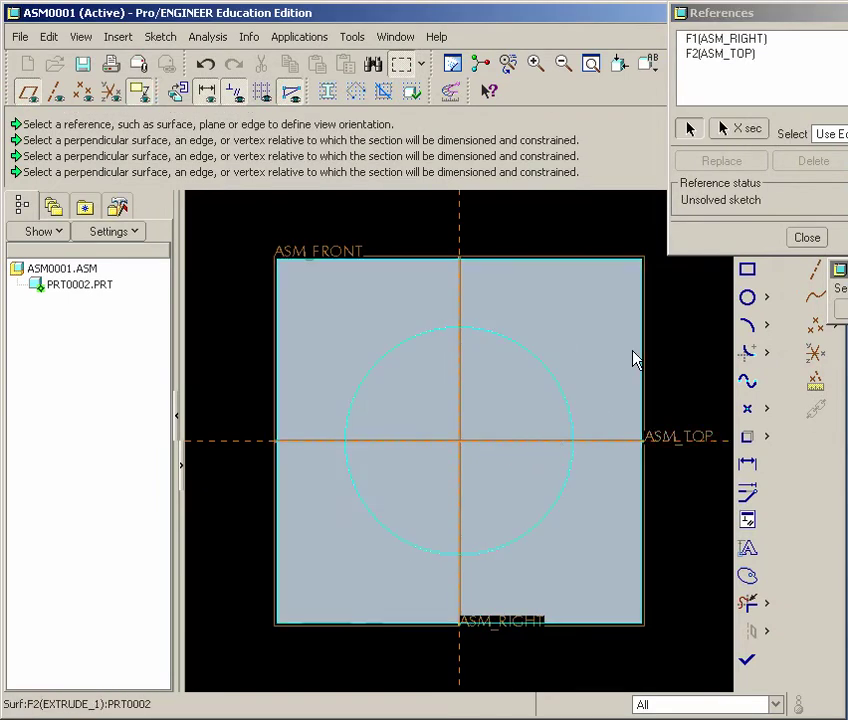
Finish selecting sketch references for the new front-face extrusion
{"action": "left_click", "coordinate": [806, 237]}
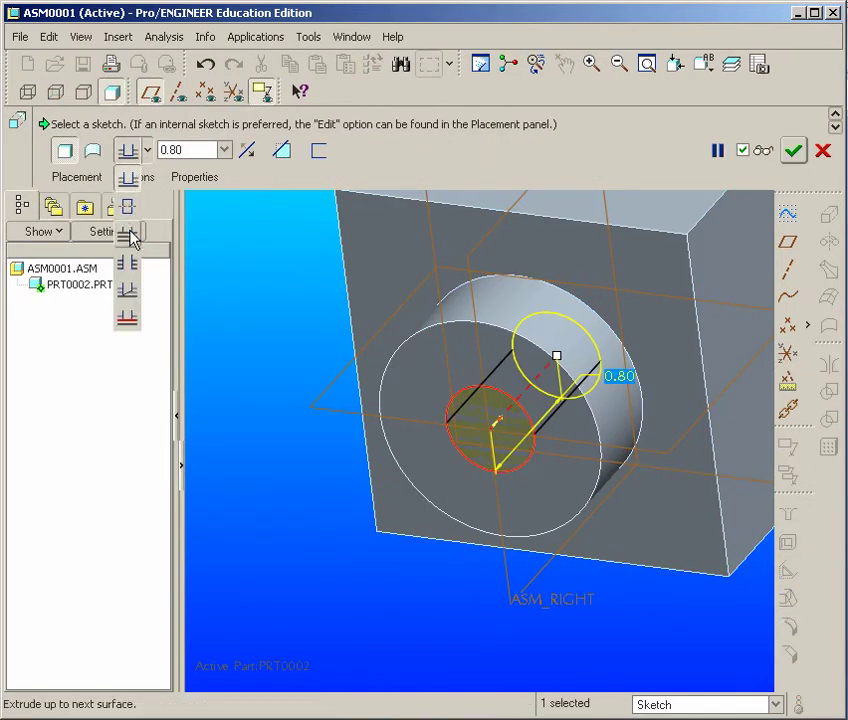
{"action": "mouse_move", "coordinate": [128, 263]}
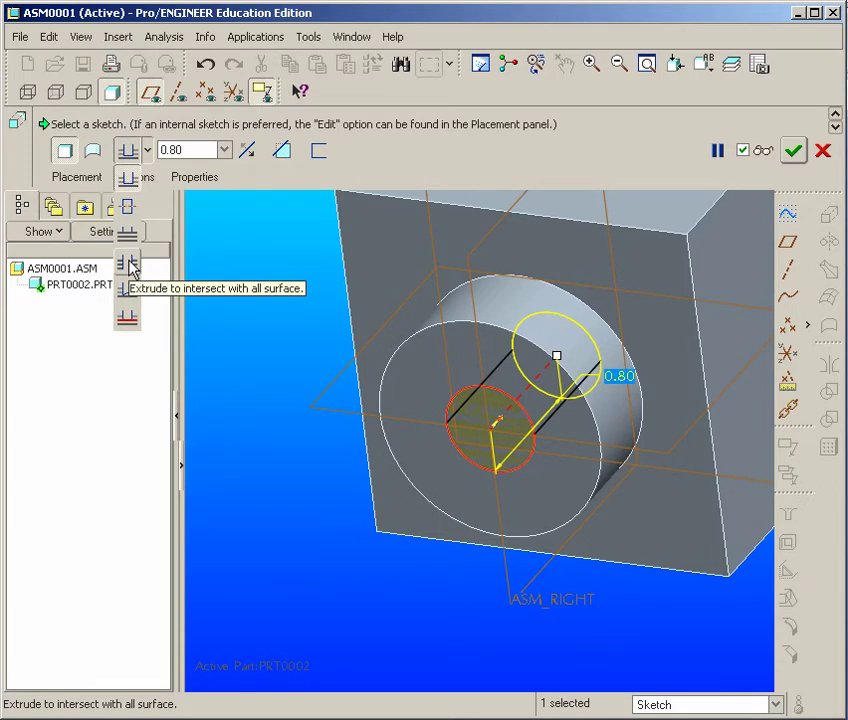
Extrude the small centred circle Through All as a material-removing hole cut
{"action": "left_click", "coordinate": [282, 150]}
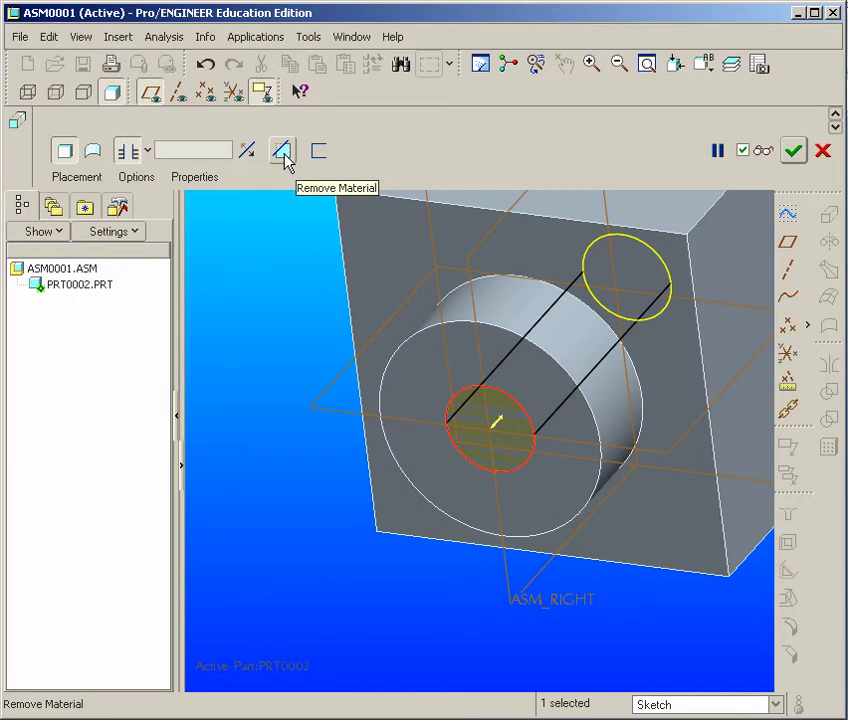
{"action": "left_click", "coordinate": [283, 150]}
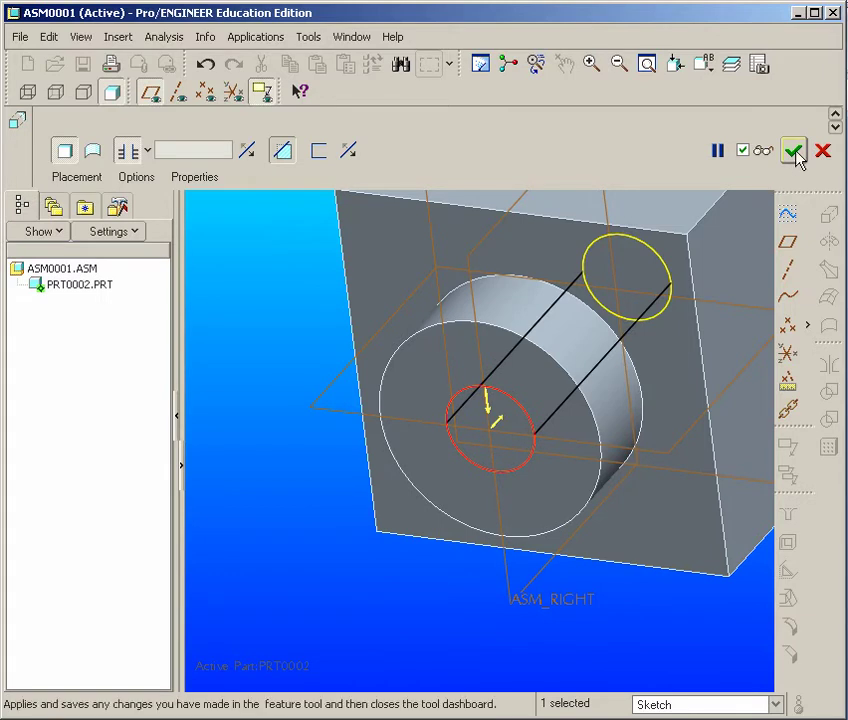
{"action": "left_click", "coordinate": [793, 150]}
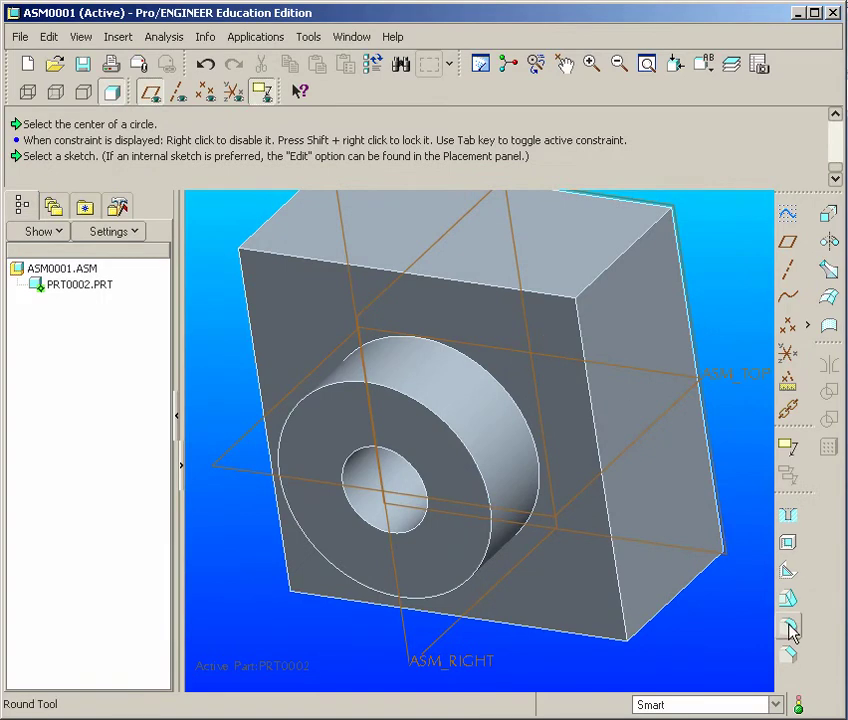
Round the block edges, boss edge and hole rim with a .125 radius
{"action": "left_click", "coordinate": [788, 628]}
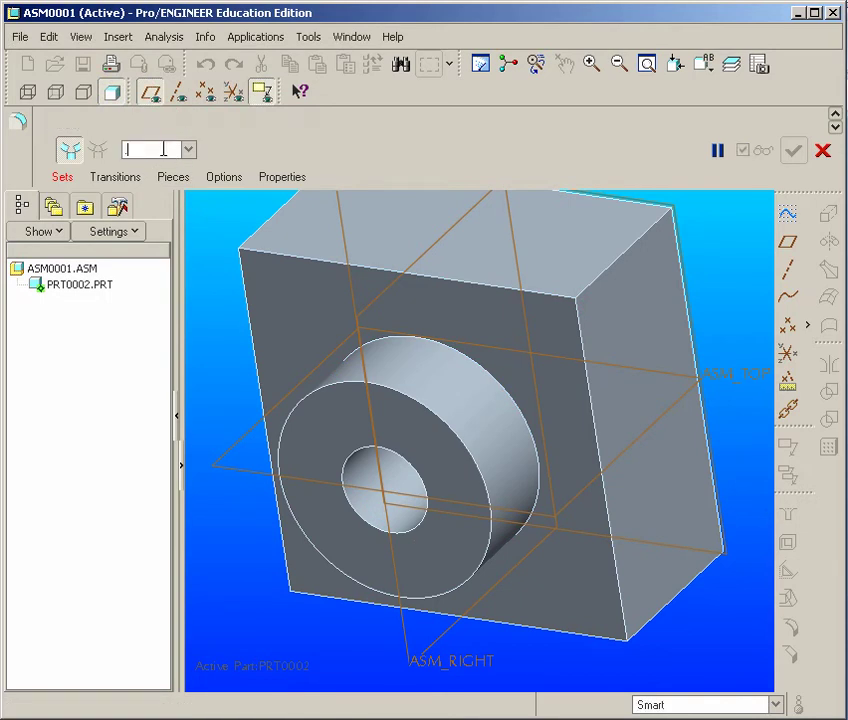
{"action": "type", "text": ".125"}
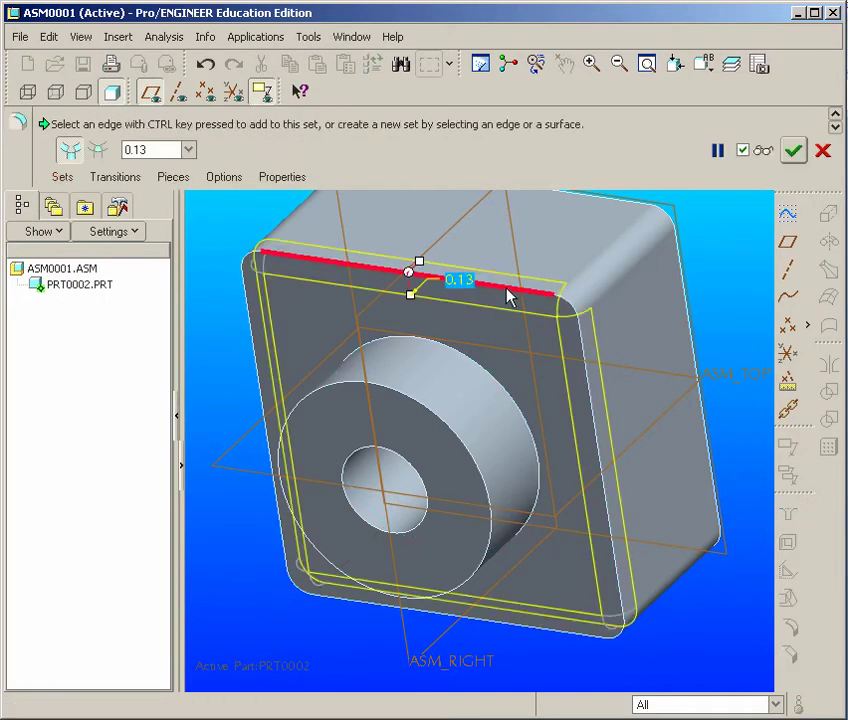
{"action": "mouse_move", "coordinate": [435, 458]}
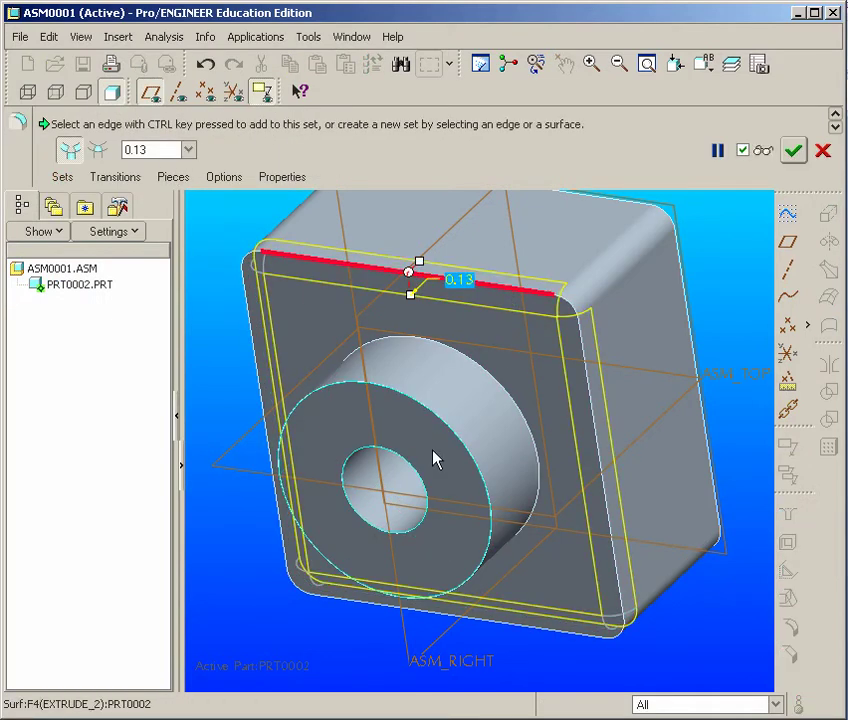
{"action": "left_click", "coordinate": [400, 440]}
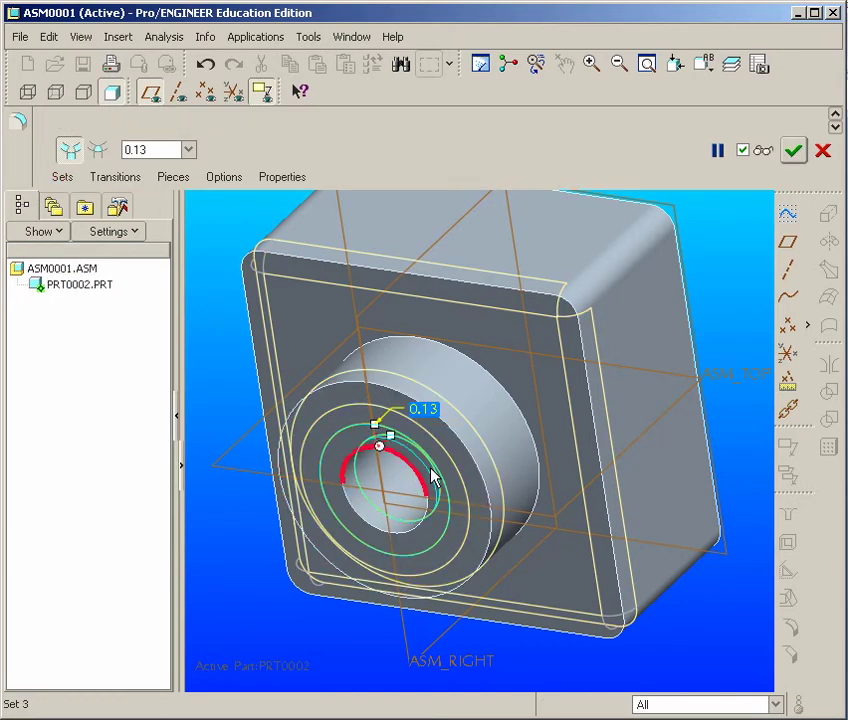
{"action": "left_click", "coordinate": [793, 150]}
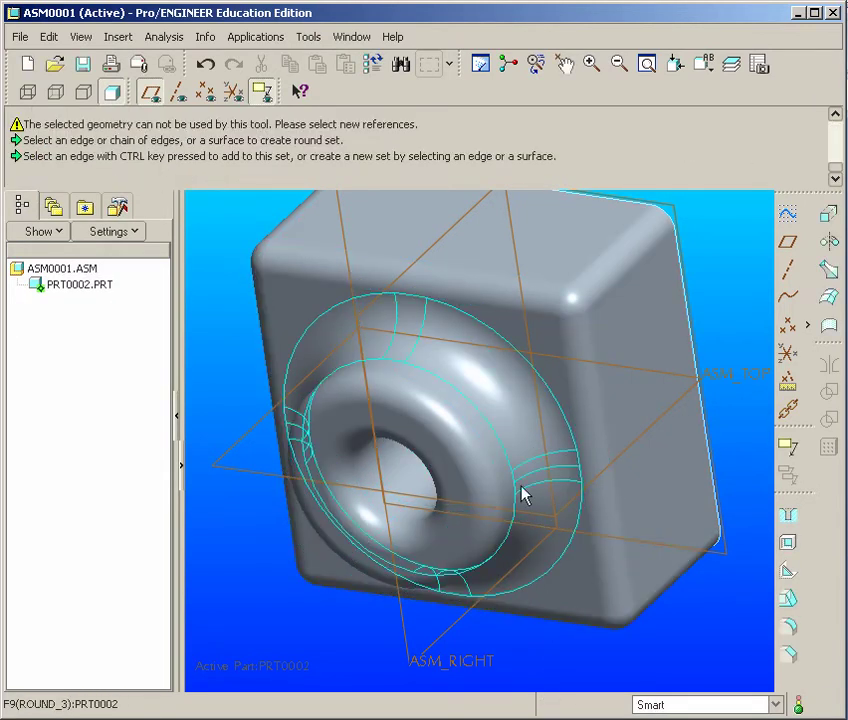
{"action": "left_click", "coordinate": [525, 490]}
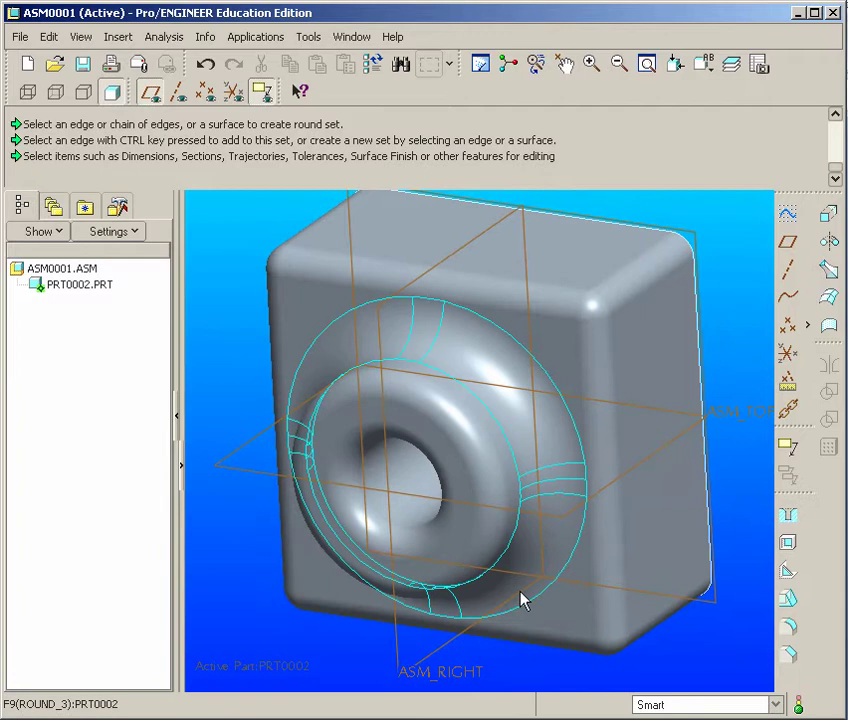
Shell the part to a 0.10 wall thickness with the back face removed
{"action": "left_click_drag", "start_coordinate": [520, 600], "coordinate": [645, 300]}
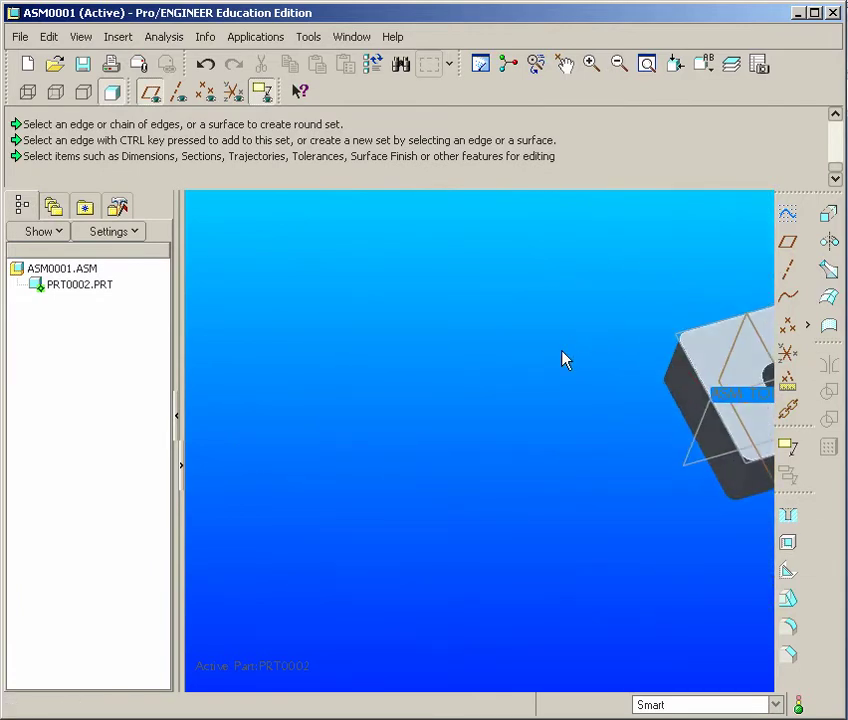
{"action": "left_click", "coordinate": [674, 63]}
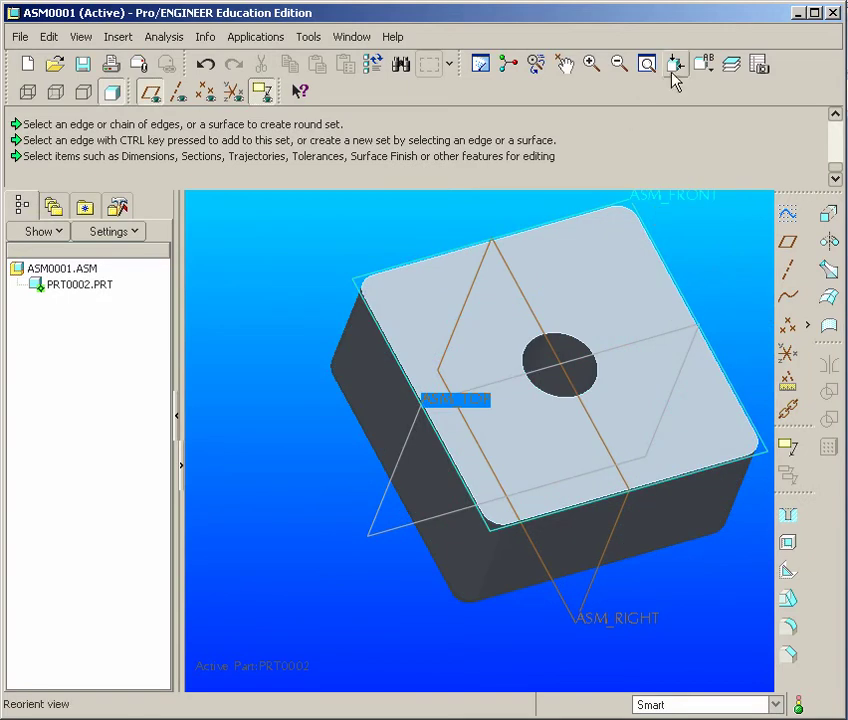
{"action": "left_click", "coordinate": [675, 63]}
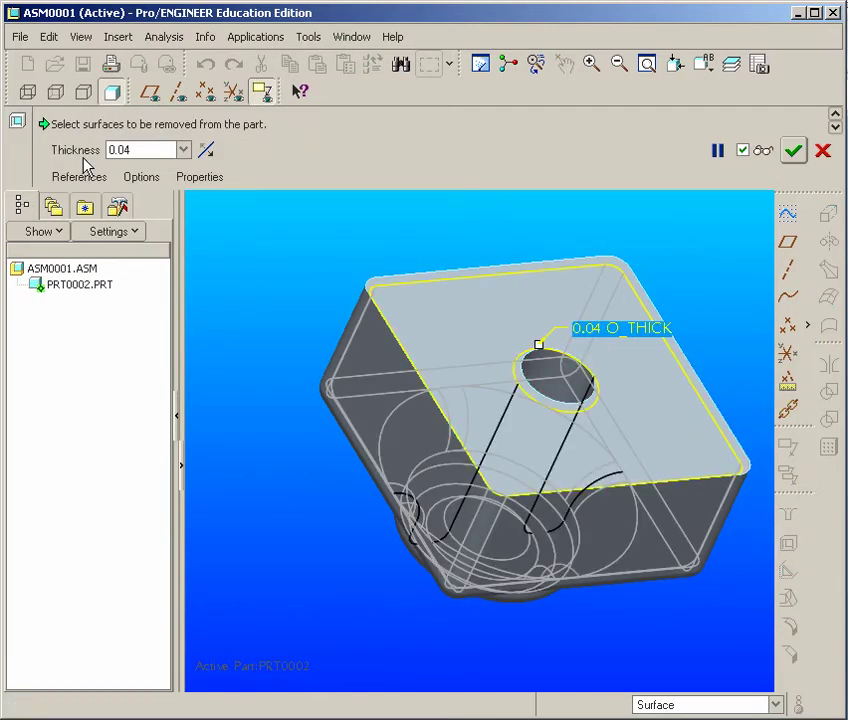
{"action": "triple_click", "coordinate": [140, 149]}
{"action": "type", "text": "0.1"}
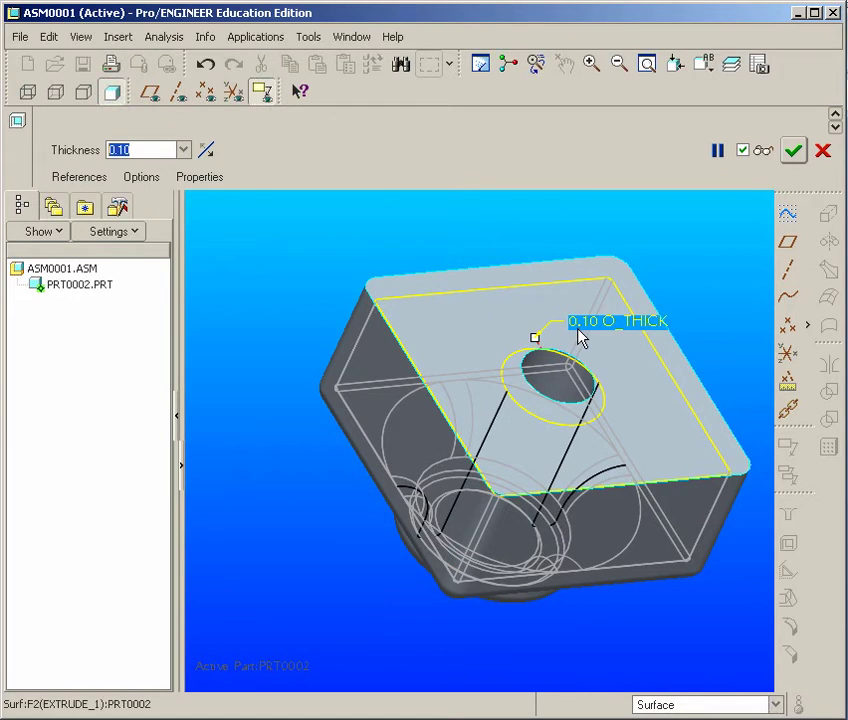
{"action": "left_click", "coordinate": [490, 310]}
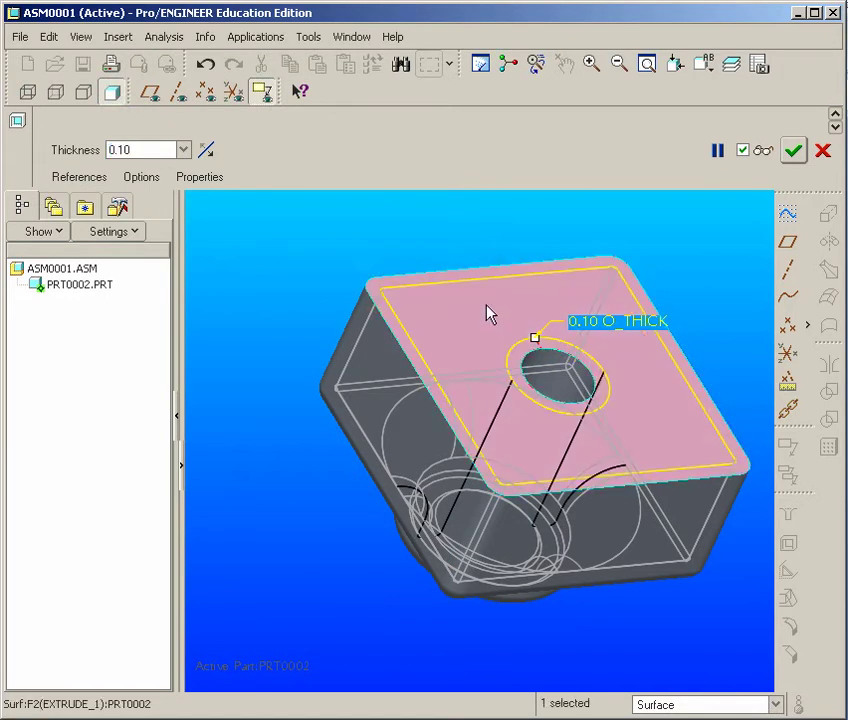
{"action": "mouse_move", "coordinate": [793, 150]}
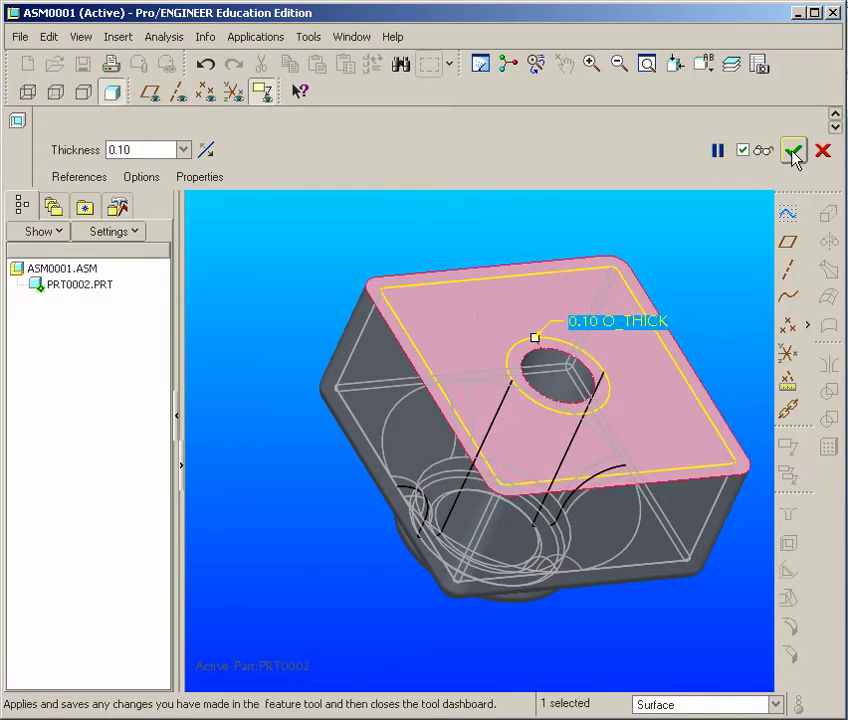
{"action": "left_click", "coordinate": [792, 150]}
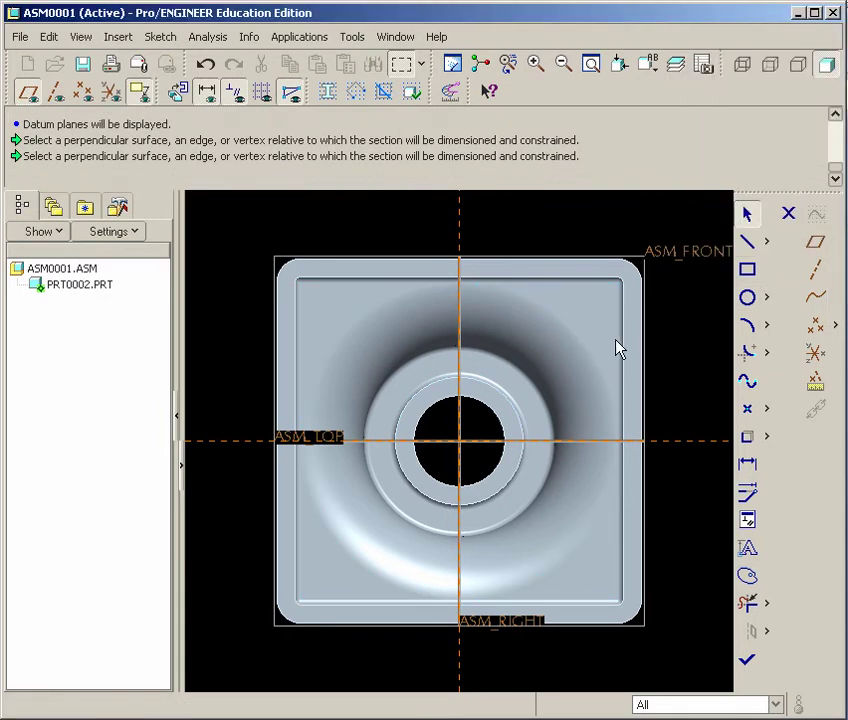
{"action": "mouse_move", "coordinate": [723, 442]}
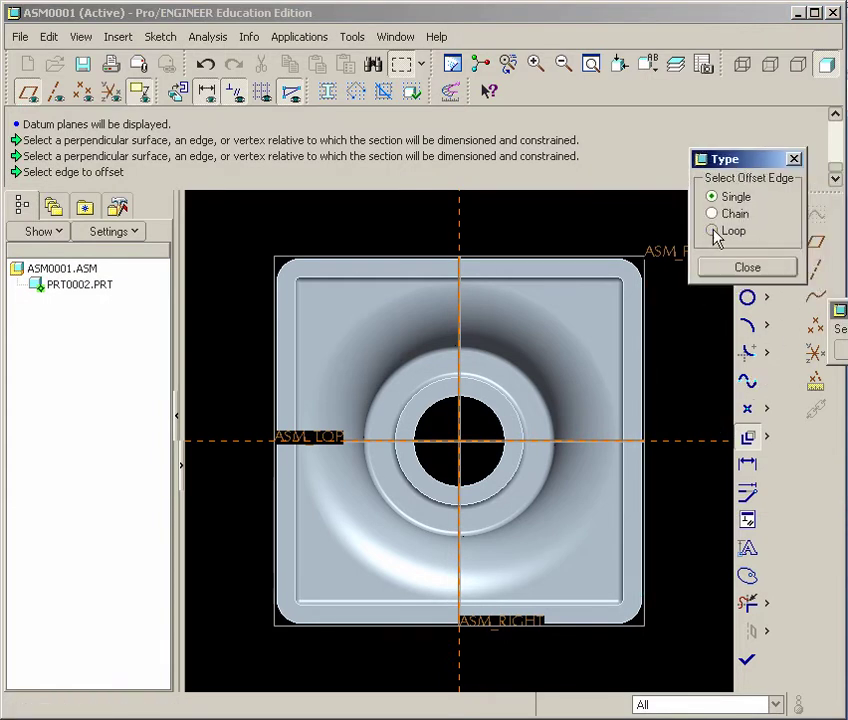
Offset the shell's inner rim loop by -0.05 into the sketch
{"action": "left_click", "coordinate": [712, 231]}
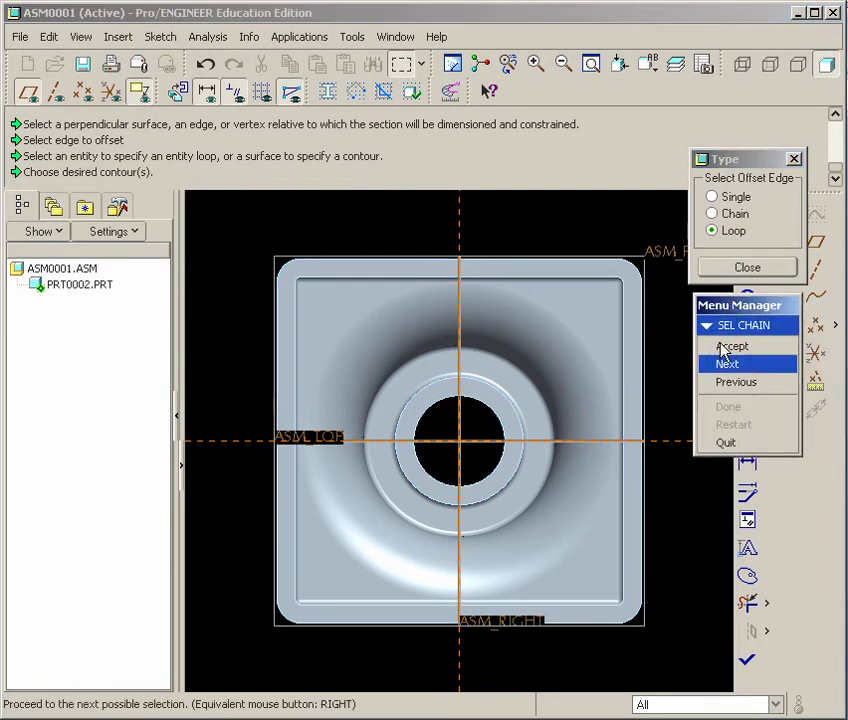
{"action": "left_click", "coordinate": [728, 363]}
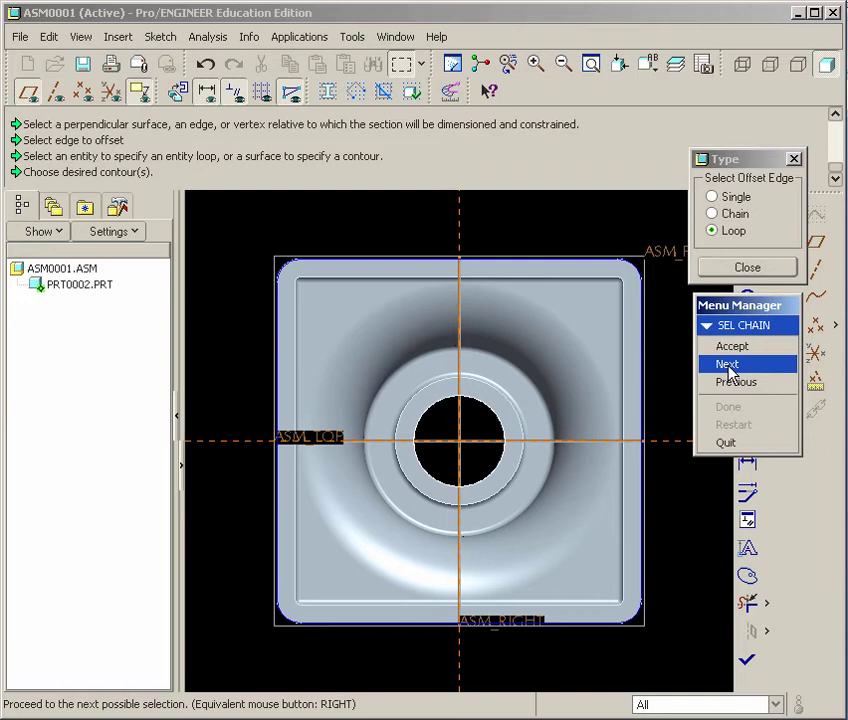
{"action": "left_click", "coordinate": [727, 363]}
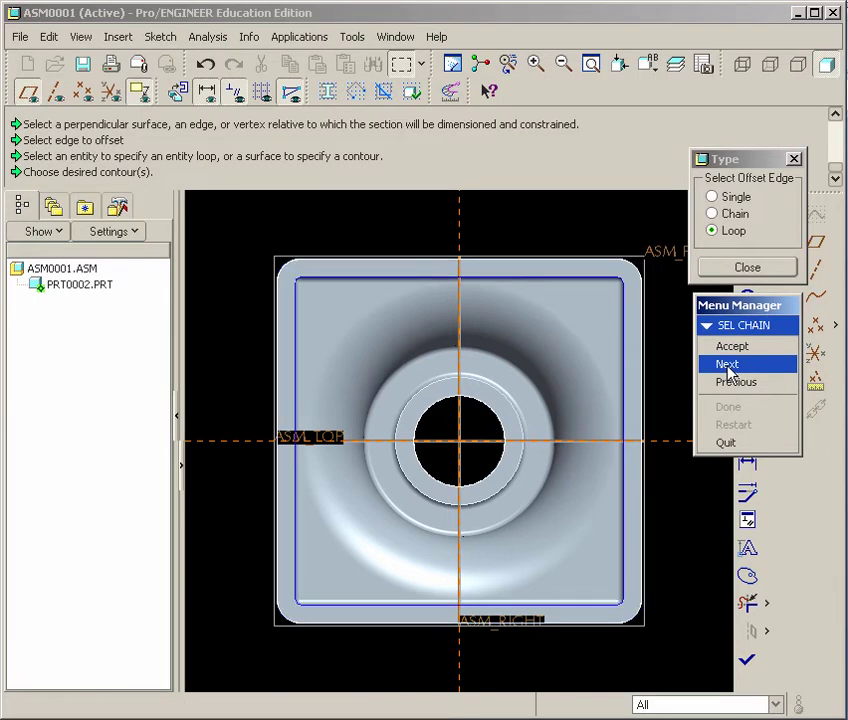
{"action": "mouse_move", "coordinate": [732, 345]}
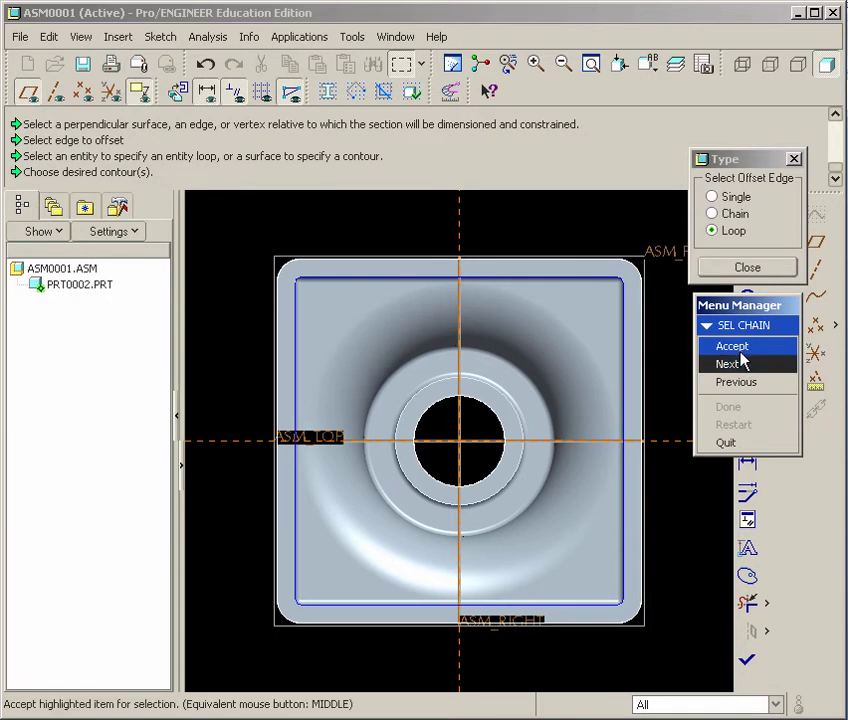
{"action": "left_click", "coordinate": [732, 346]}
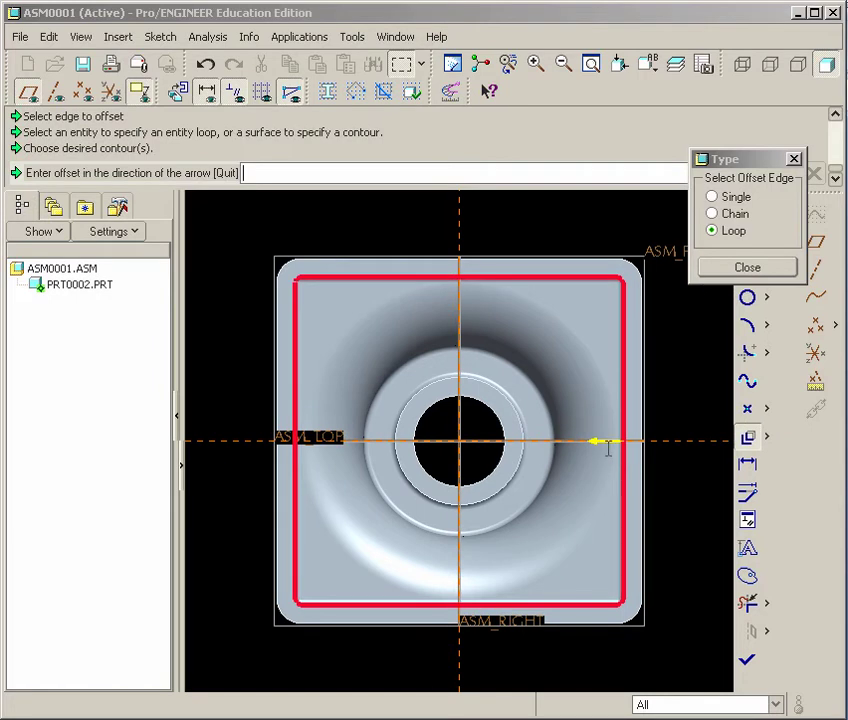
{"action": "mouse_move", "coordinate": [285, 192]}
{"action": "type", "text": "-.05"}
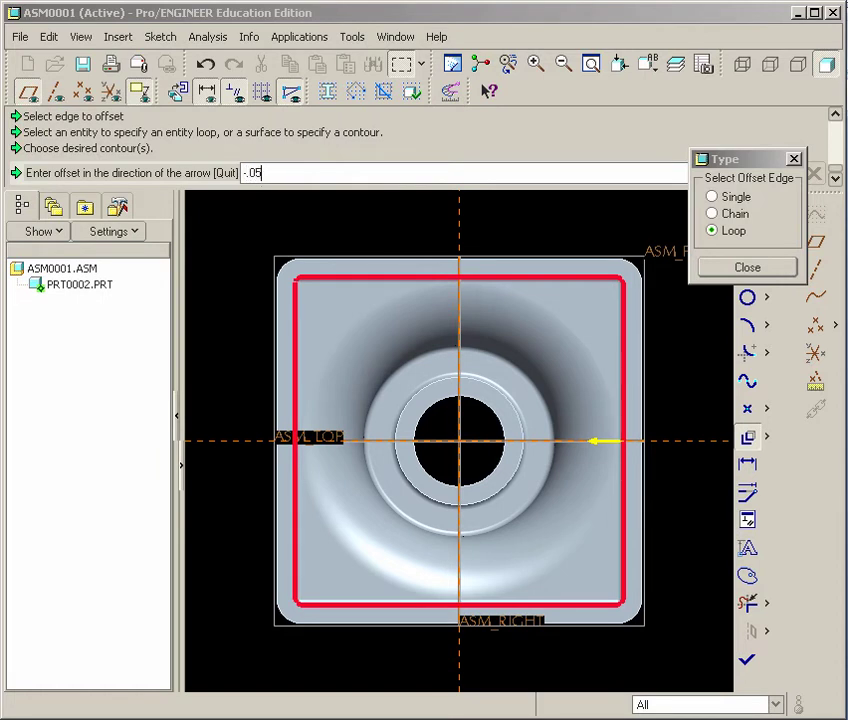
{"action": "key", "text": "Return"}
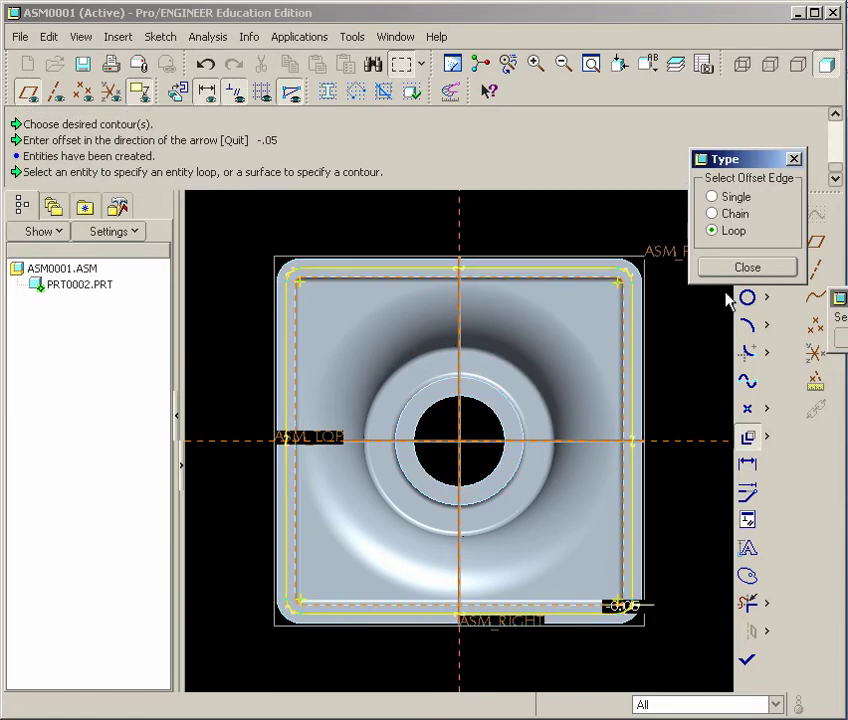
Add the shell's inner rim loop to the sketch as reused edge lines beside the offset loop
{"action": "left_click", "coordinate": [746, 267]}
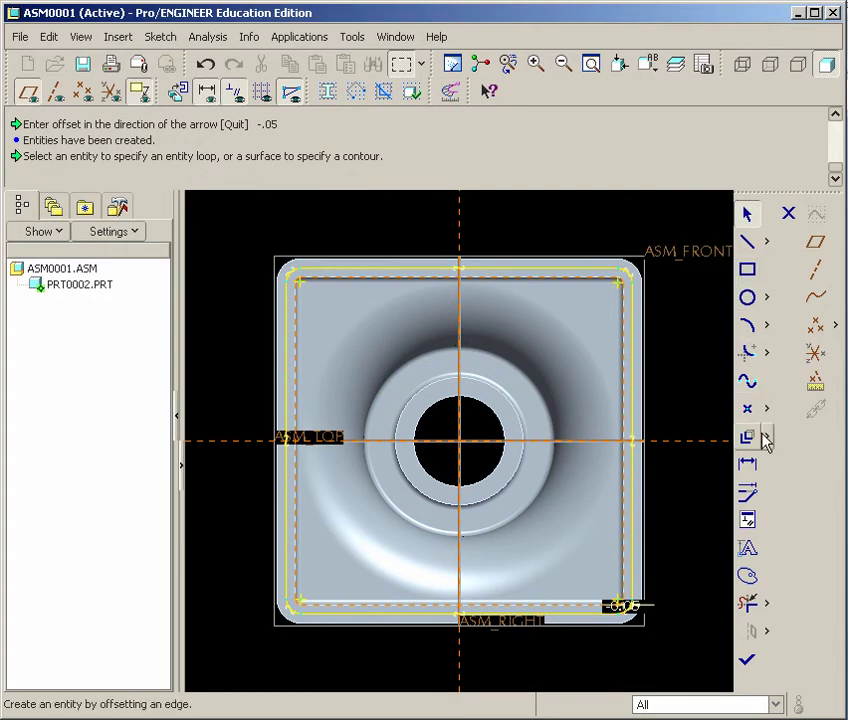
{"action": "left_click", "coordinate": [767, 437]}
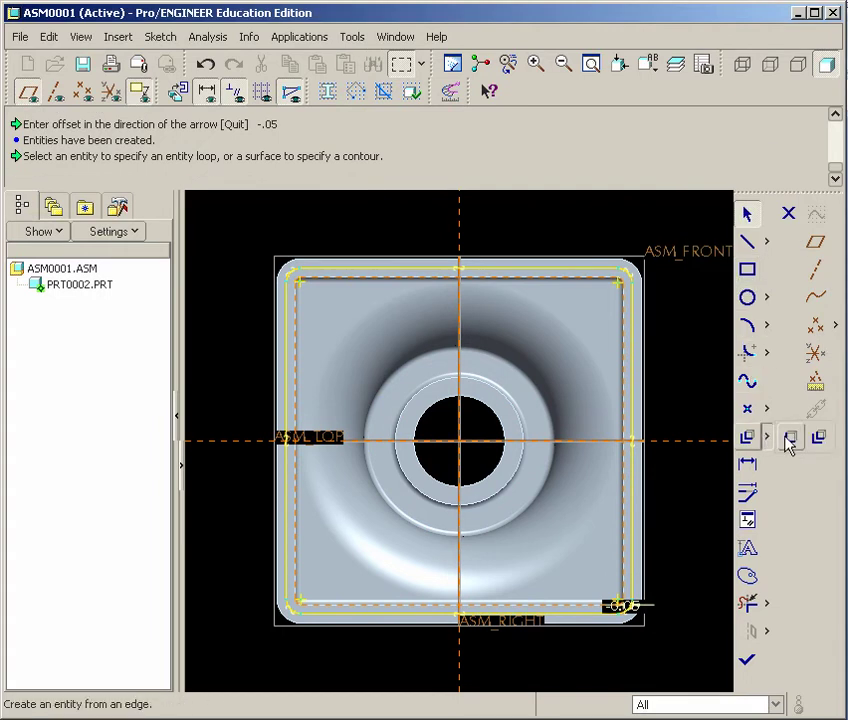
{"action": "mouse_move", "coordinate": [790, 437]}
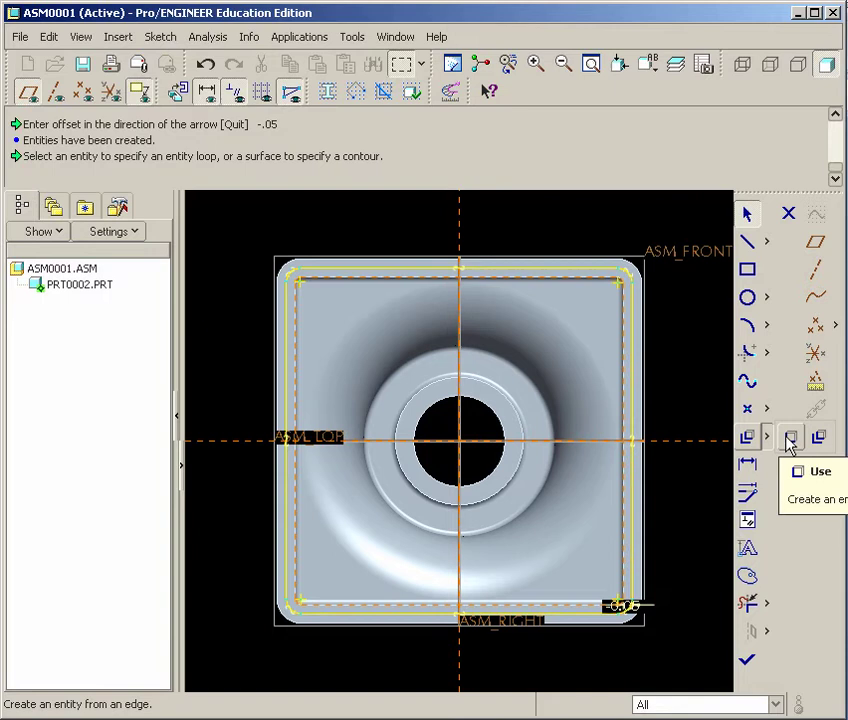
{"action": "left_click", "coordinate": [790, 437]}
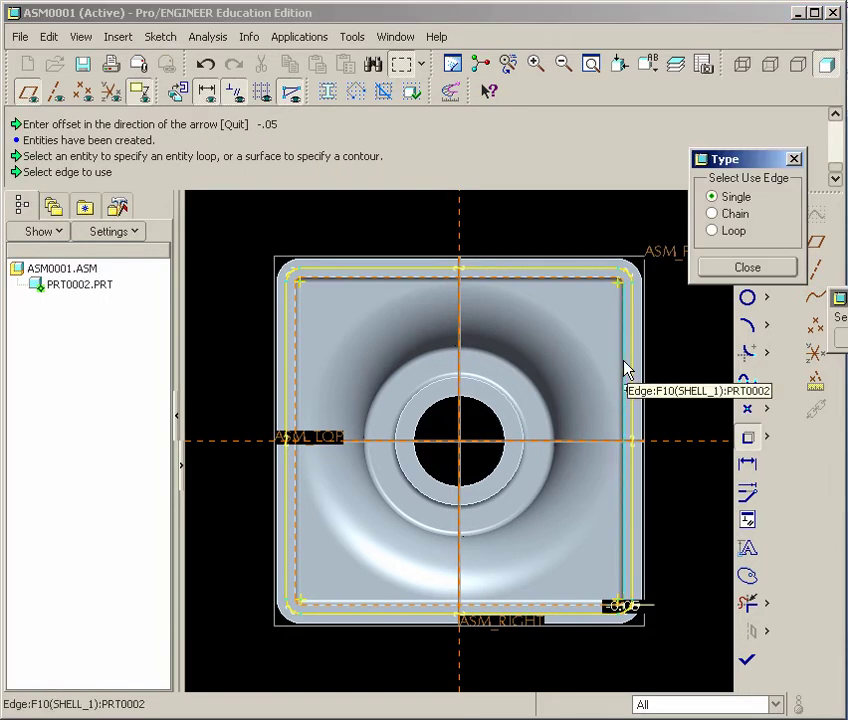
{"action": "left_click", "coordinate": [712, 231]}
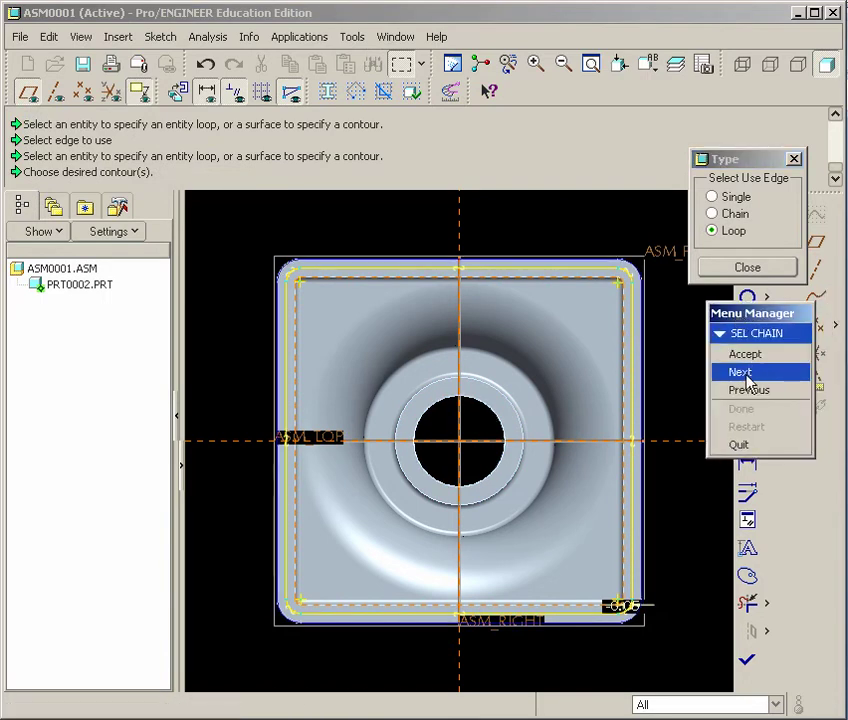
{"action": "left_click", "coordinate": [740, 372]}
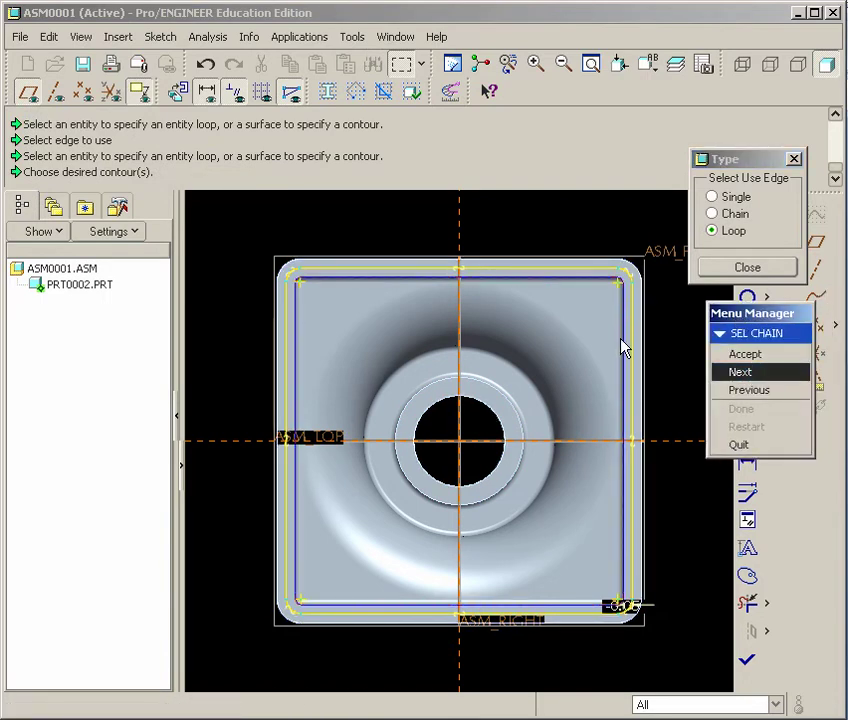
{"action": "mouse_move", "coordinate": [630, 337]}
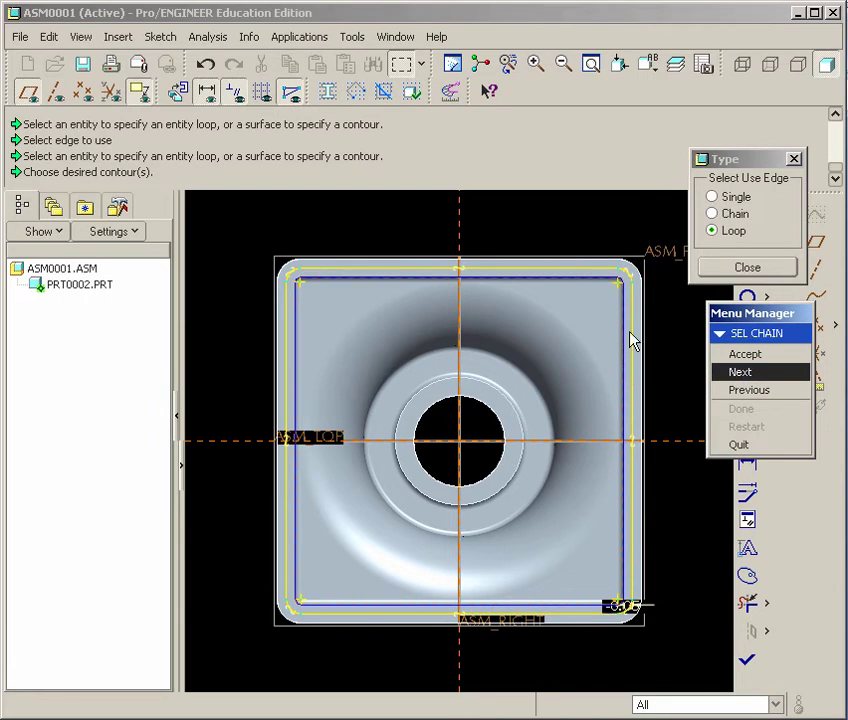
{"action": "left_click", "coordinate": [745, 353]}
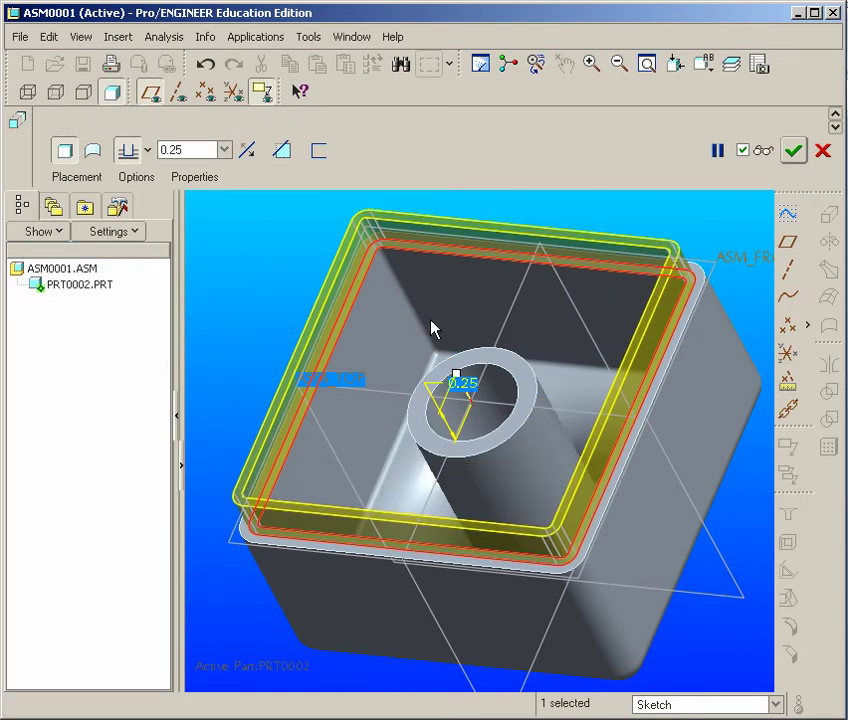
Finish the sketch and complete the 0.25-deep lip extrusion around the rim
{"action": "left_click", "coordinate": [793, 150]}
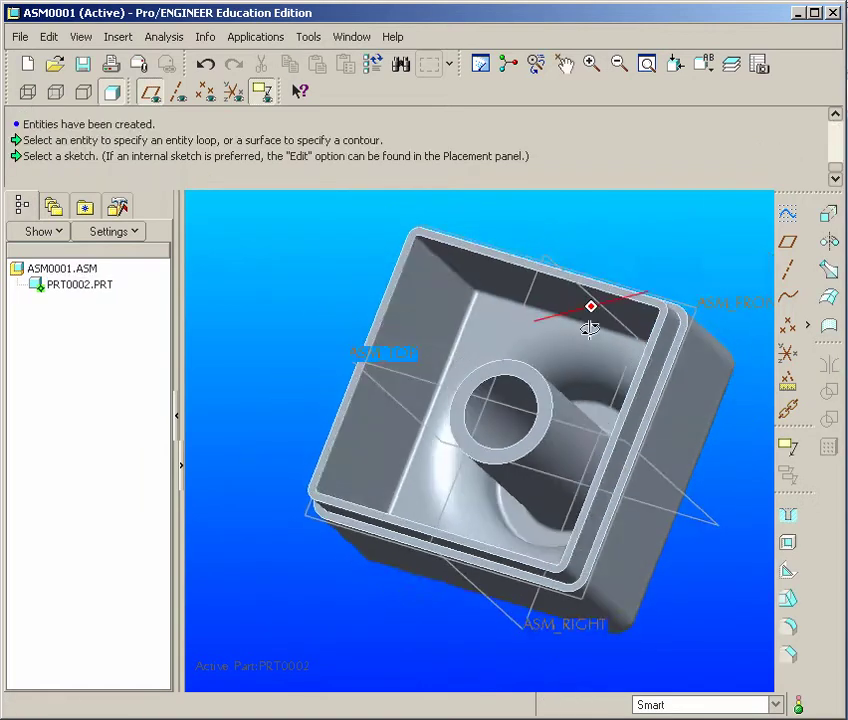
Inspect the finished lipped shell, then use PRT0002's Model Tree actions to reactivate ASM0001
{"action": "left_click_drag", "start_coordinate": [590, 320], "coordinate": [585, 345]}
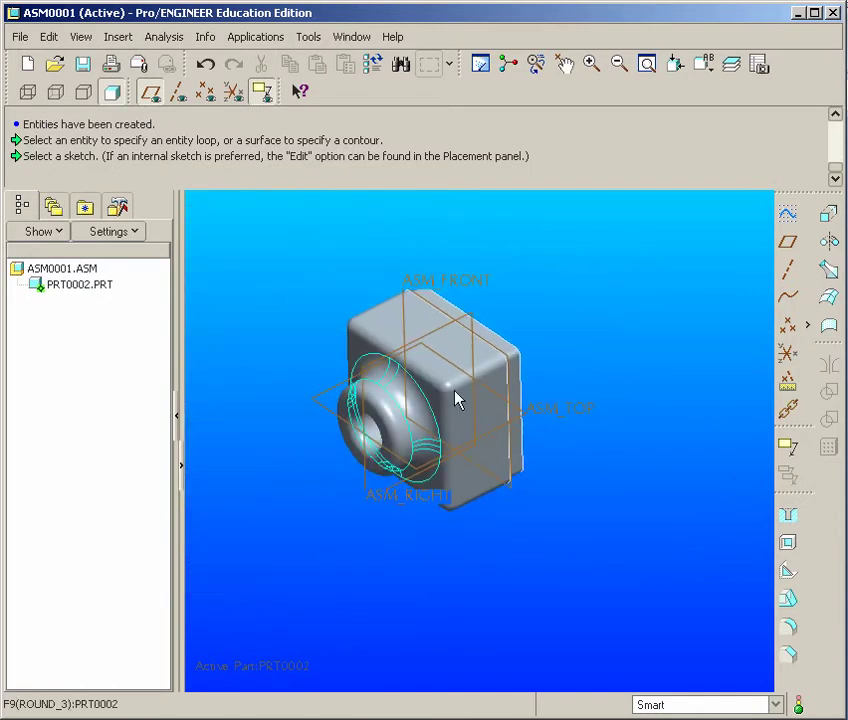
{"action": "left_click", "coordinate": [55, 91]}
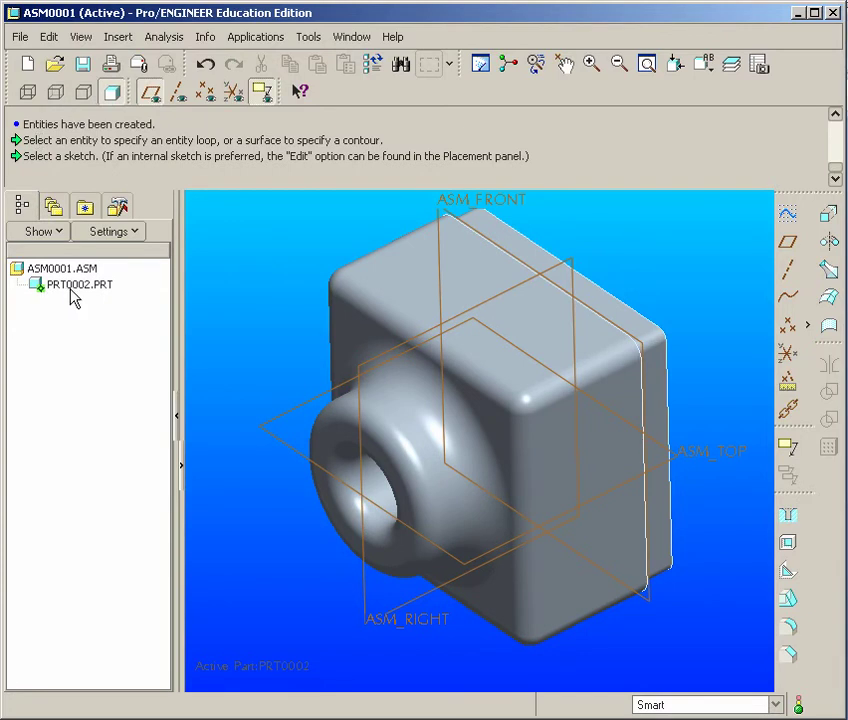
{"action": "mouse_move", "coordinate": [65, 294]}
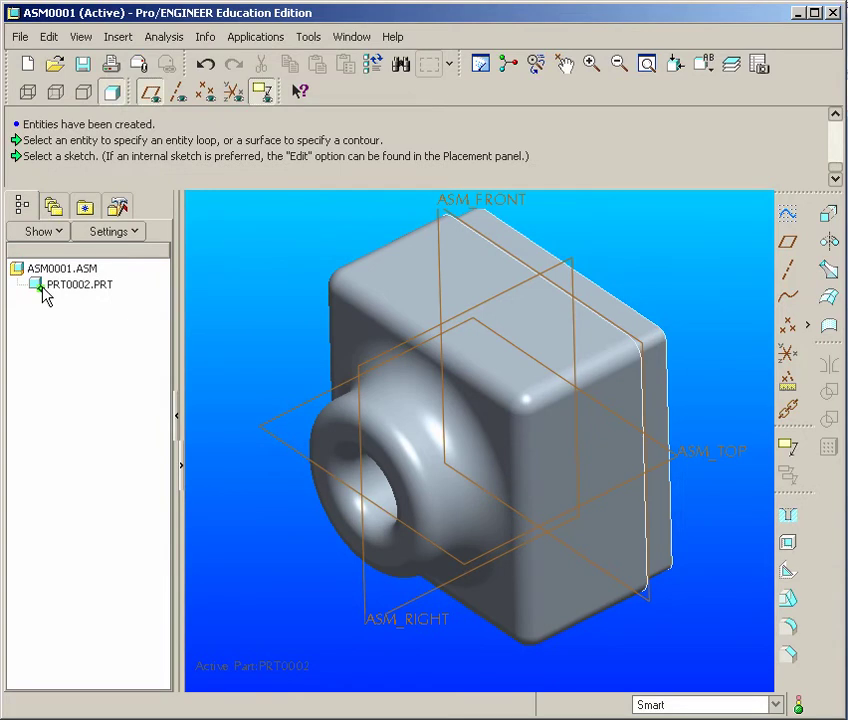
{"action": "mouse_move", "coordinate": [50, 295]}
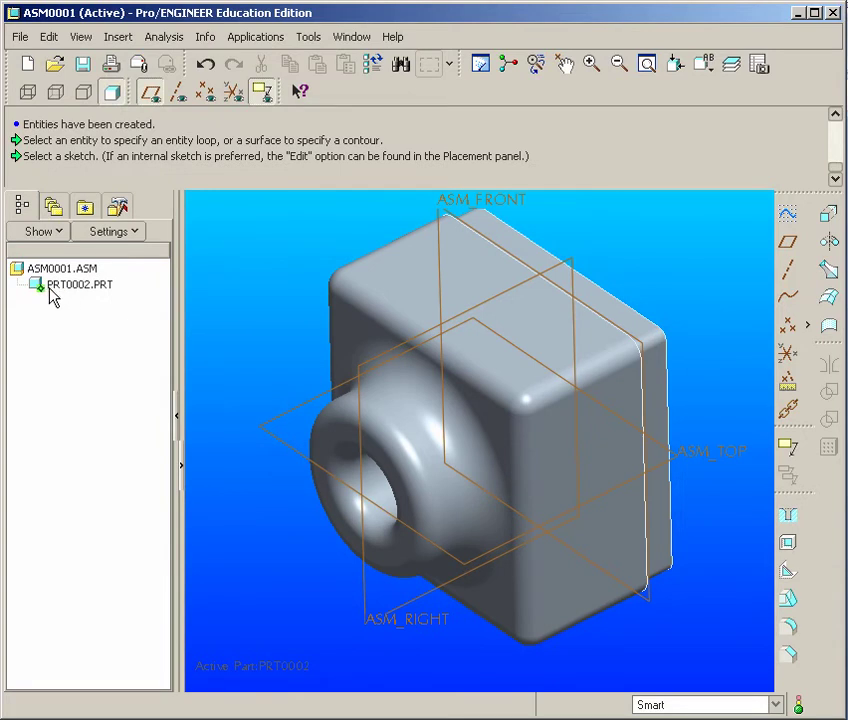
{"action": "mouse_move", "coordinate": [58, 290]}
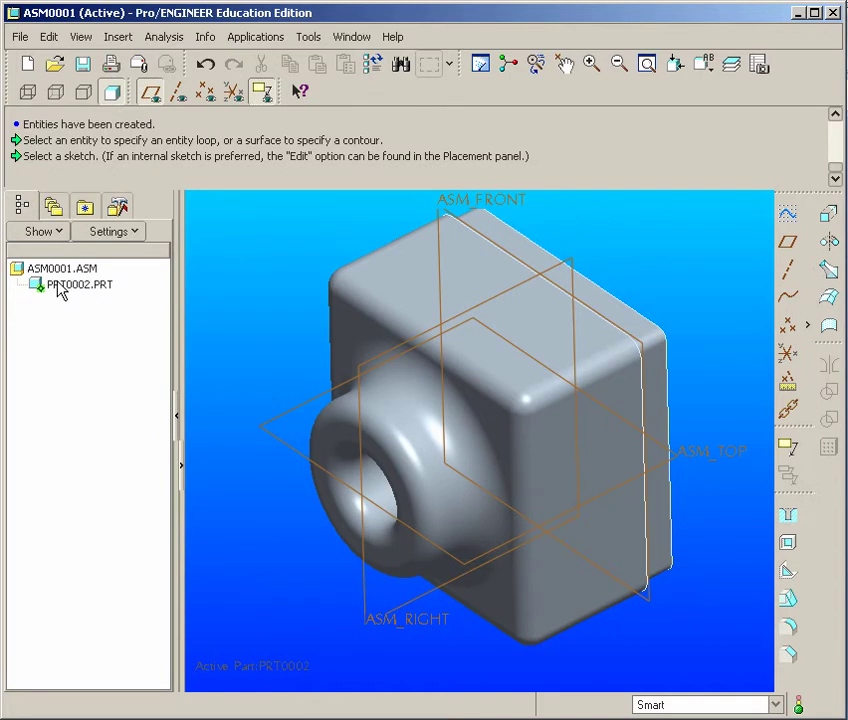
{"action": "right_click", "coordinate": [62, 268]}
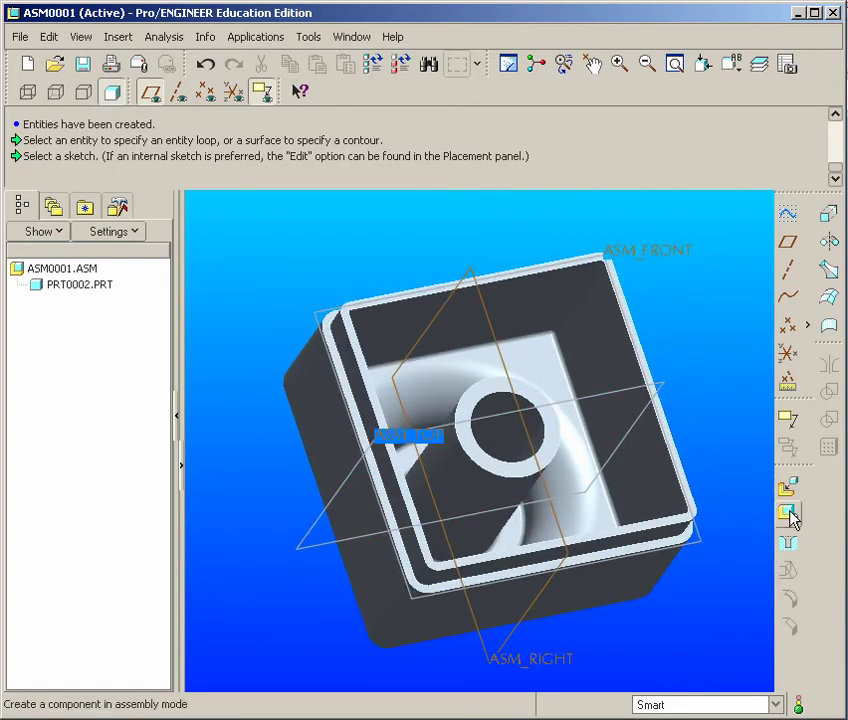
Create an empty new part PRT0003 with the default name and make it active
{"action": "left_click", "coordinate": [789, 513]}
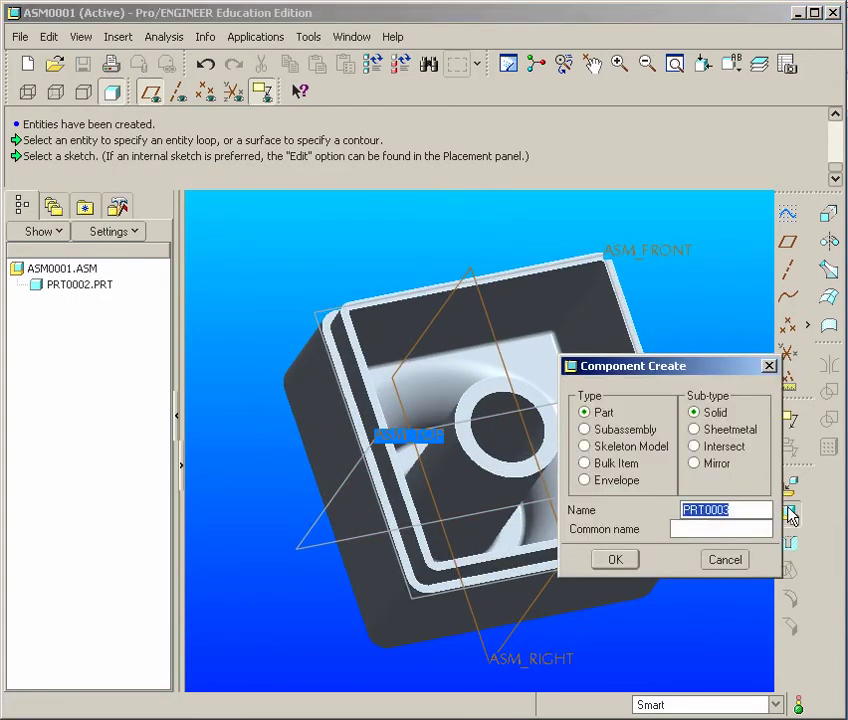
{"action": "left_click", "coordinate": [614, 559]}
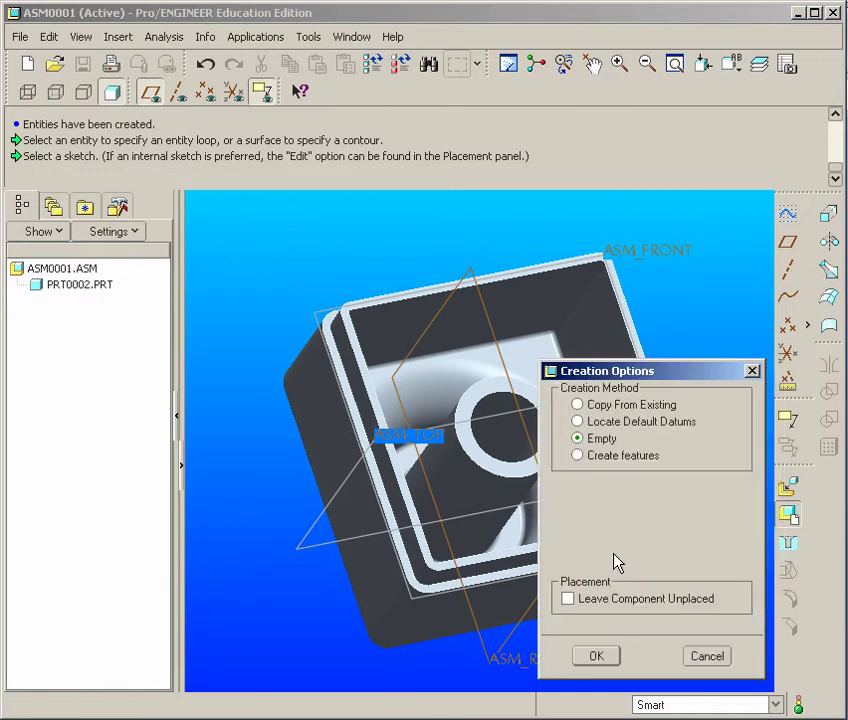
{"action": "left_click", "coordinate": [596, 655]}
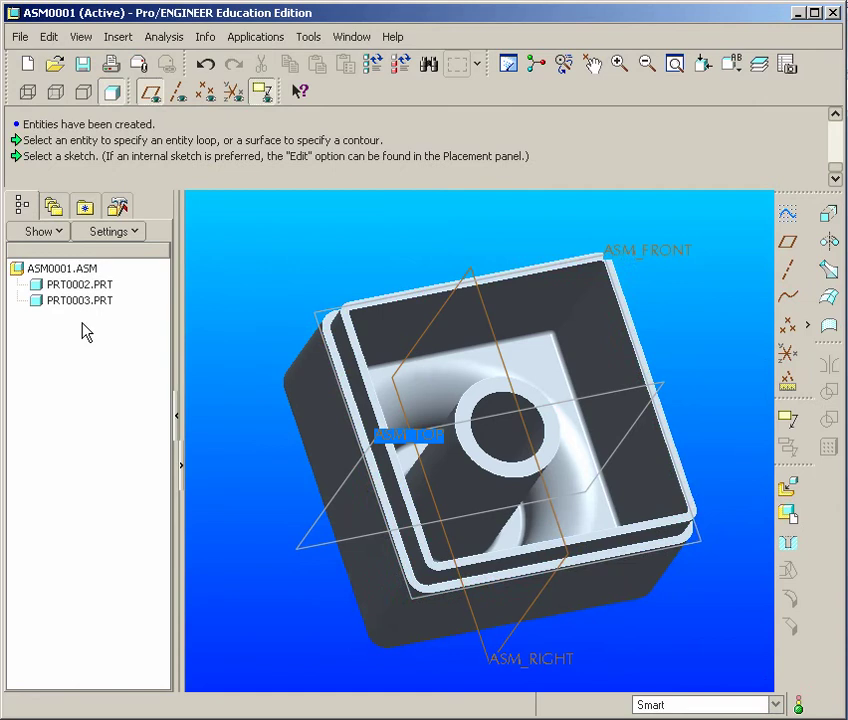
{"action": "mouse_move", "coordinate": [70, 305]}
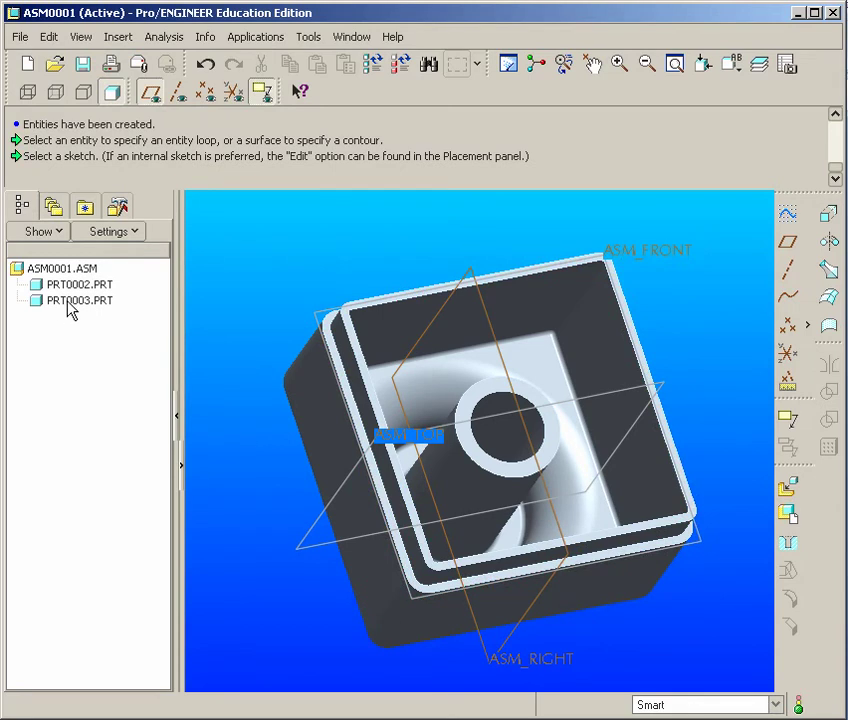
{"action": "right_click", "coordinate": [79, 300]}
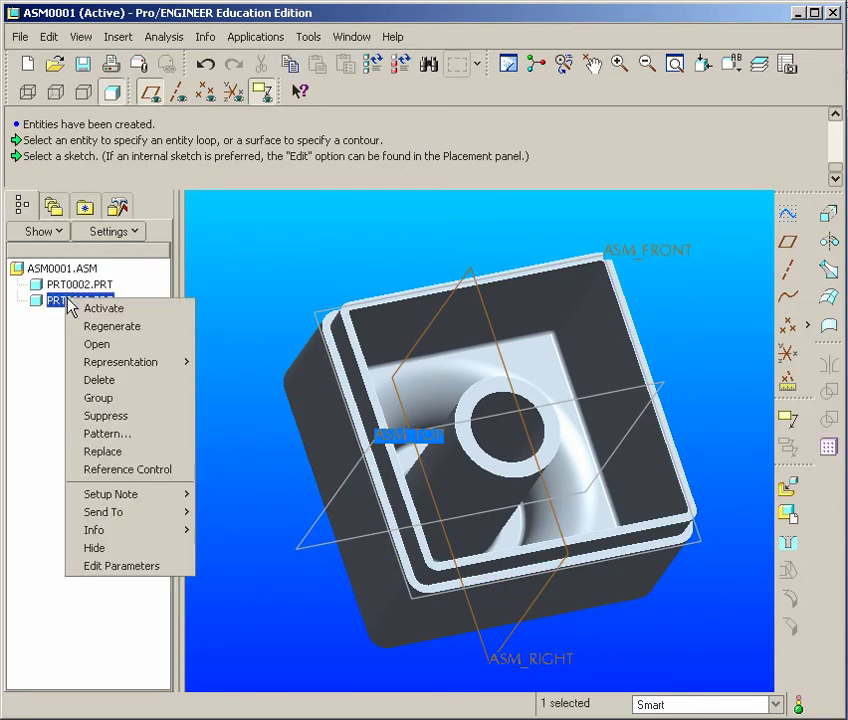
{"action": "left_click", "coordinate": [103, 307]}
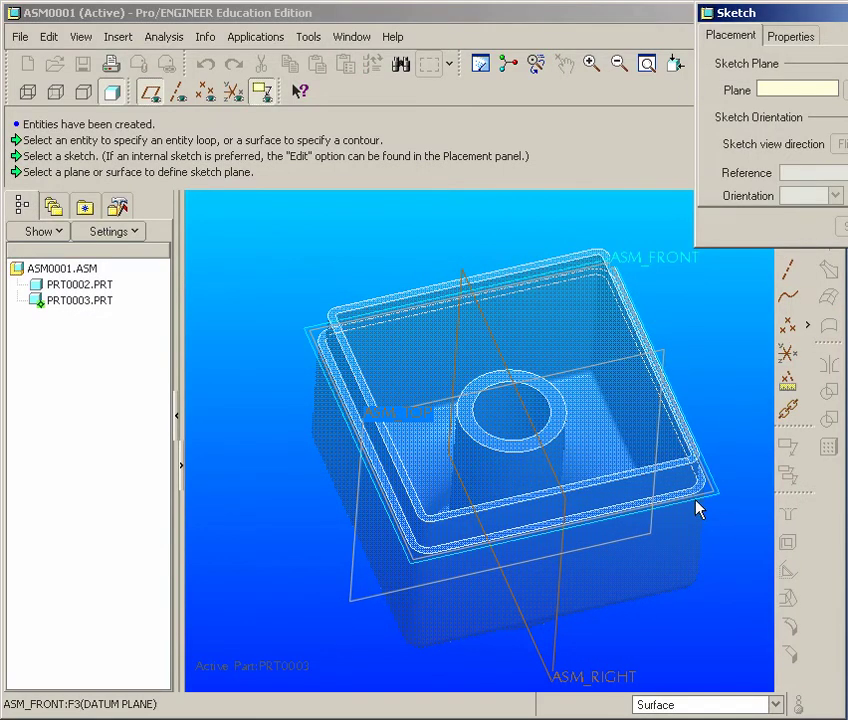
{"action": "mouse_move", "coordinate": [713, 498]}
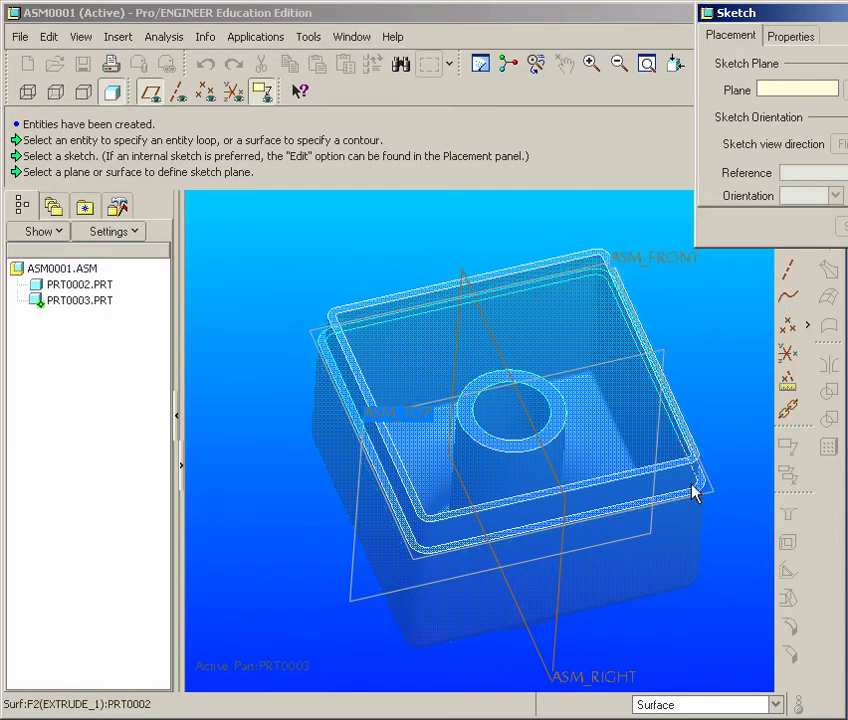
Choose ASM_FRONT as PRT0003's sketch plane and confirm the ASM_TOP and ASM_RIGHT references
{"action": "left_click_drag", "start_coordinate": [695, 490], "coordinate": [730, 505]}
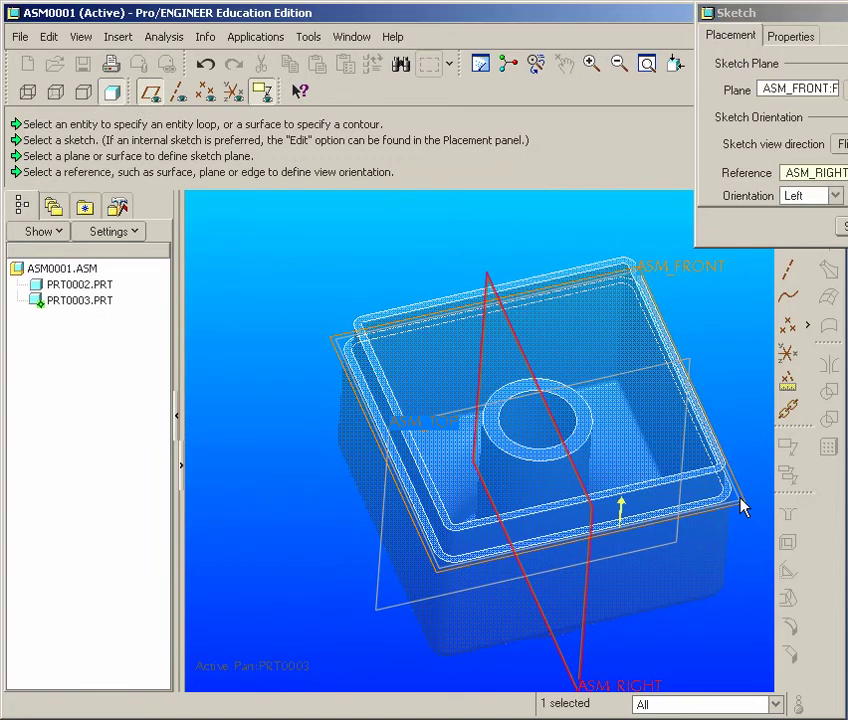
{"action": "mouse_move", "coordinate": [780, 283]}
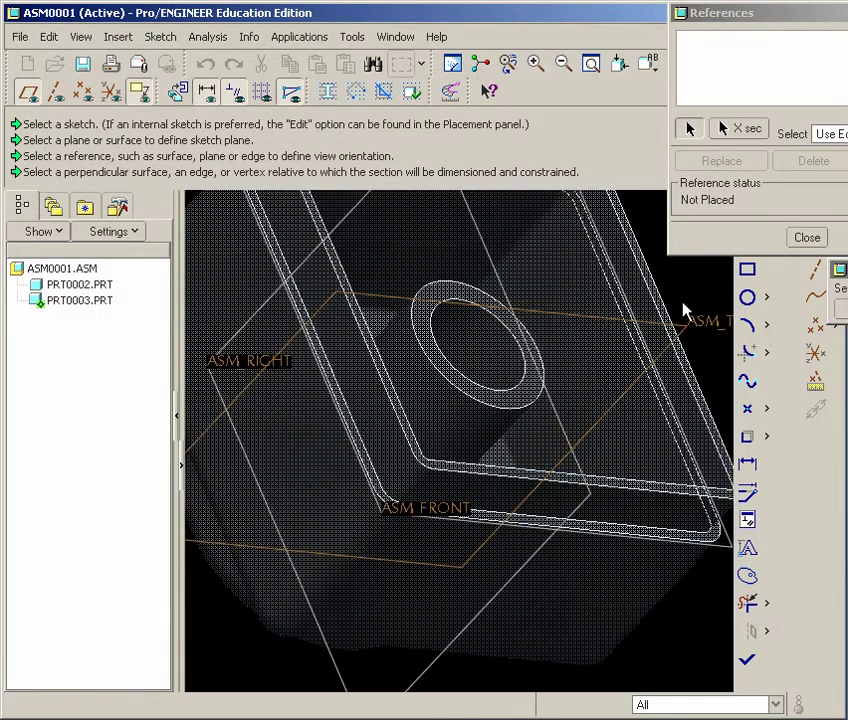
{"action": "mouse_move", "coordinate": [785, 222]}
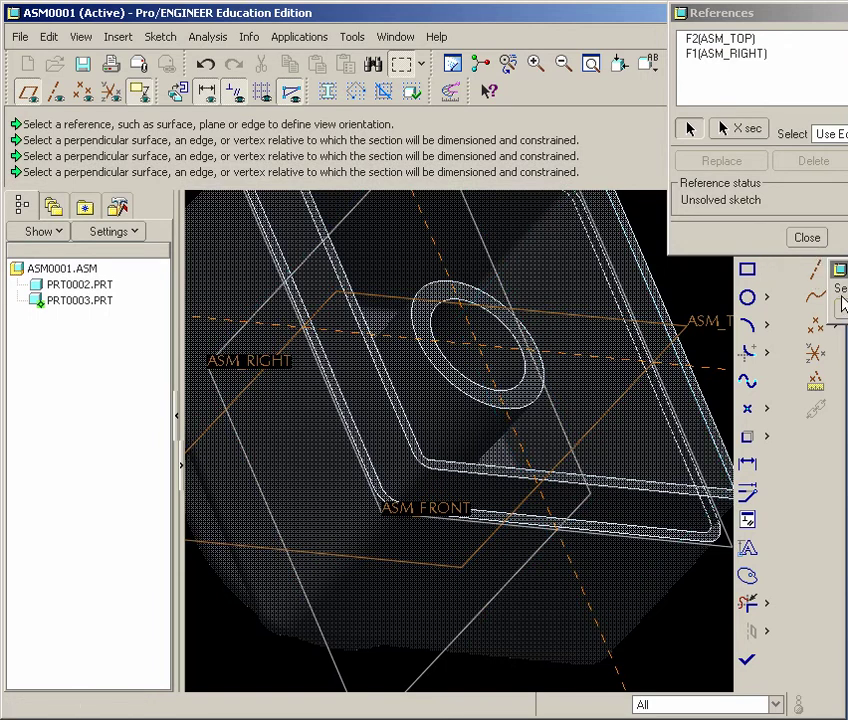
{"action": "left_click", "coordinate": [807, 237]}
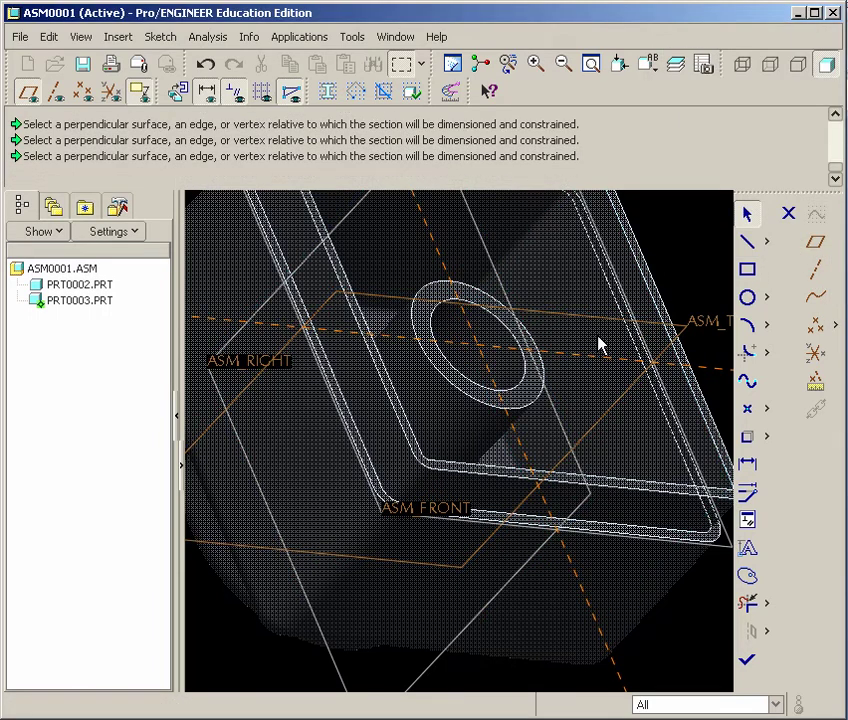
{"action": "mouse_move", "coordinate": [363, 443]}
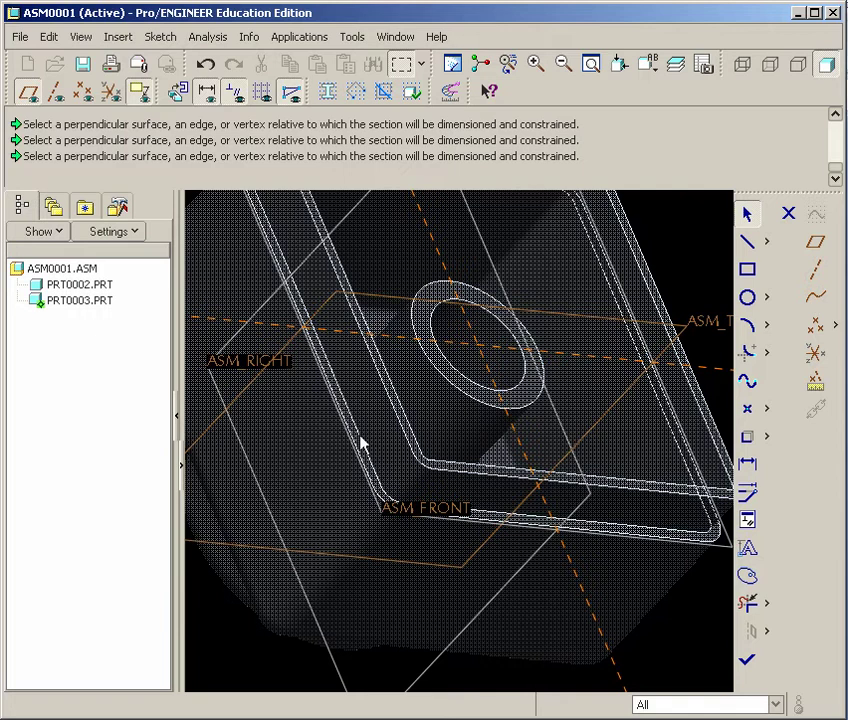
{"action": "mouse_move", "coordinate": [362, 452]}
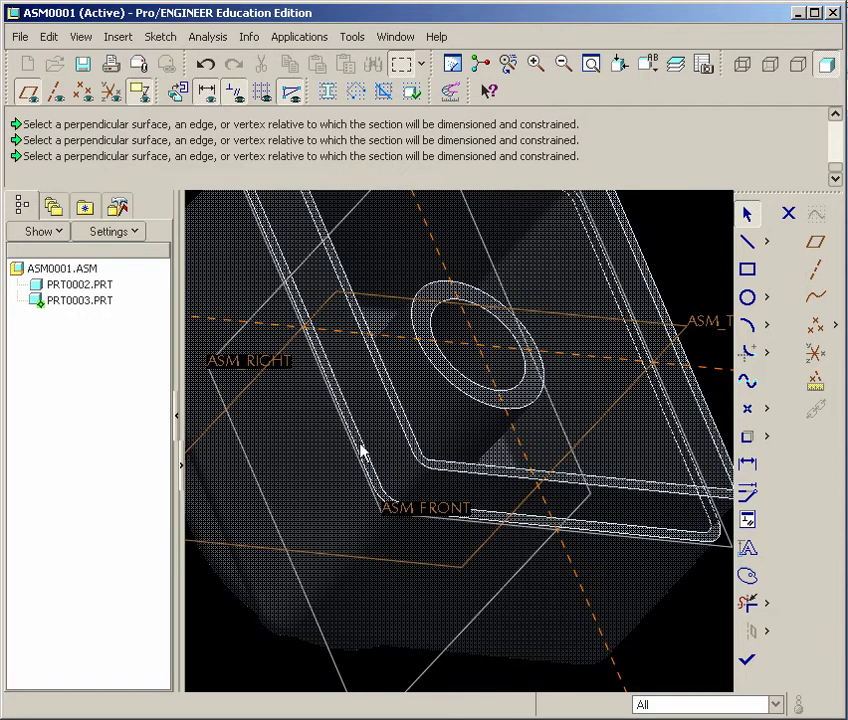
{"action": "mouse_move", "coordinate": [670, 540]}
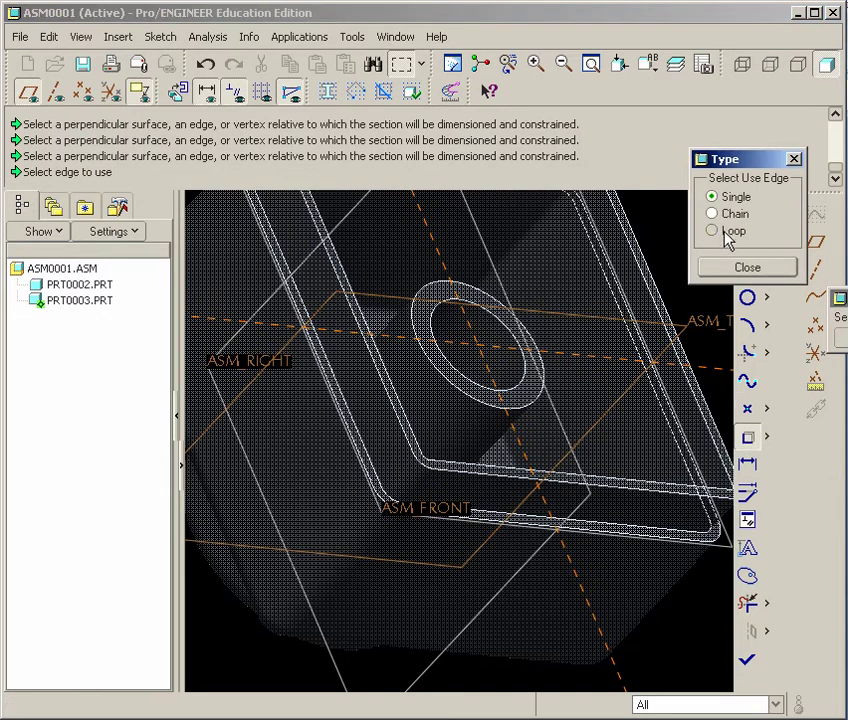
Copy the front part's outer rim edge loop into PRT0003's sketch with Use Edge Loop
{"action": "left_click", "coordinate": [711, 230]}
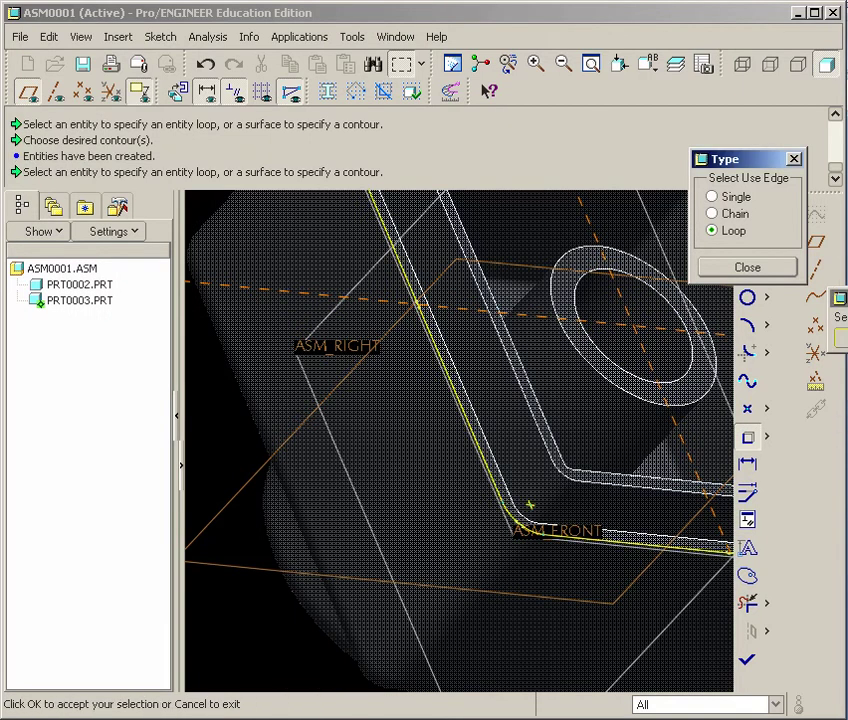
{"action": "left_click", "coordinate": [746, 267]}
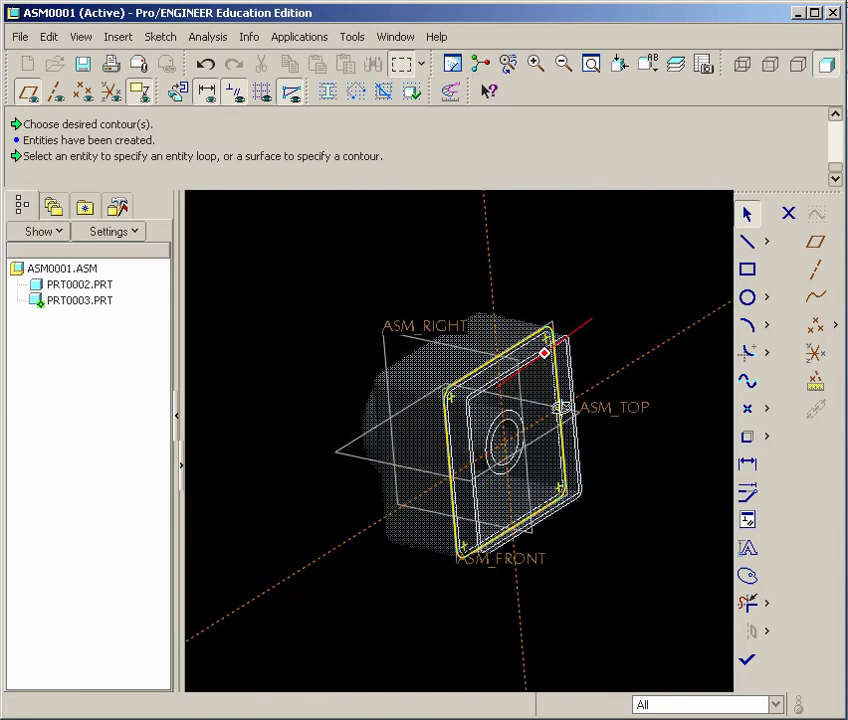
{"action": "left_click_drag", "start_coordinate": [500, 400], "coordinate": [460, 450]}
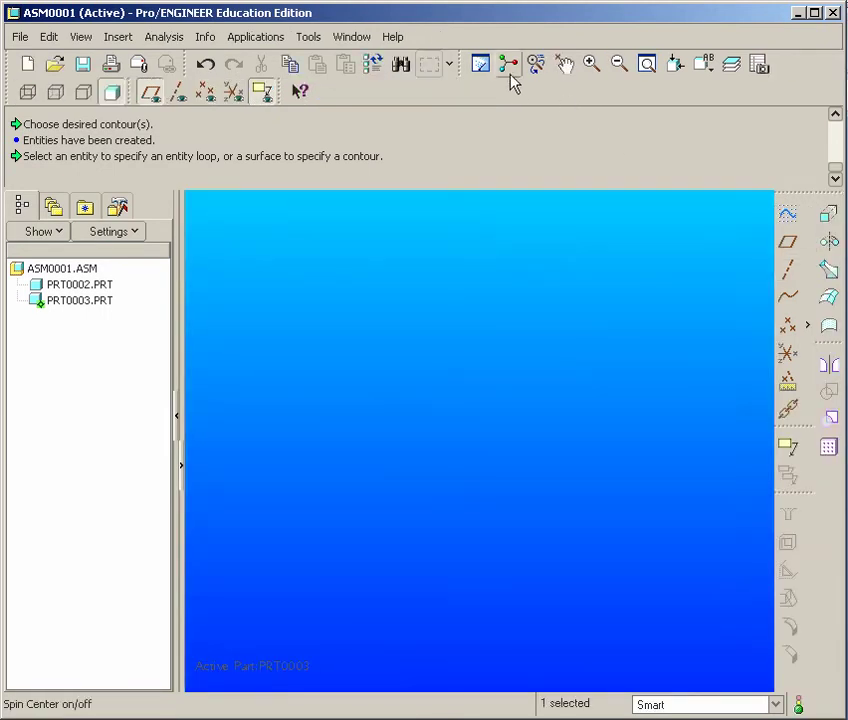
{"action": "mouse_move", "coordinate": [647, 64]}
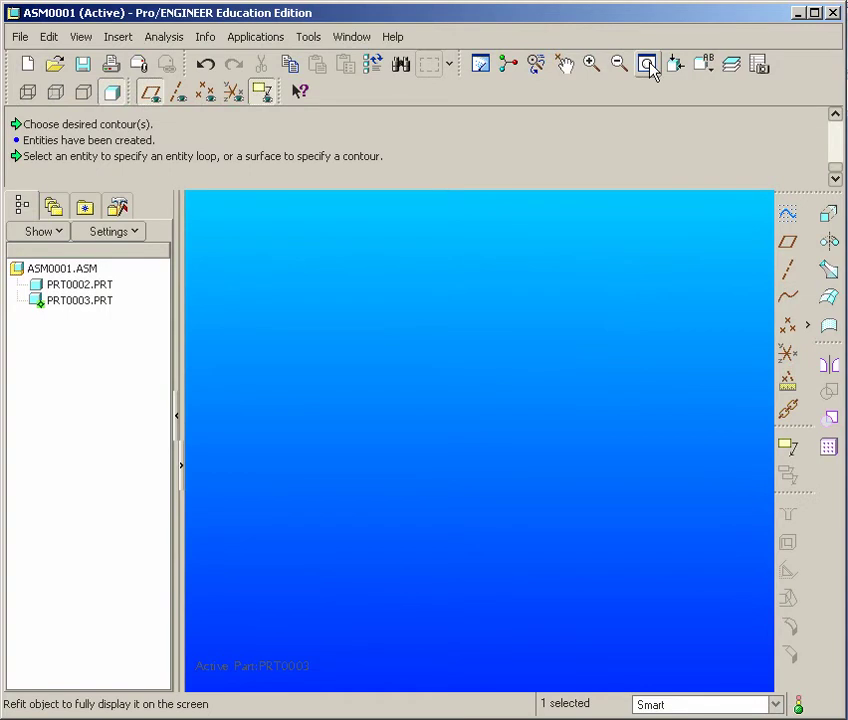
Finish the sketch and refit the view to the whole model
{"action": "left_click", "coordinate": [647, 63]}
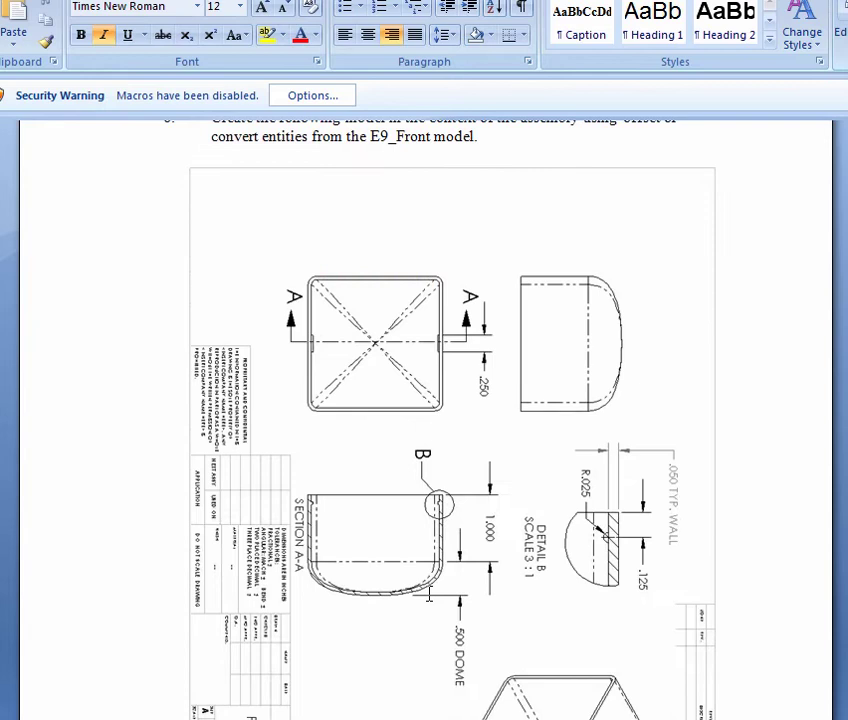
Scroll the Word document down to the cap drawing with Section A-A and Detail B
{"action": "scroll", "scroll_direction": "down", "scroll_amount": 3}
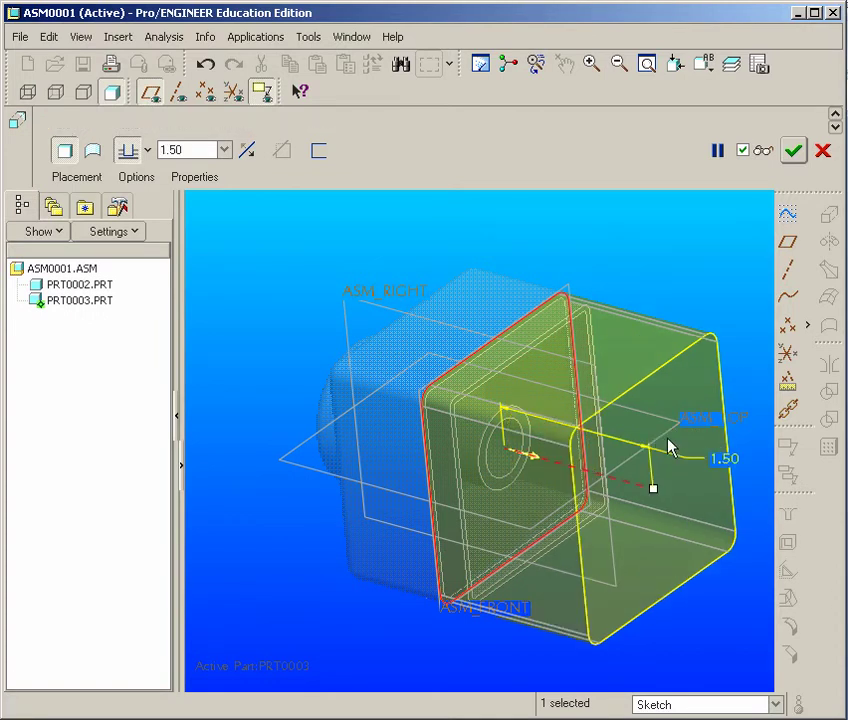
Accept the 1.50-deep extrusion and round the block's edges with a 0.50 radius
{"action": "left_click", "coordinate": [793, 150]}
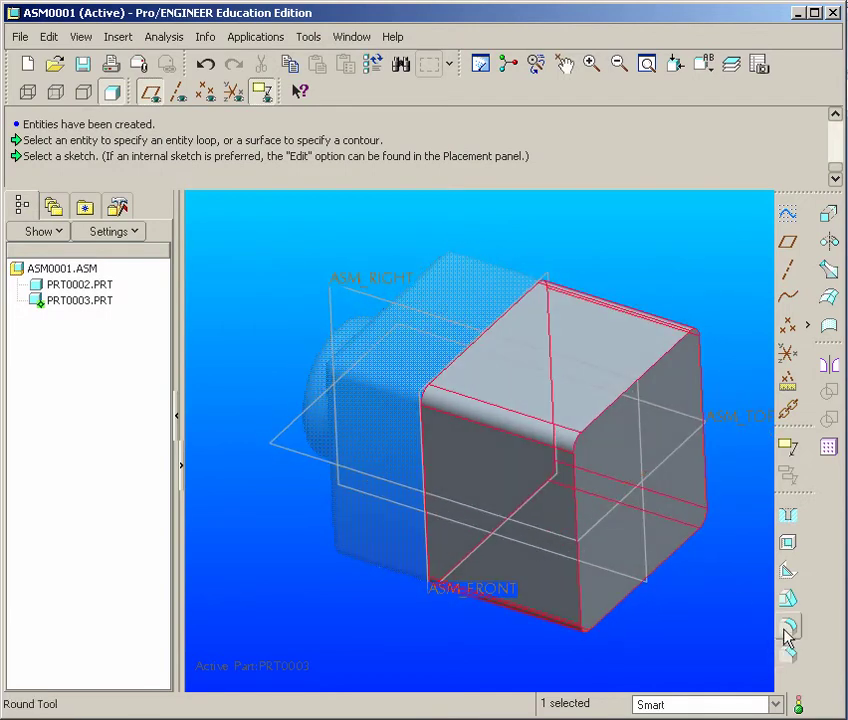
{"action": "left_click", "coordinate": [787, 626]}
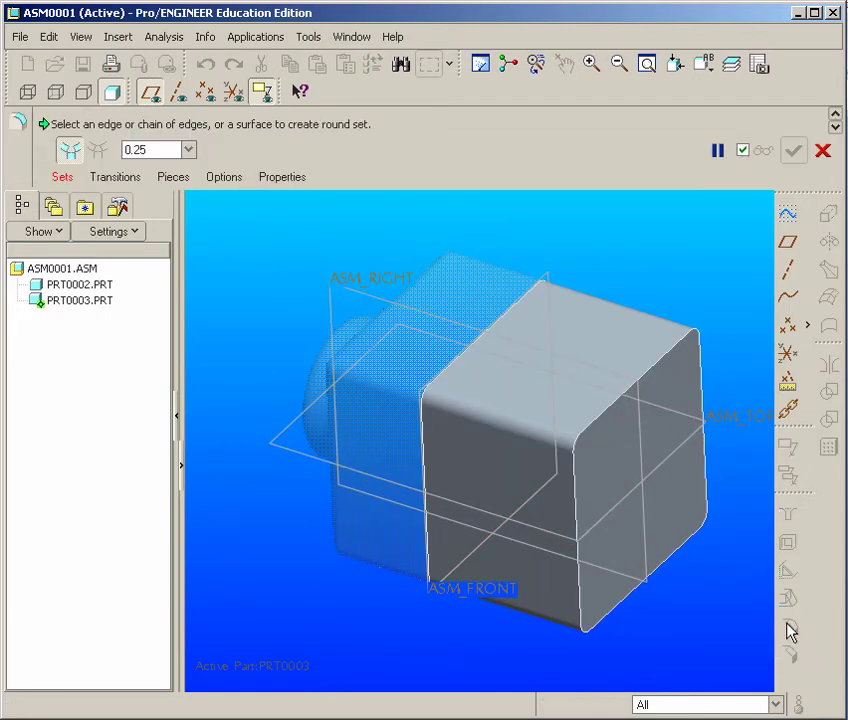
{"action": "triple_click", "coordinate": [140, 149]}
{"action": "type", "text": ".5"}
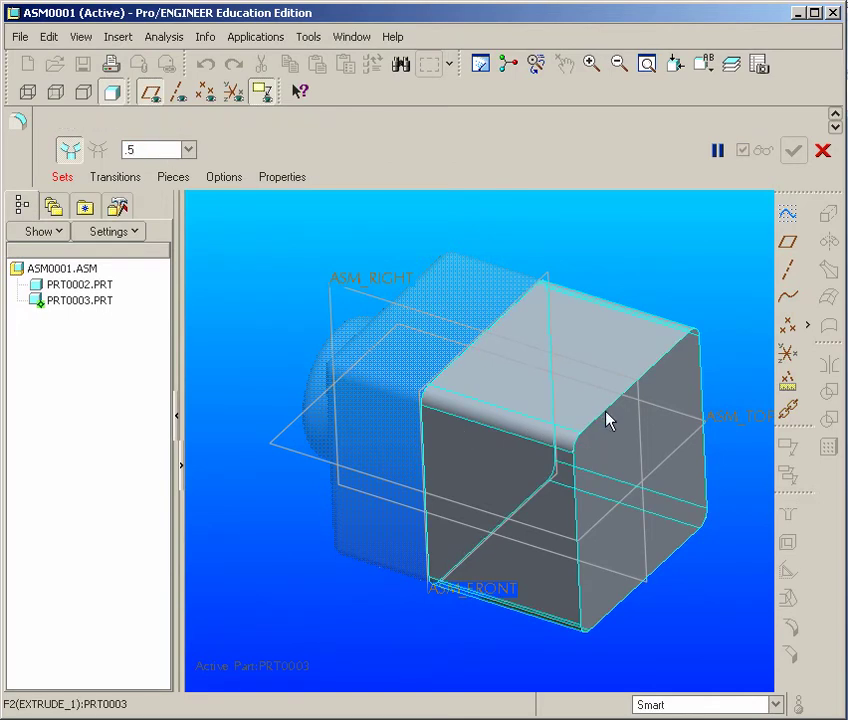
{"action": "left_click", "coordinate": [615, 400]}
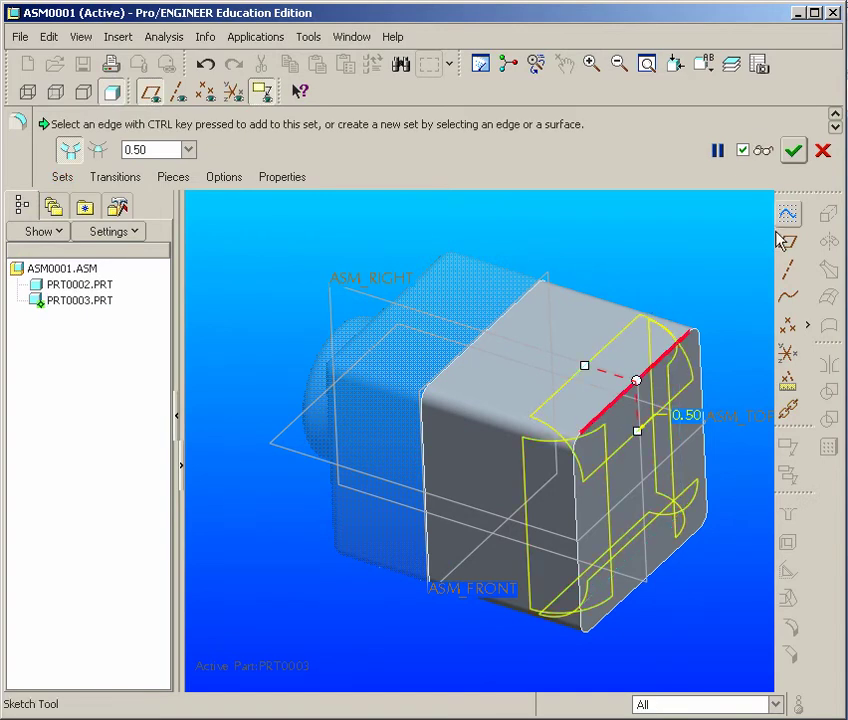
{"action": "left_click", "coordinate": [793, 150]}
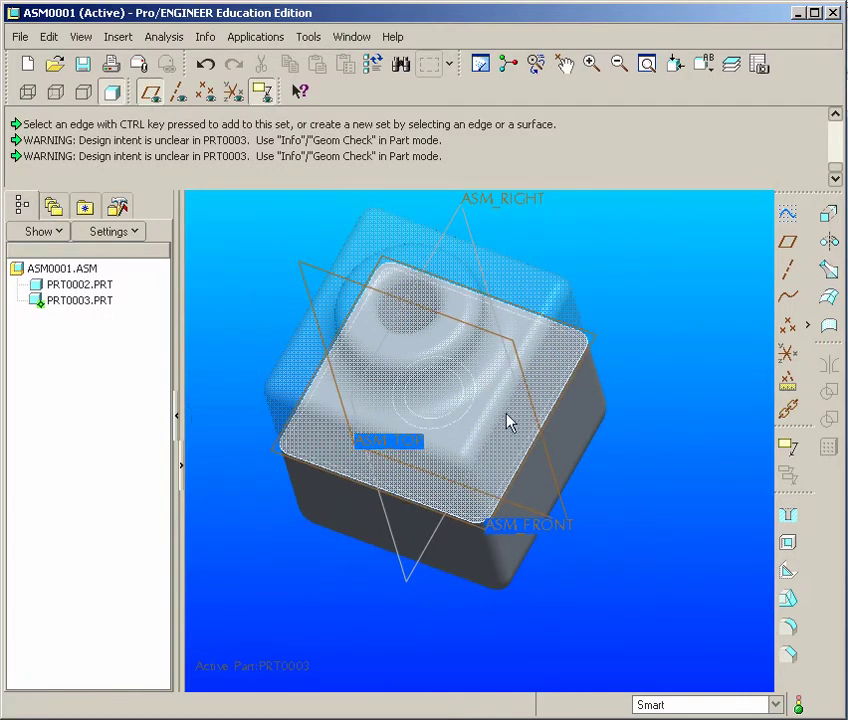
{"action": "mouse_move", "coordinate": [508, 421]}
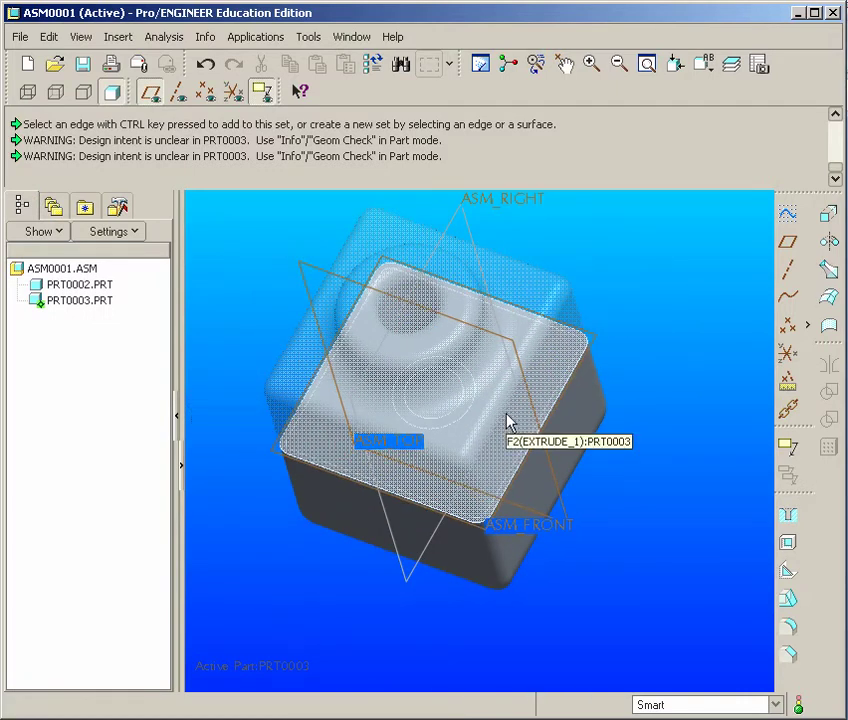
{"action": "mouse_move", "coordinate": [675, 395]}
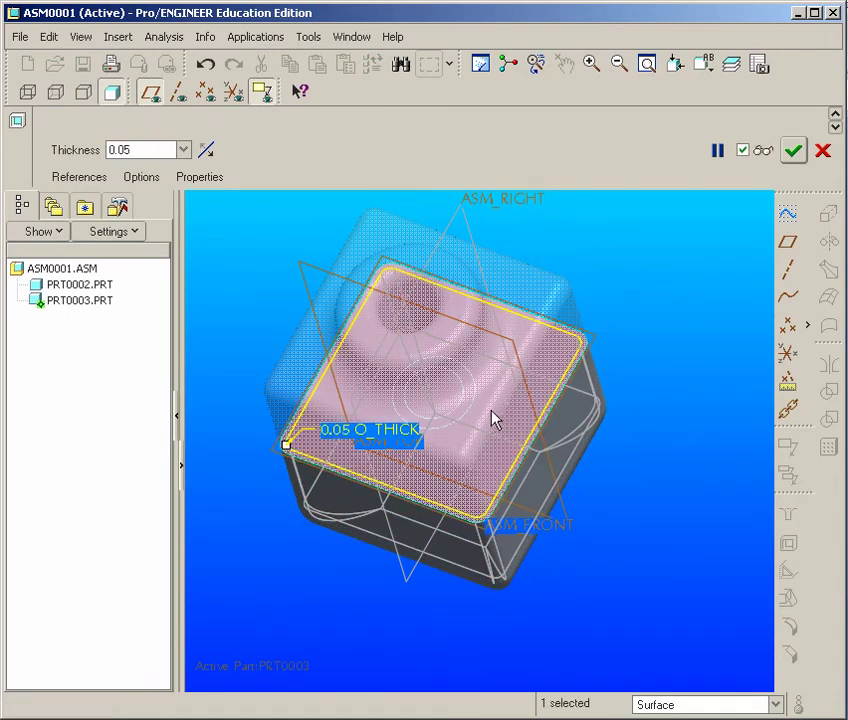
{"action": "mouse_move", "coordinate": [793, 150]}
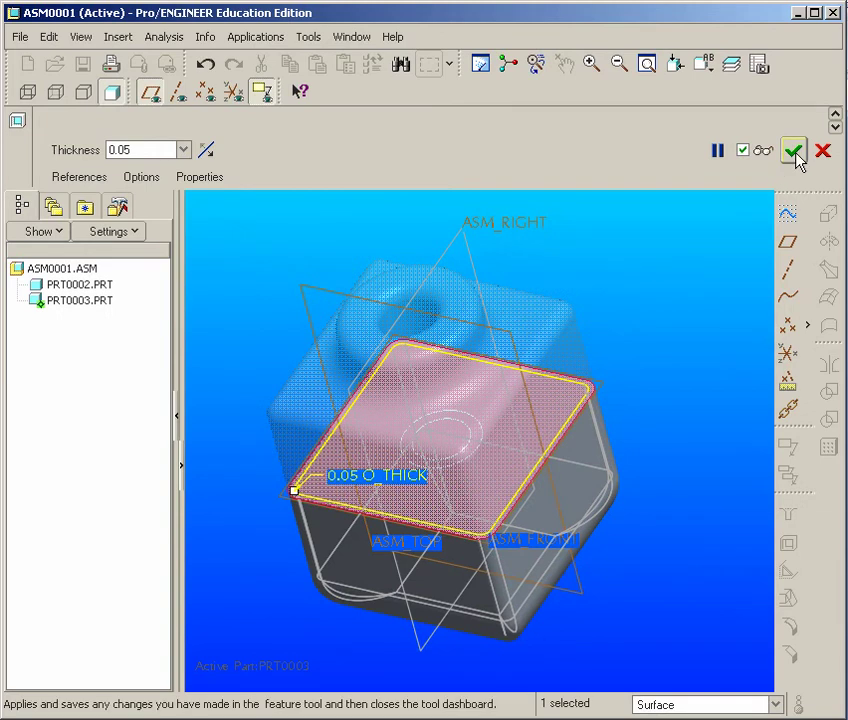
Apply a 0.05-thick shell to PRT0003 with one face removed
{"action": "left_click", "coordinate": [793, 150]}
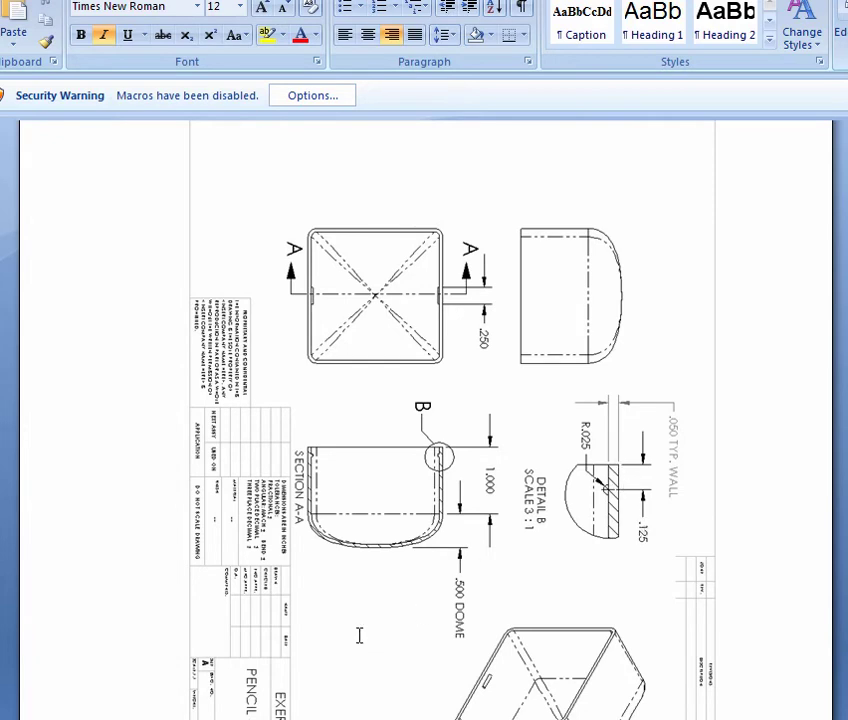
{"action": "mouse_move", "coordinate": [359, 635]}
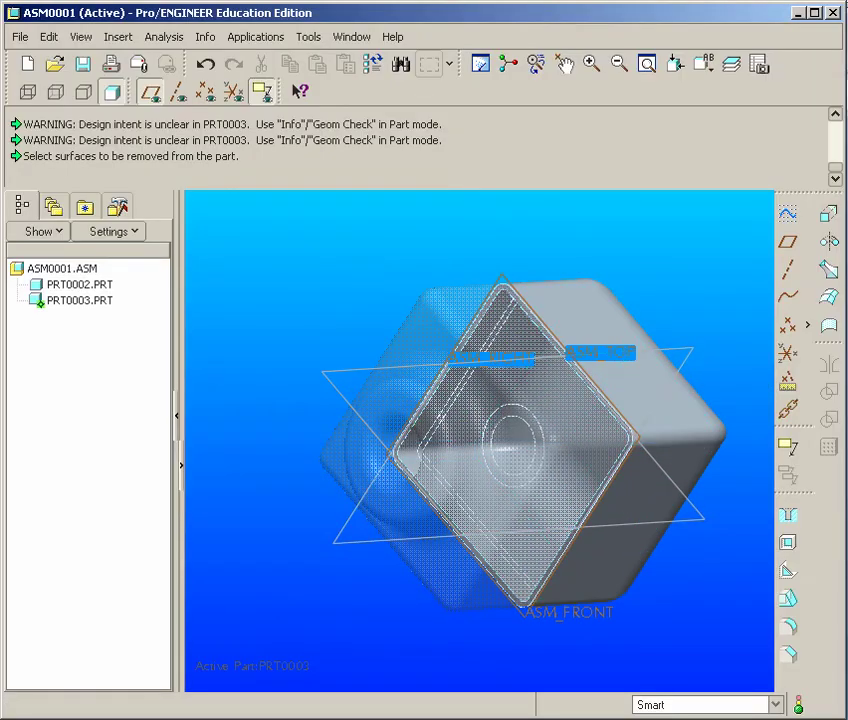
{"action": "mouse_move", "coordinate": [258, 588]}
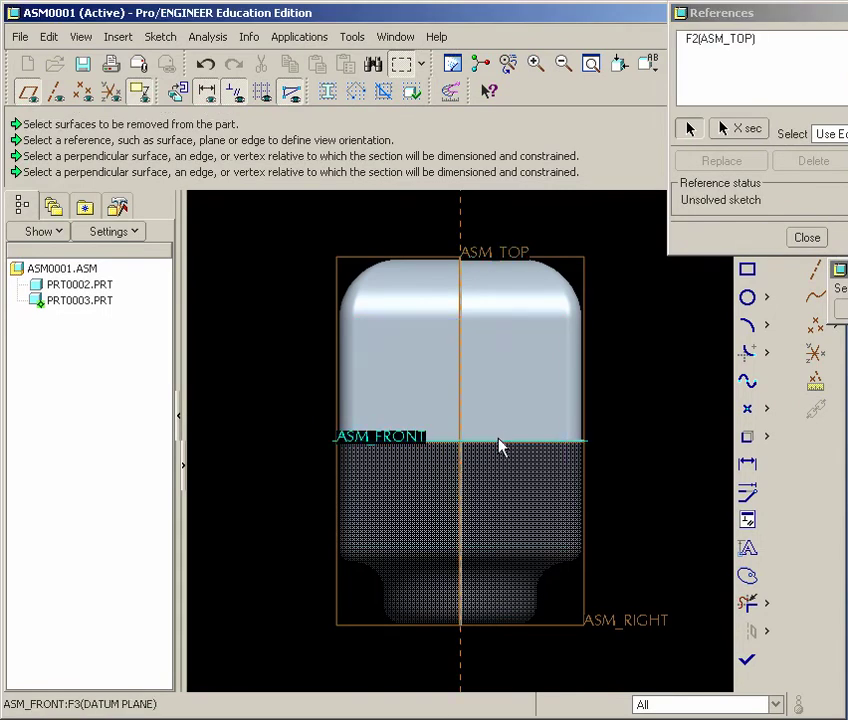
Add ASM_FRONT as the second sketch reference with ASM_TOP, then close References
{"action": "left_click", "coordinate": [460, 437]}
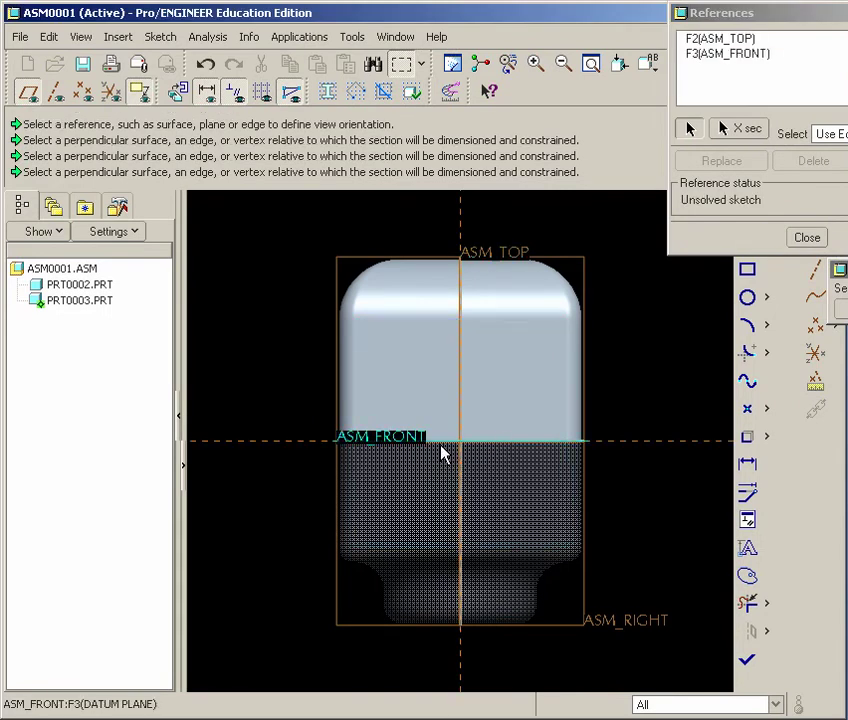
{"action": "left_click", "coordinate": [806, 237]}
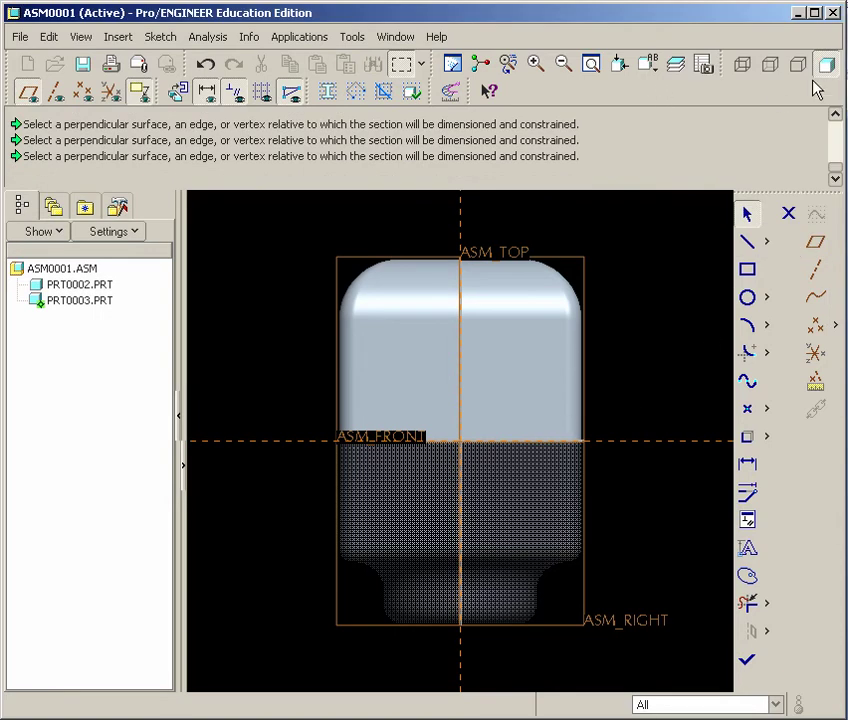
Draw a small 0.050 circle beside the vertical edge, 0.125 above the horizontal reference
{"action": "left_click", "coordinate": [743, 64]}
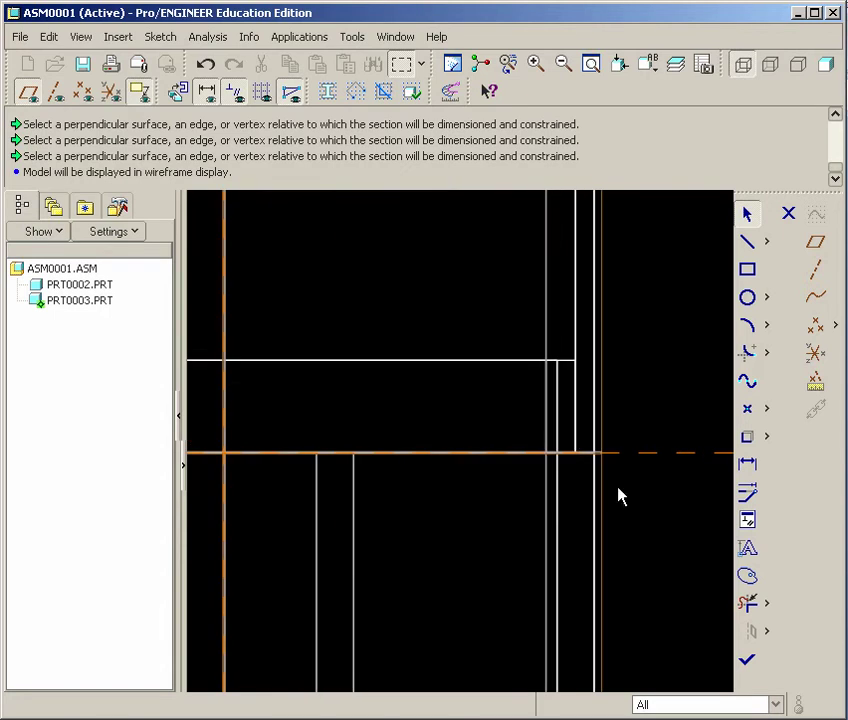
{"action": "left_click", "coordinate": [565, 459]}
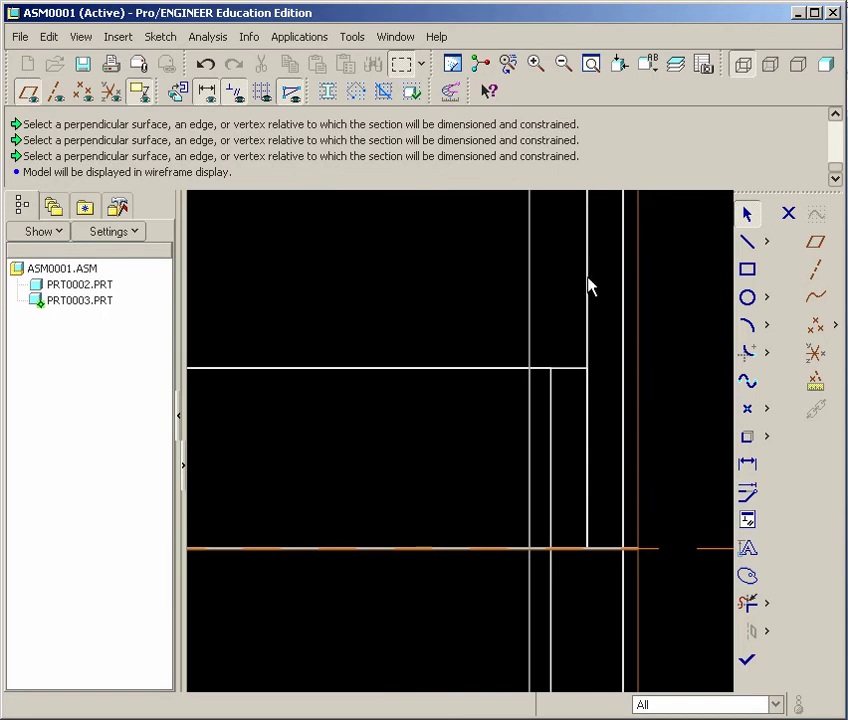
{"action": "mouse_move", "coordinate": [723, 415]}
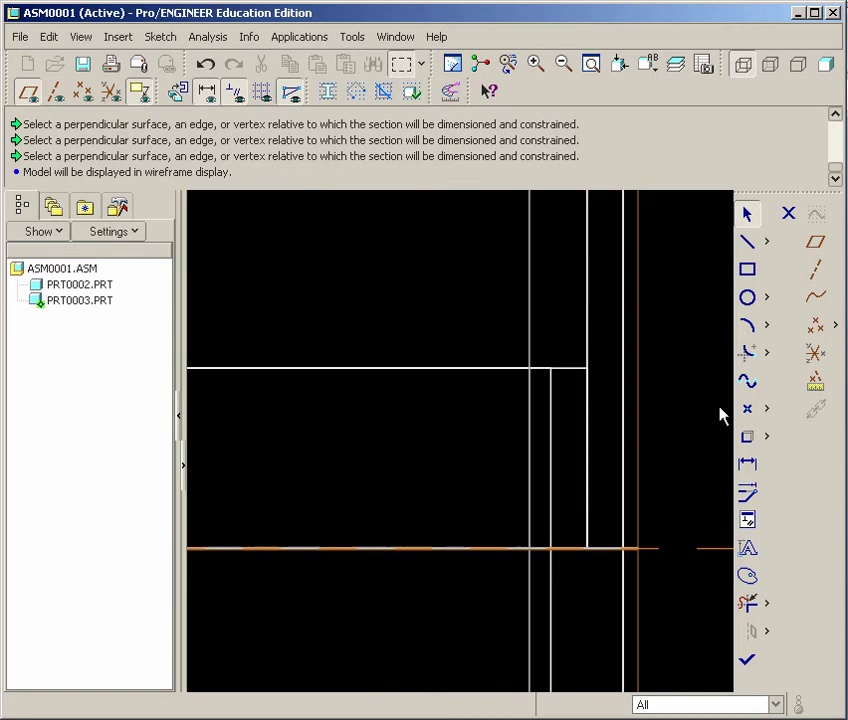
{"action": "mouse_move", "coordinate": [747, 297]}
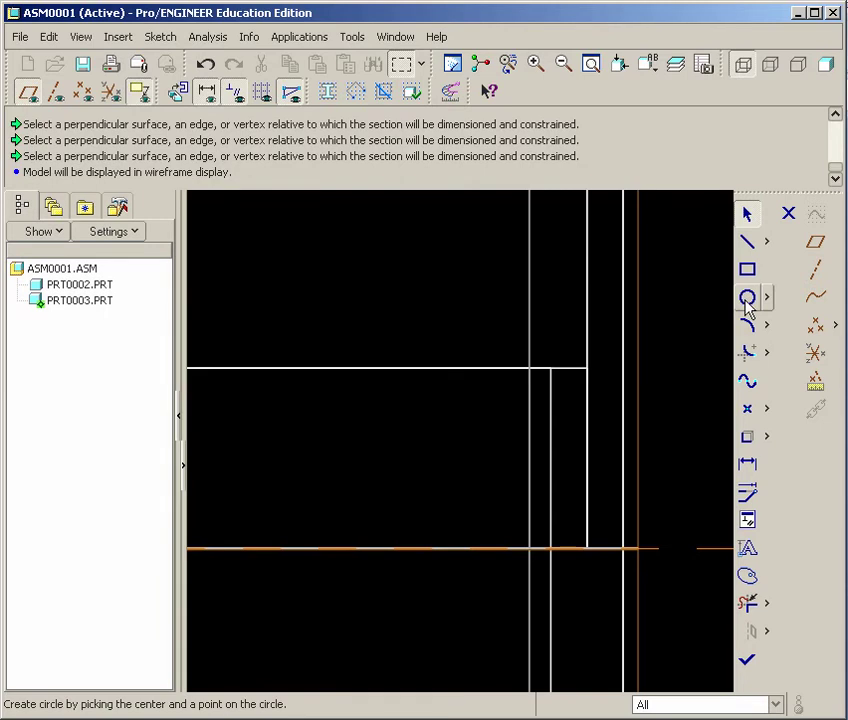
{"action": "left_click", "coordinate": [747, 297]}
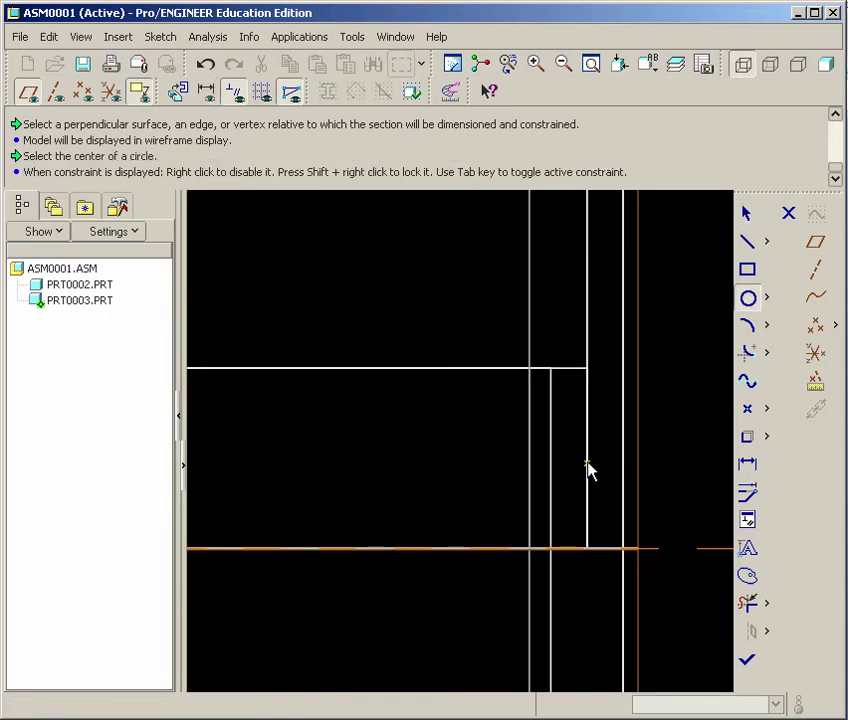
{"action": "mouse_move", "coordinate": [587, 460]}
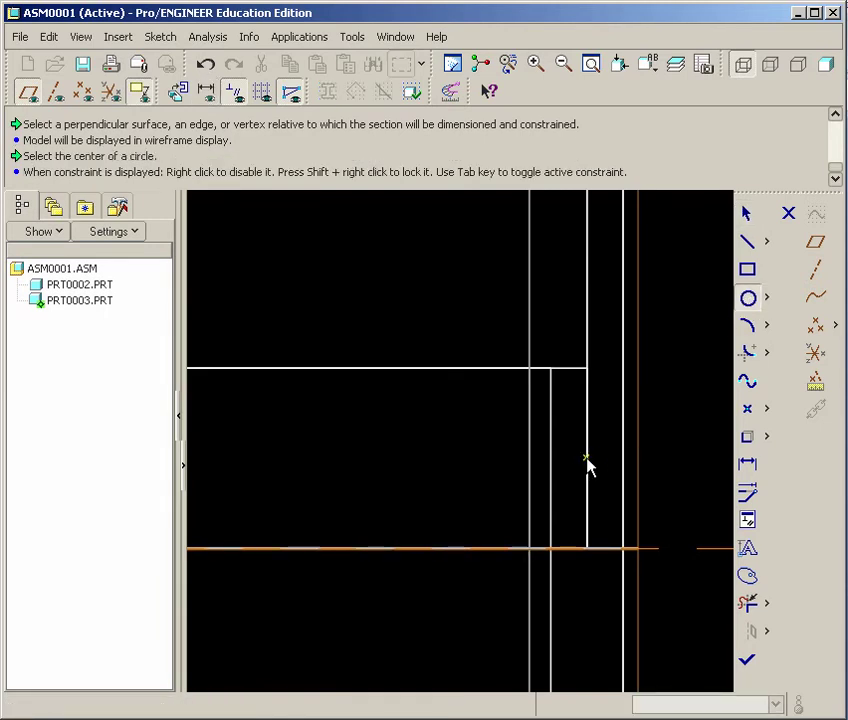
{"action": "mouse_move", "coordinate": [575, 470]}
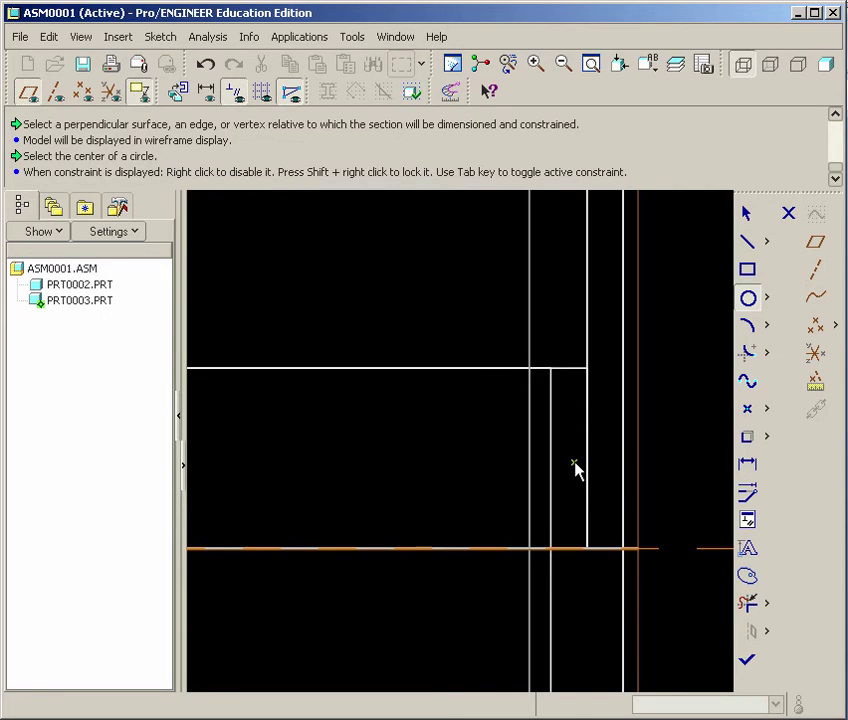
{"action": "left_click", "coordinate": [575, 463]}
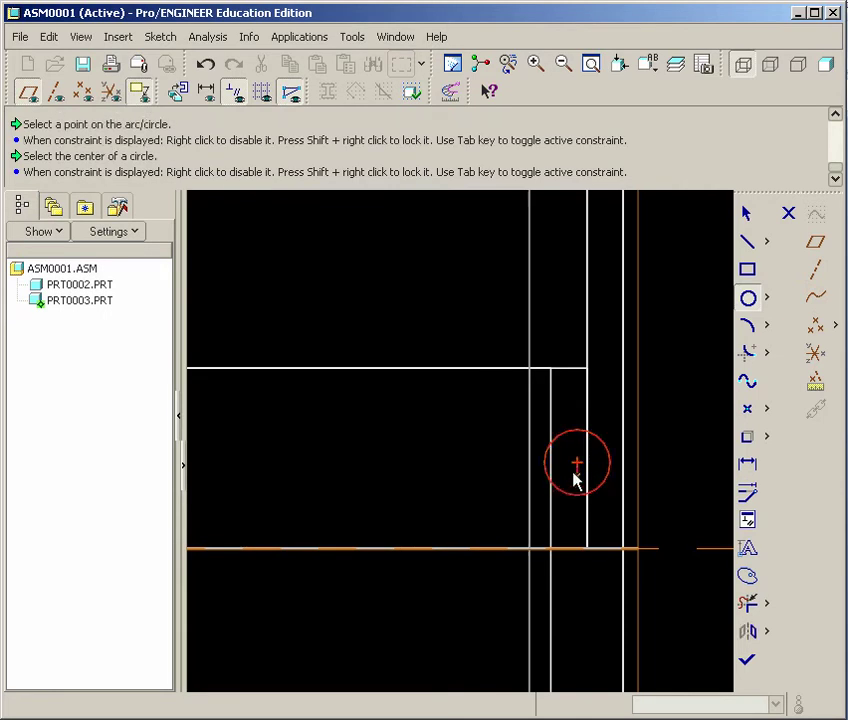
{"action": "left_click", "coordinate": [575, 463]}
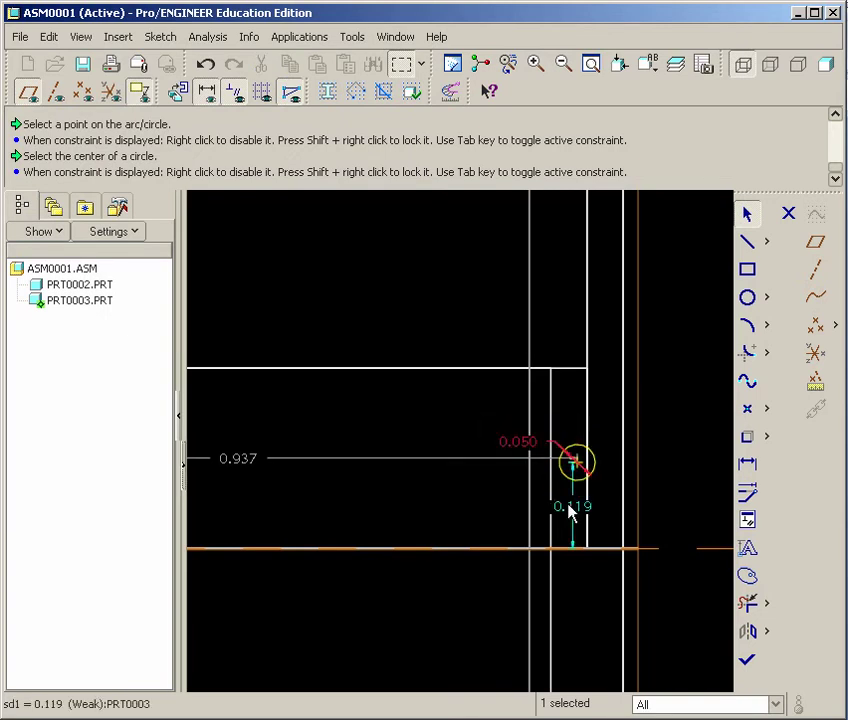
{"action": "double_click", "coordinate": [572, 505]}
{"action": "type", "text": "0.125"}
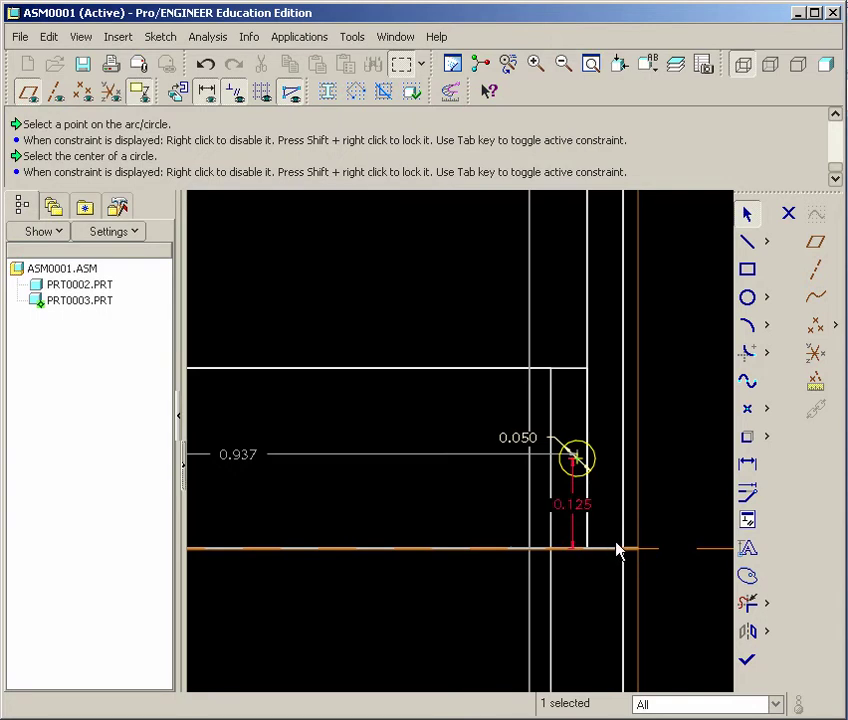
{"action": "mouse_move", "coordinate": [747, 492]}
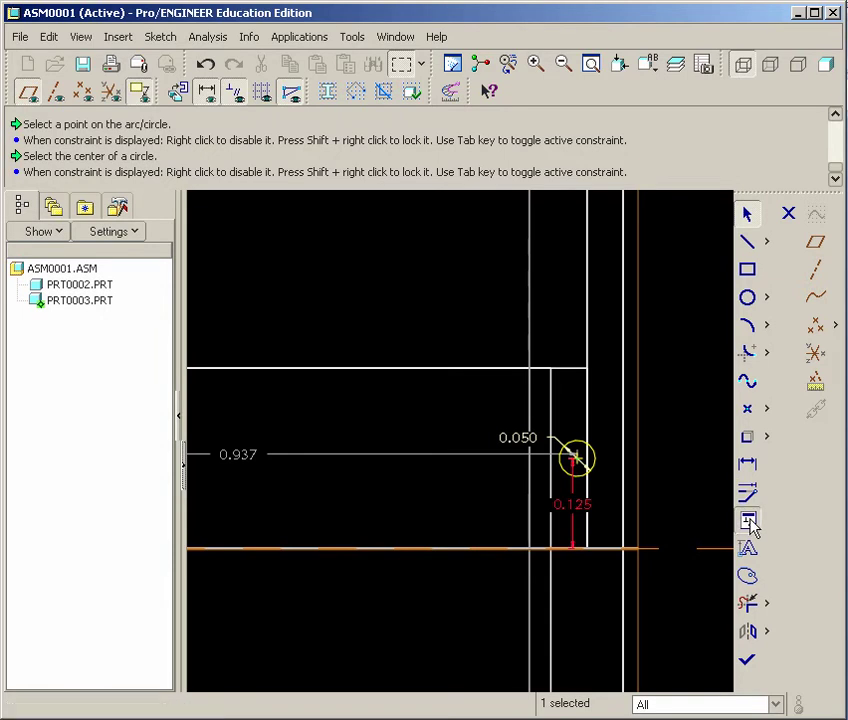
Constrain the circle's centre coincident with the vertical edge
{"action": "left_click", "coordinate": [748, 520]}
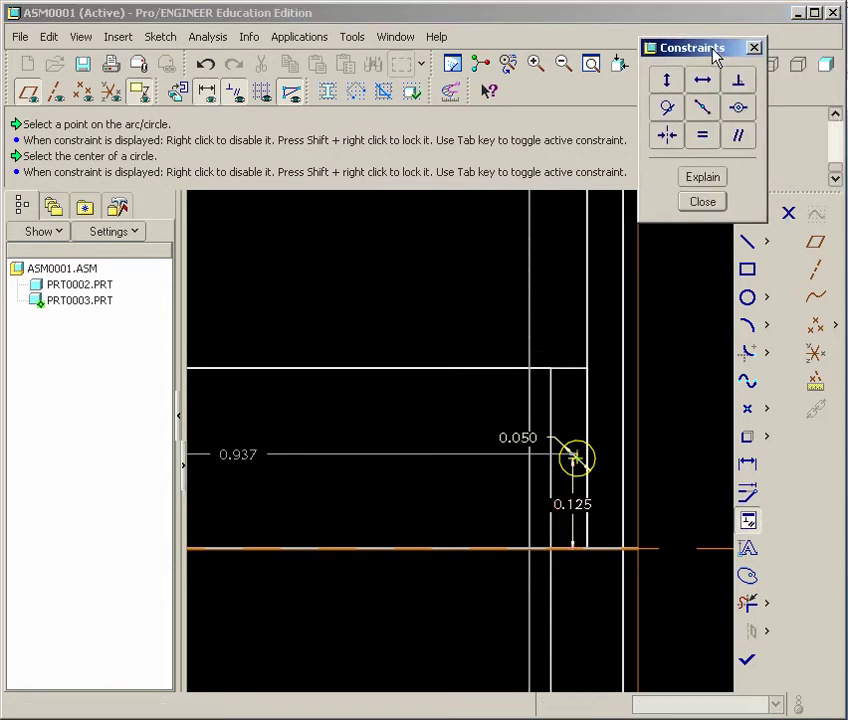
{"action": "mouse_move", "coordinate": [738, 108]}
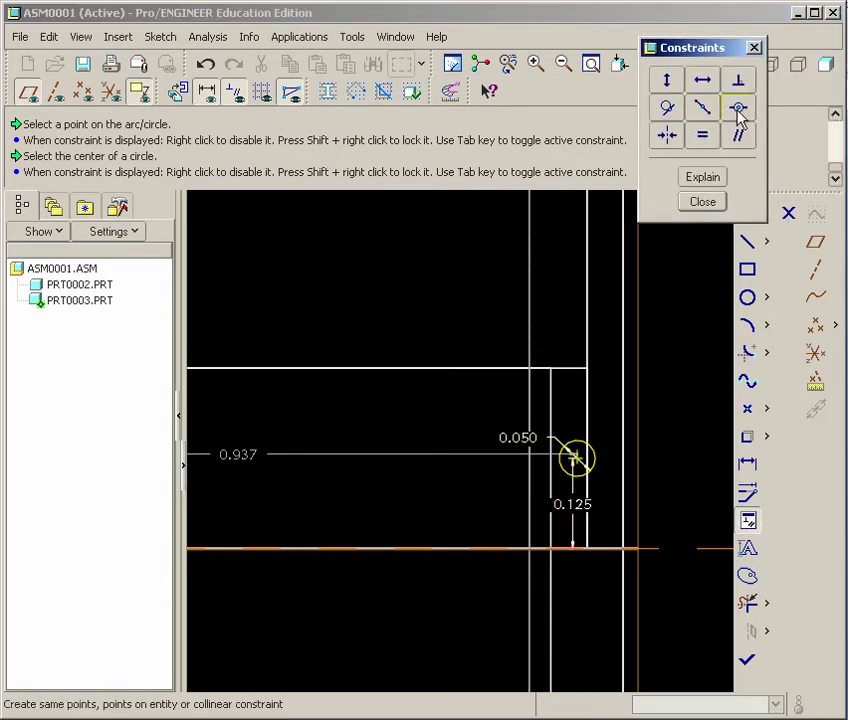
{"action": "left_click", "coordinate": [738, 108]}
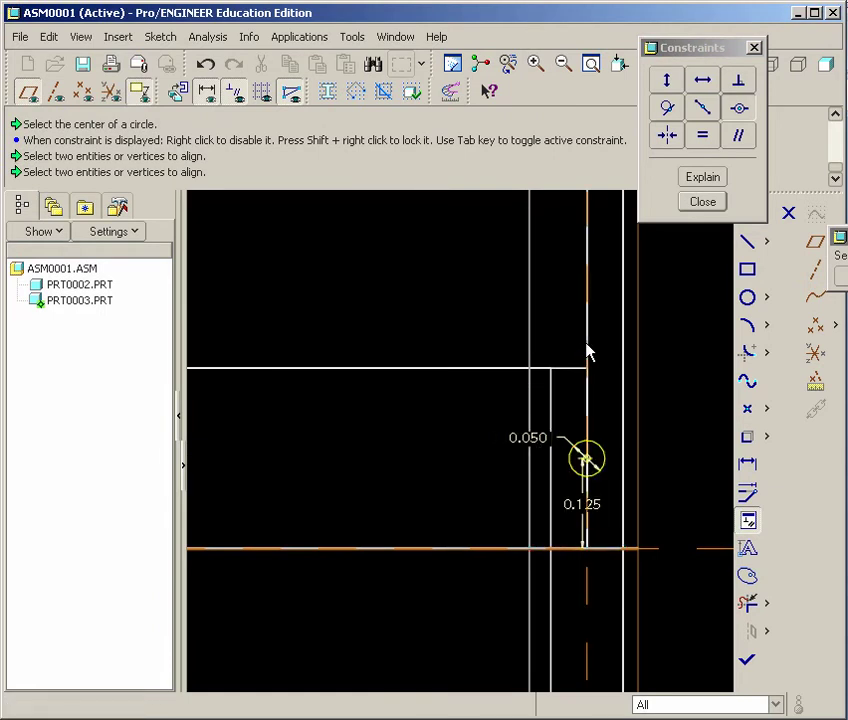
{"action": "mouse_move", "coordinate": [702, 201]}
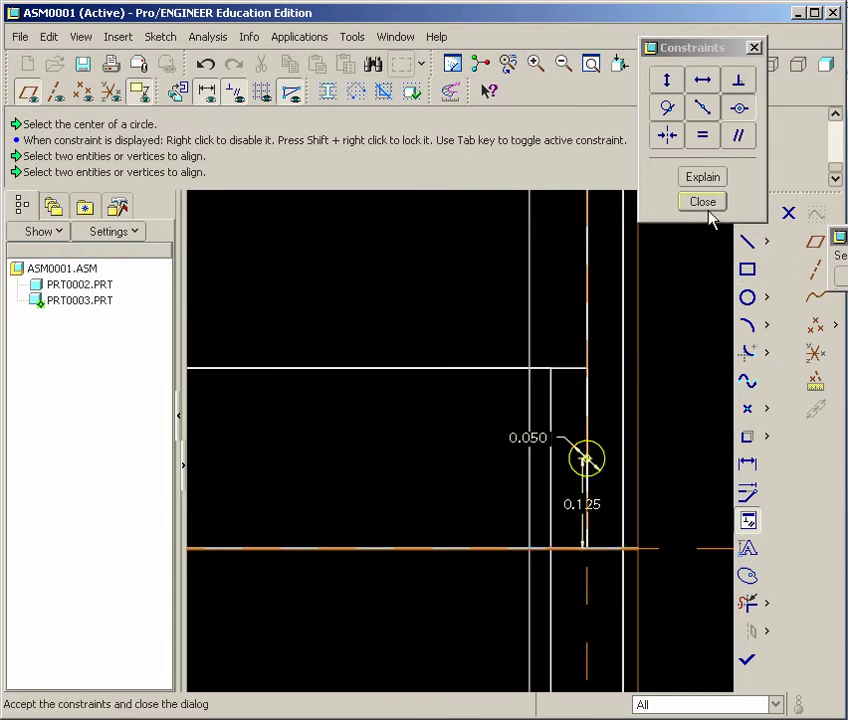
{"action": "mouse_move", "coordinate": [702, 205]}
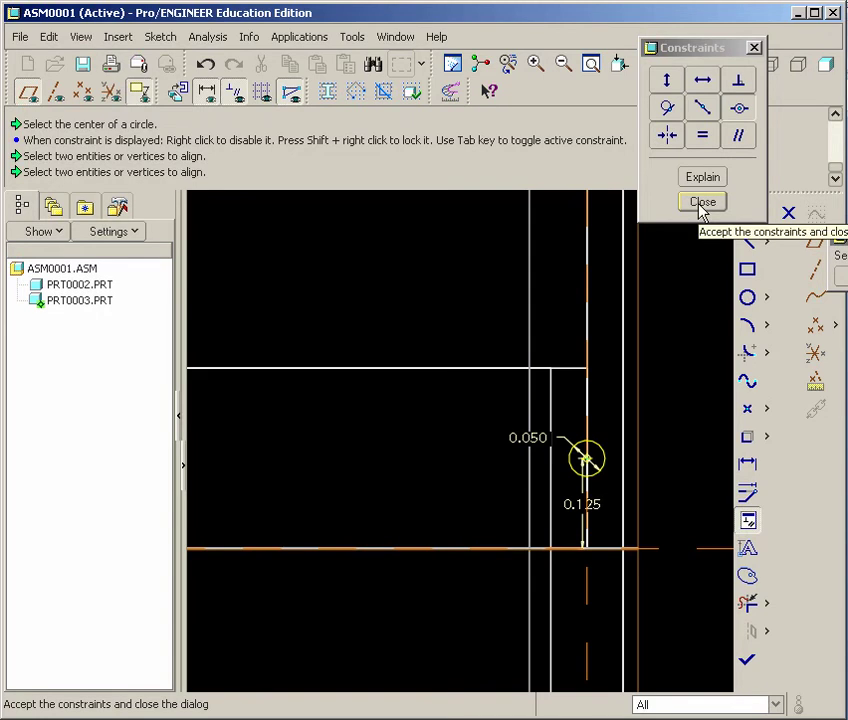
{"action": "left_click", "coordinate": [702, 201]}
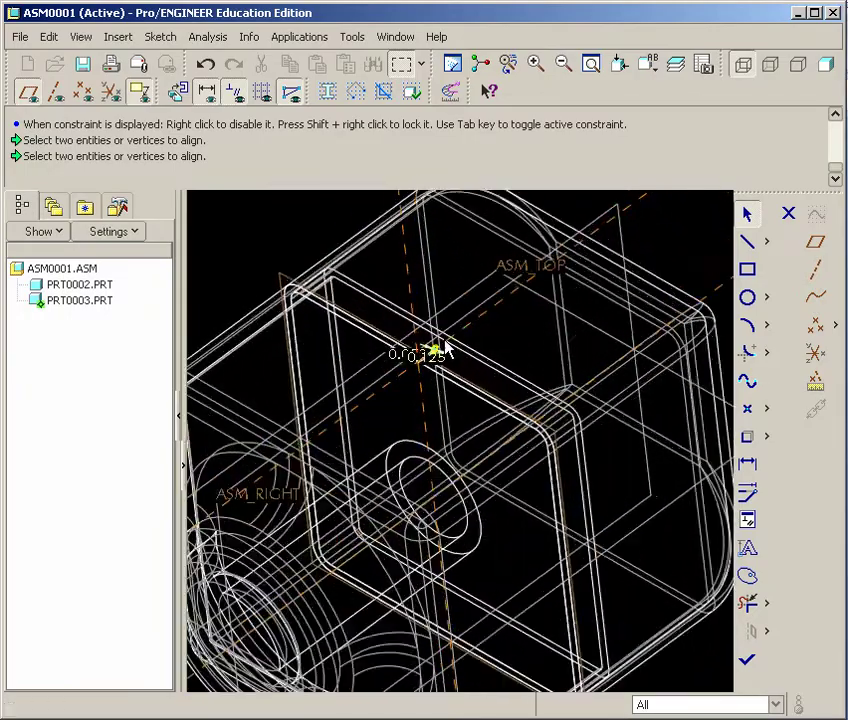
Finish the sketch and extrude the circle 0.80 into a rounded bump on PRT0003's rim
{"action": "left_click", "coordinate": [826, 64]}
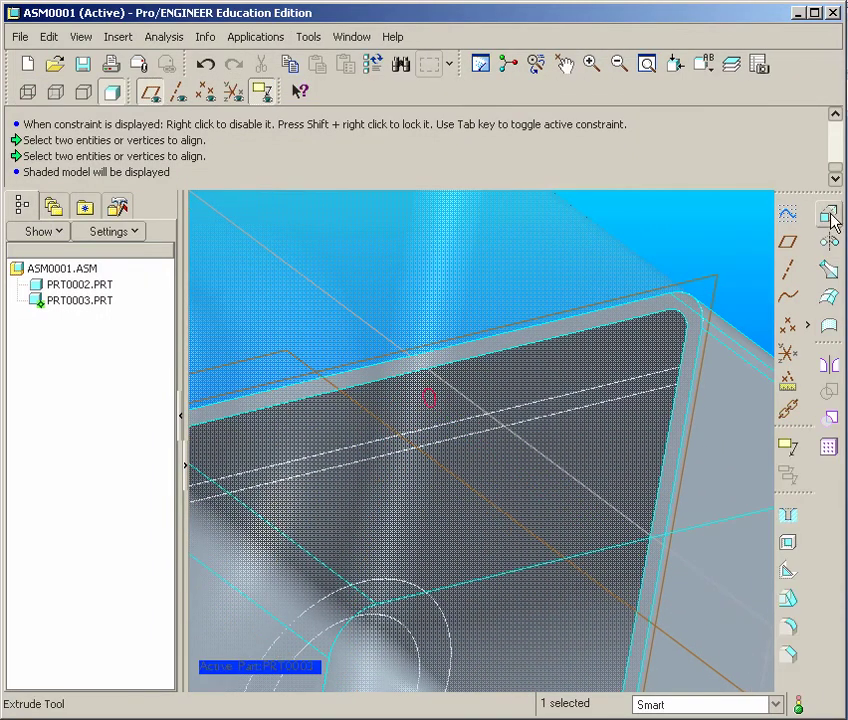
{"action": "left_click", "coordinate": [829, 213]}
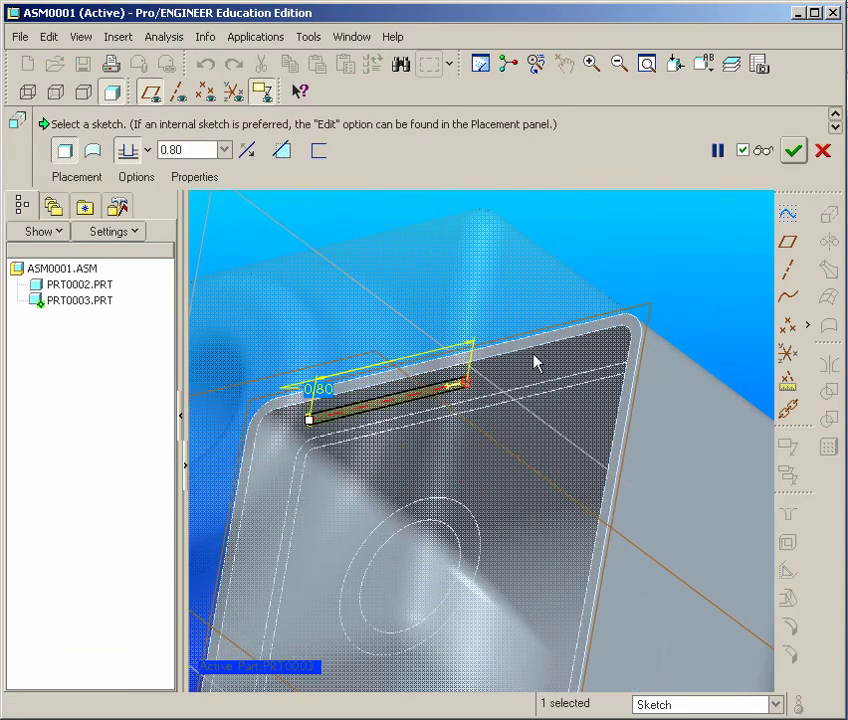
{"action": "left_click", "coordinate": [128, 150]}
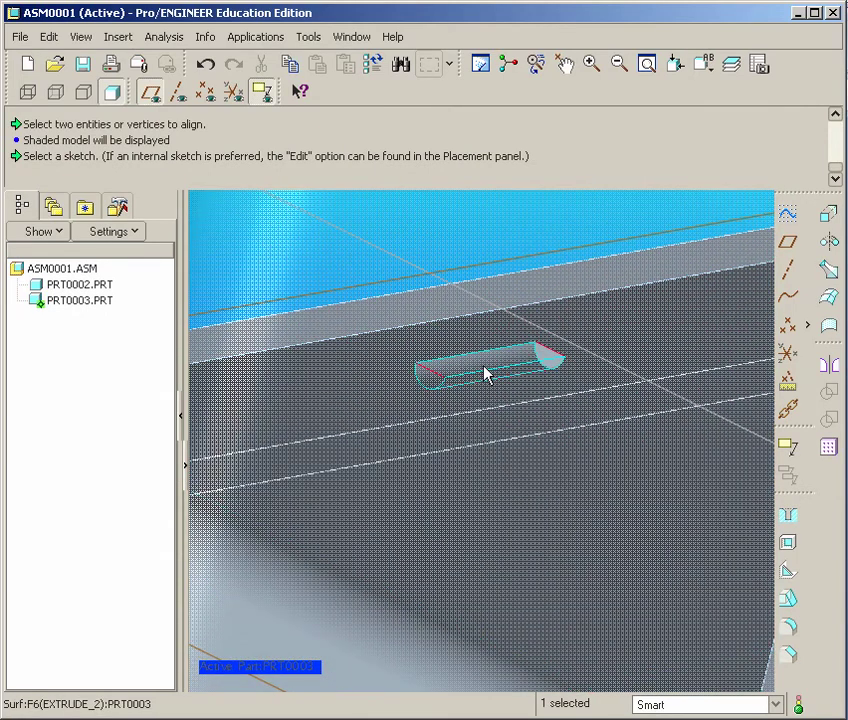
{"action": "left_click_drag", "start_coordinate": [485, 375], "coordinate": [570, 285]}
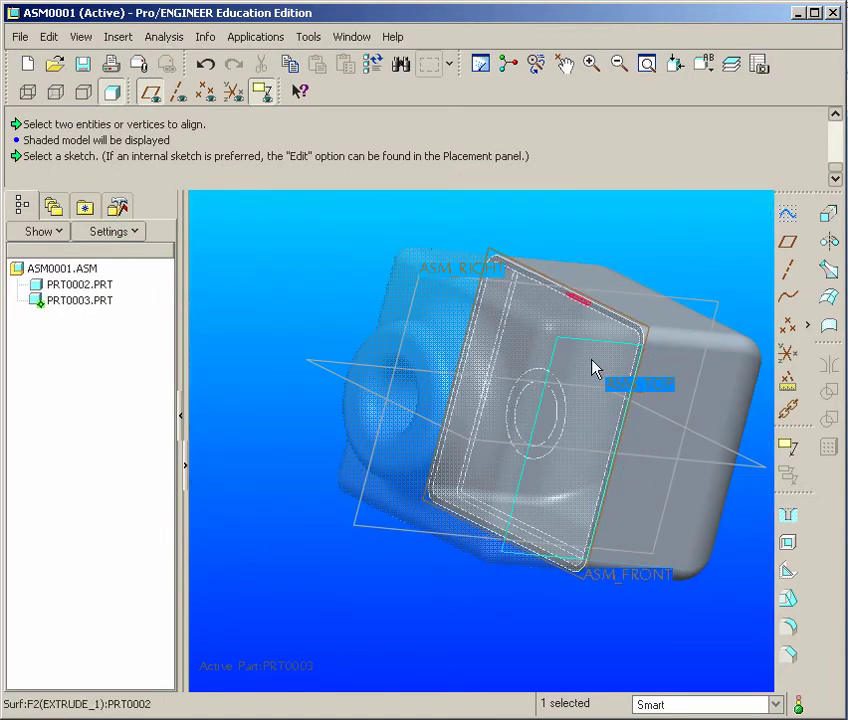
Select the new bump feature in PRT0003 and start mirroring it
{"action": "left_click", "coordinate": [690, 430]}
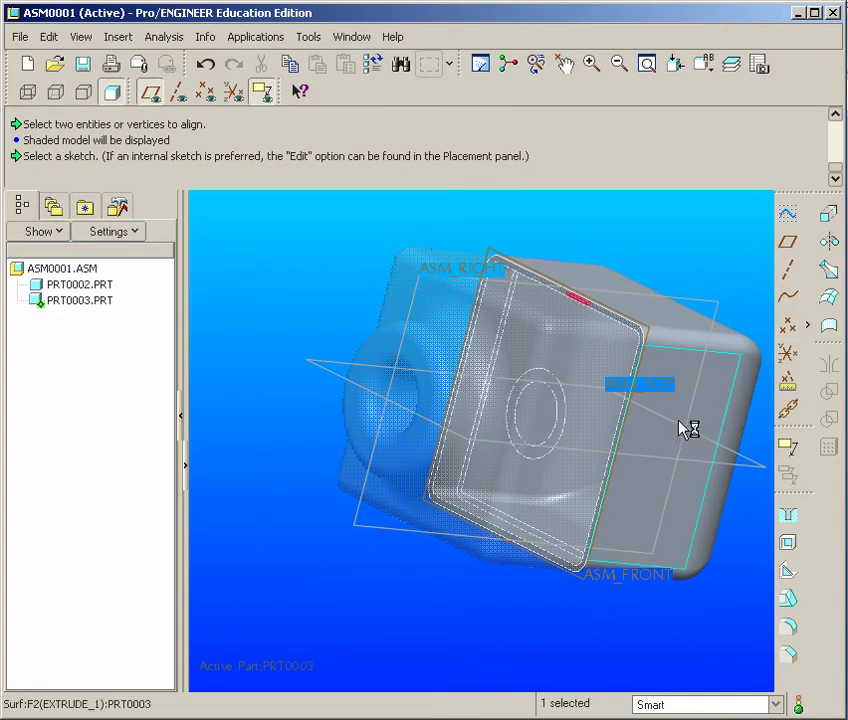
{"action": "left_click_drag", "start_coordinate": [690, 430], "coordinate": [655, 385]}
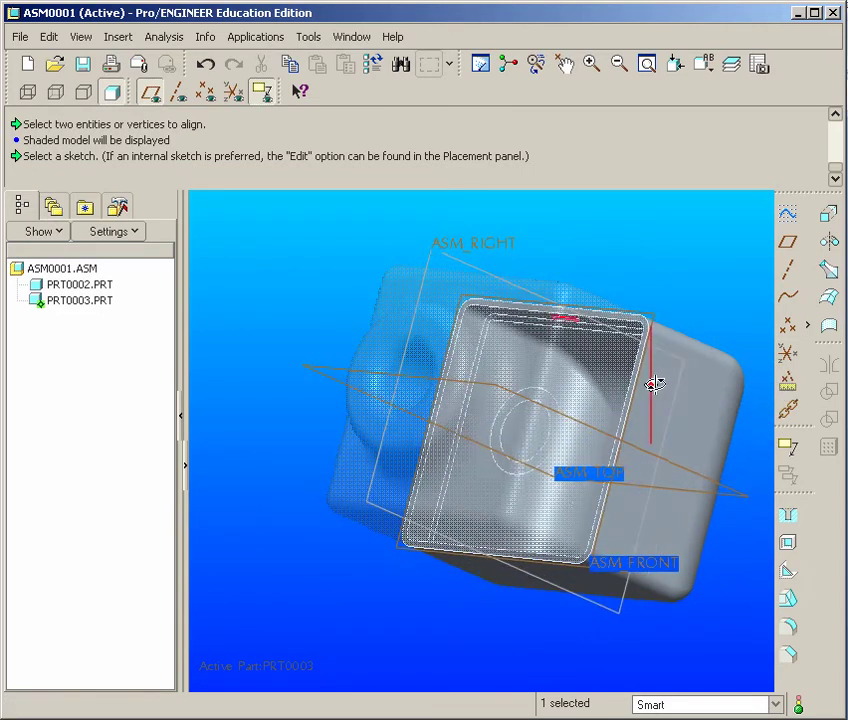
{"action": "left_click_drag", "start_coordinate": [655, 385], "coordinate": [707, 248]}
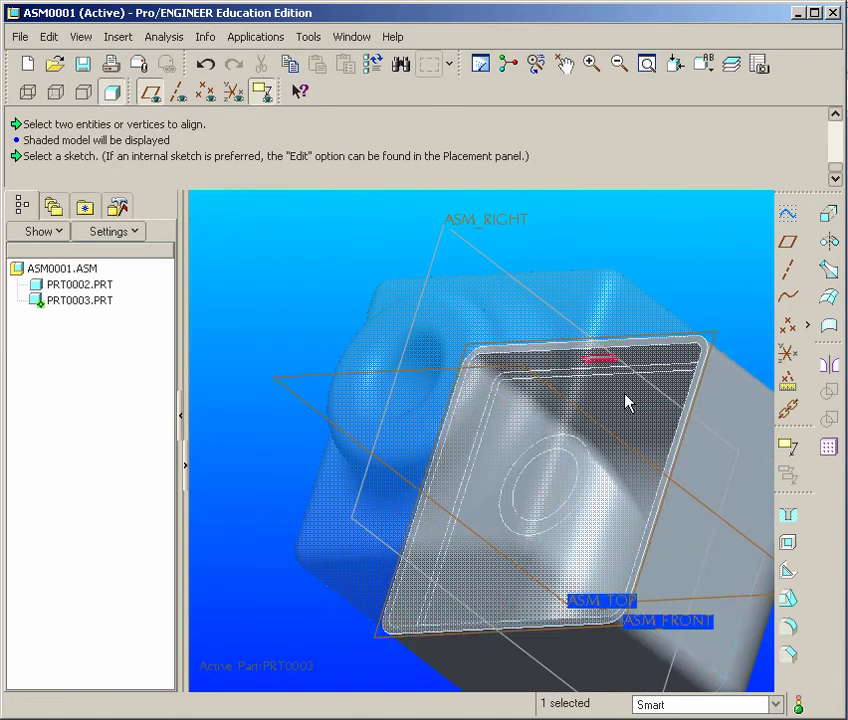
{"action": "left_click", "coordinate": [828, 365]}
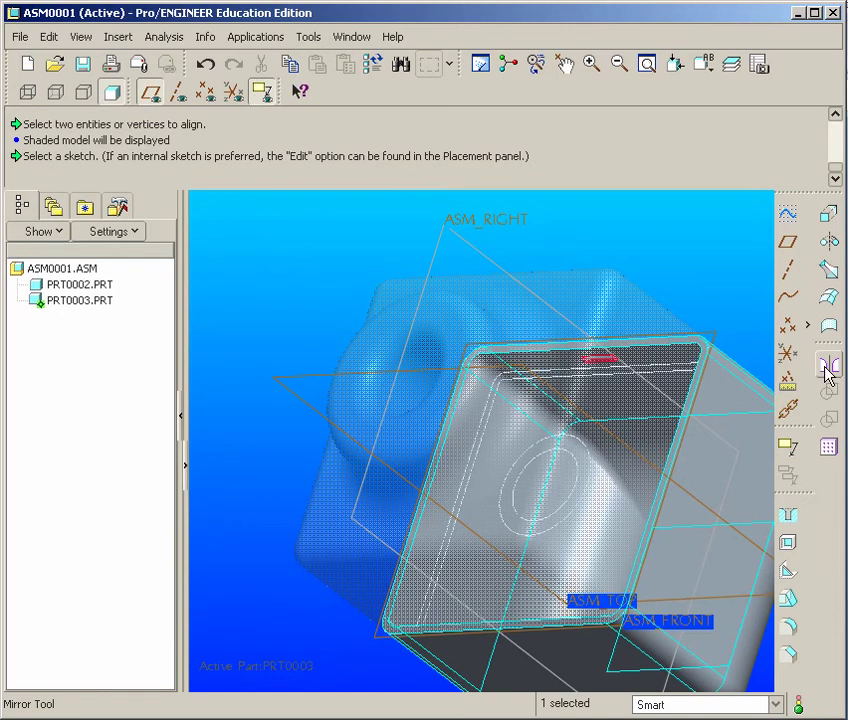
{"action": "mouse_move", "coordinate": [830, 368]}
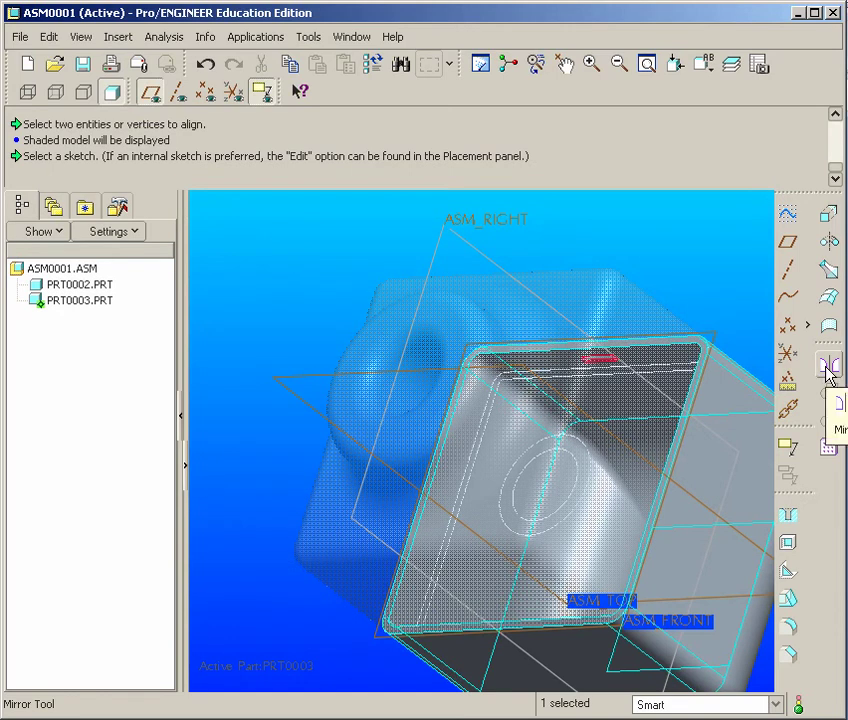
{"action": "left_click", "coordinate": [828, 366]}
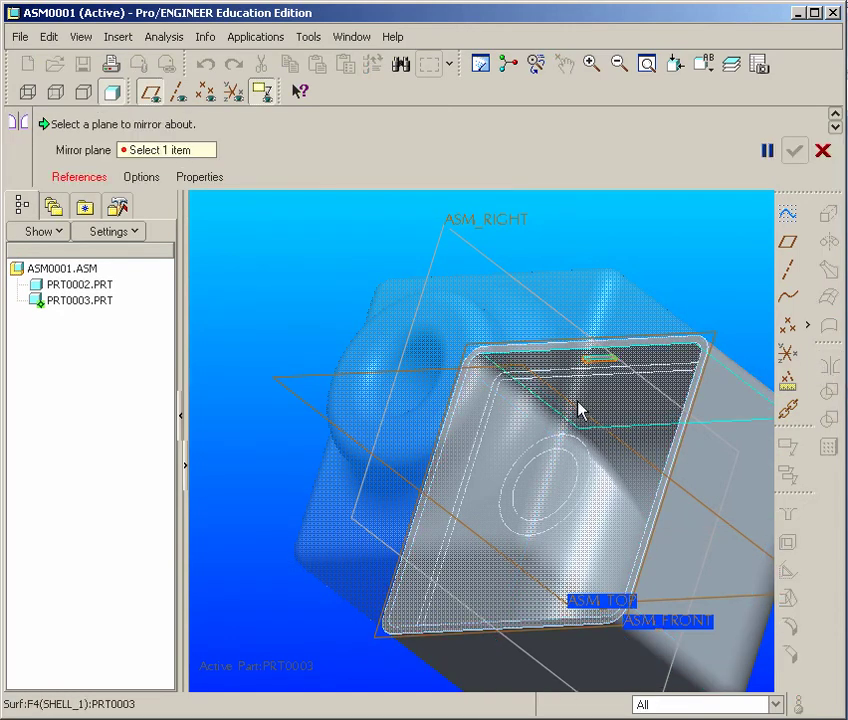
{"action": "left_click_drag", "start_coordinate": [580, 410], "coordinate": [620, 515]}
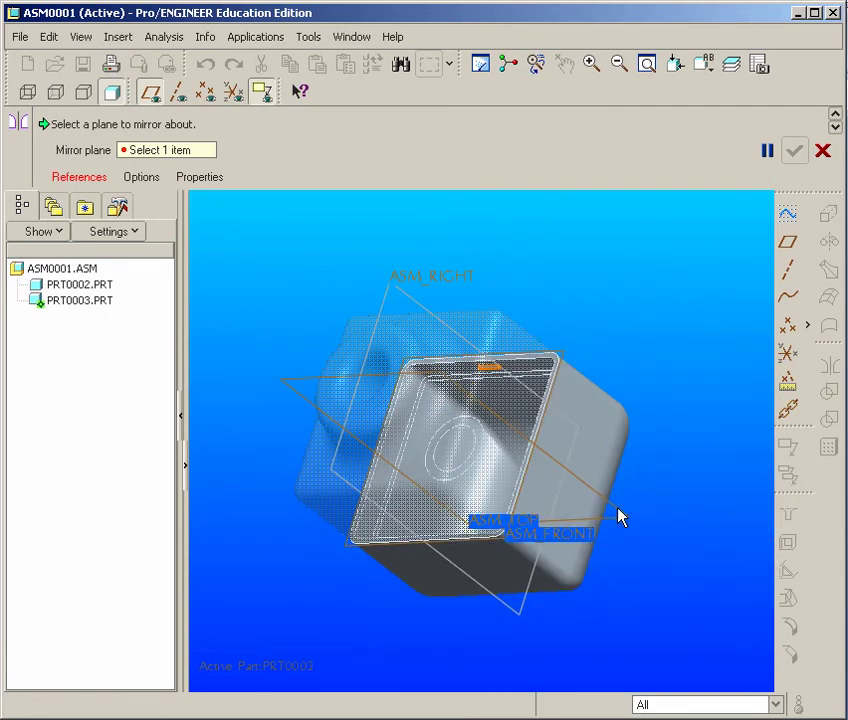
{"action": "mouse_move", "coordinate": [620, 523]}
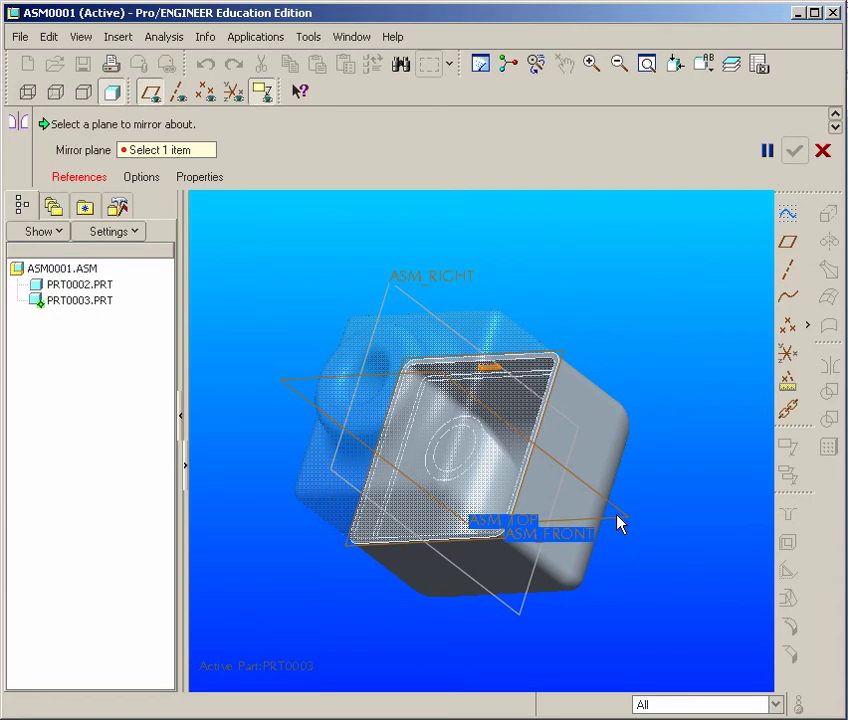
{"action": "mouse_move", "coordinate": [743, 295]}
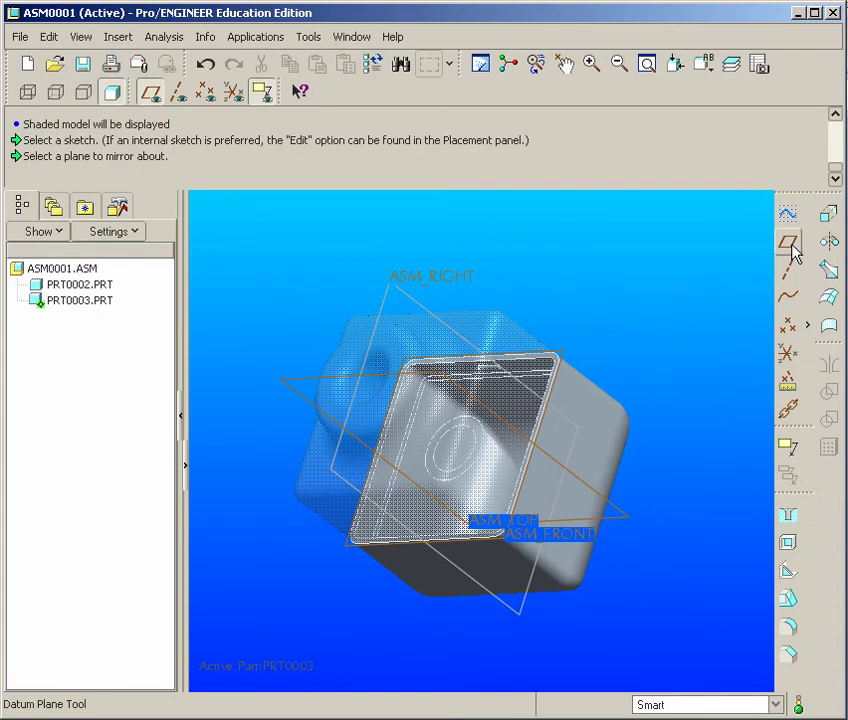
Create datum plane DTM1 offset from ASM_TOP to serve as the mirror plane
{"action": "left_click", "coordinate": [788, 242]}
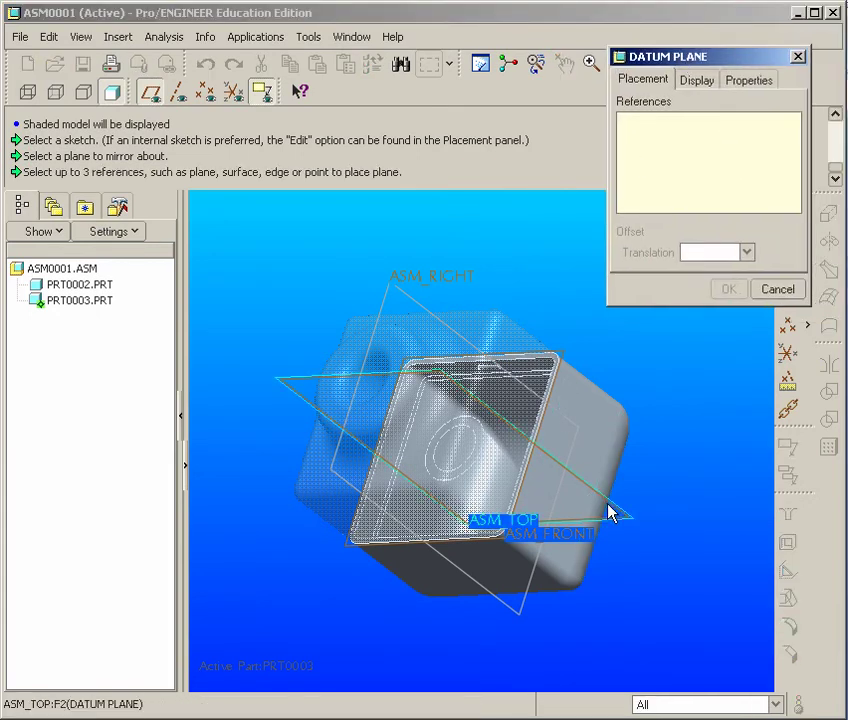
{"action": "left_click", "coordinate": [500, 520]}
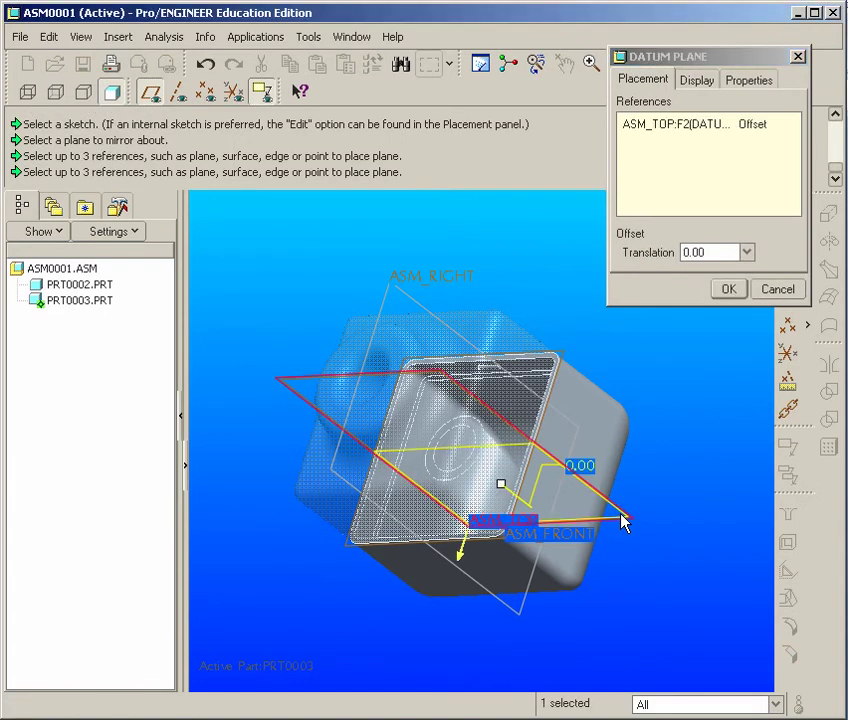
{"action": "left_click", "coordinate": [728, 288]}
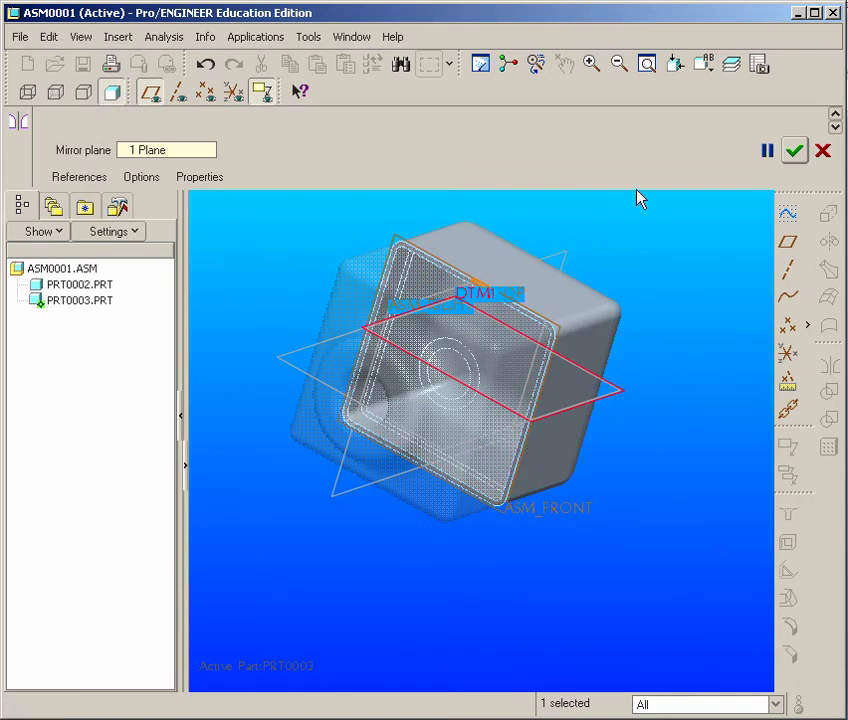
Accept the mirror, adding a second bump on PRT0003's opposite side across DTM1
{"action": "left_click", "coordinate": [794, 150]}
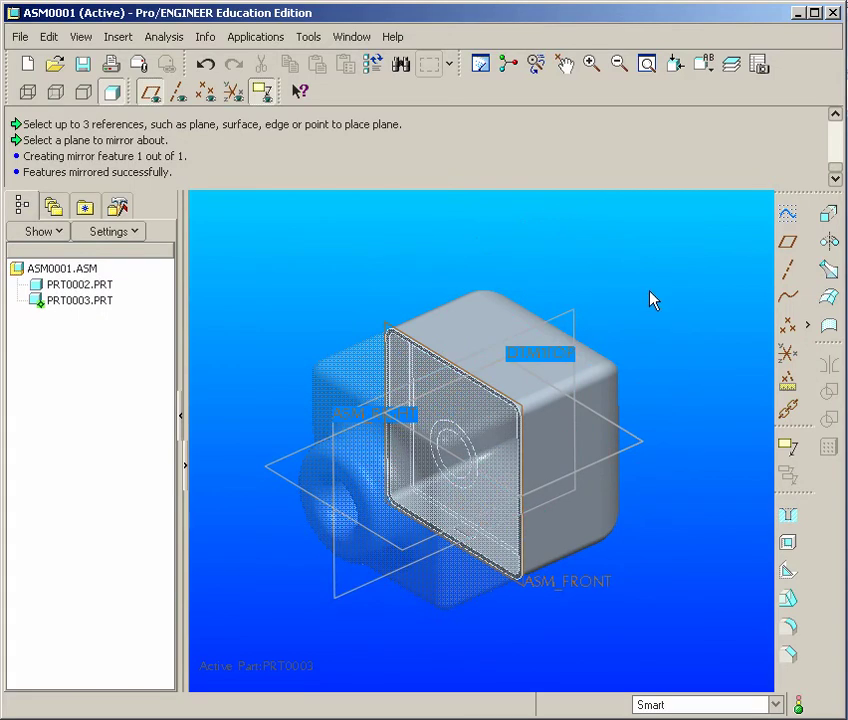
{"action": "mouse_move", "coordinate": [339, 299]}
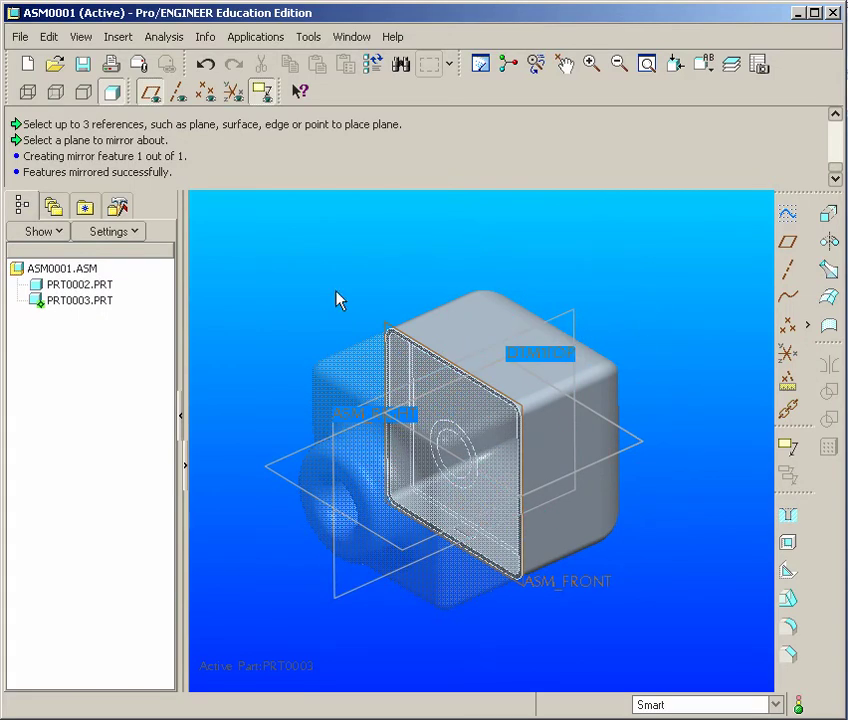
{"action": "mouse_move", "coordinate": [63, 308]}
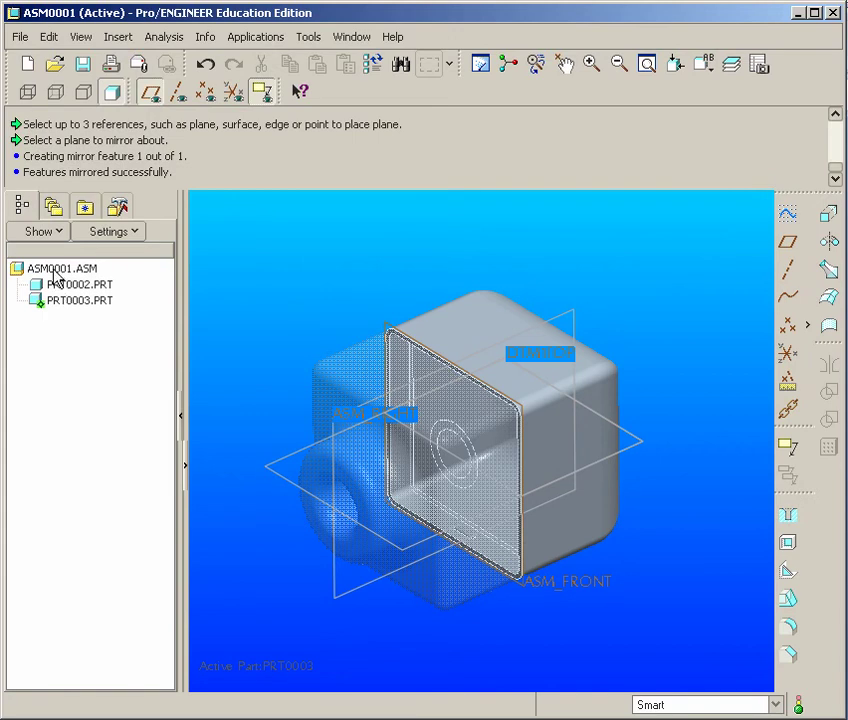
Activate ASM0001.ASM from the model tree and view both parts together
{"action": "left_click", "coordinate": [61, 268]}
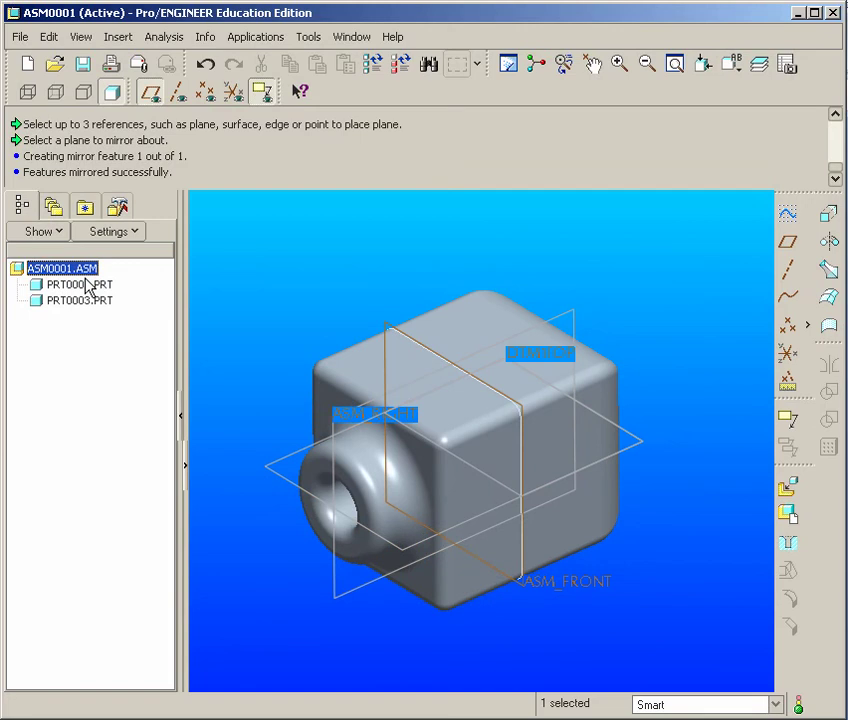
{"action": "mouse_move", "coordinate": [308, 398]}
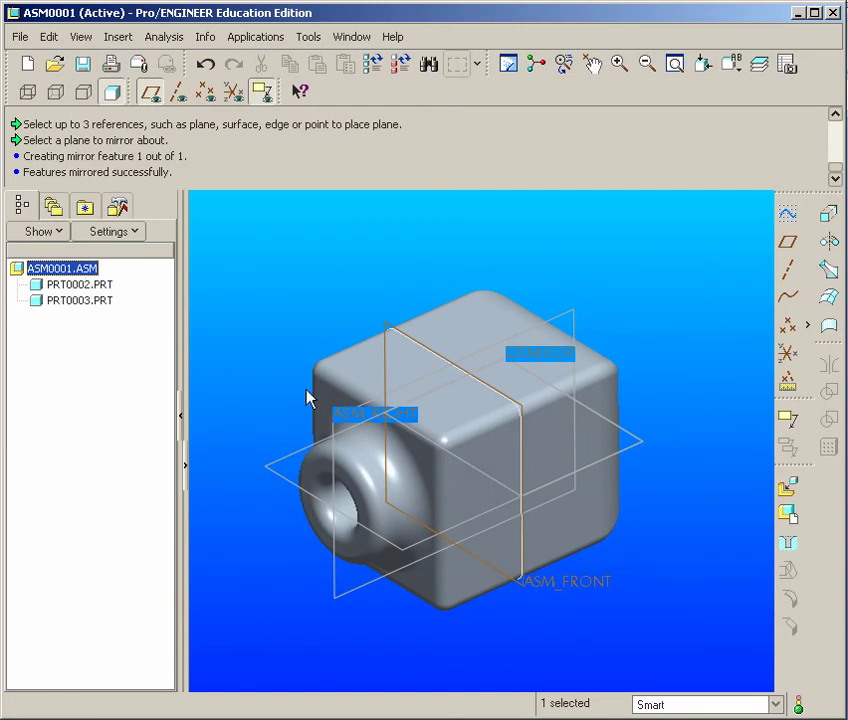
{"action": "mouse_move", "coordinate": [476, 383]}
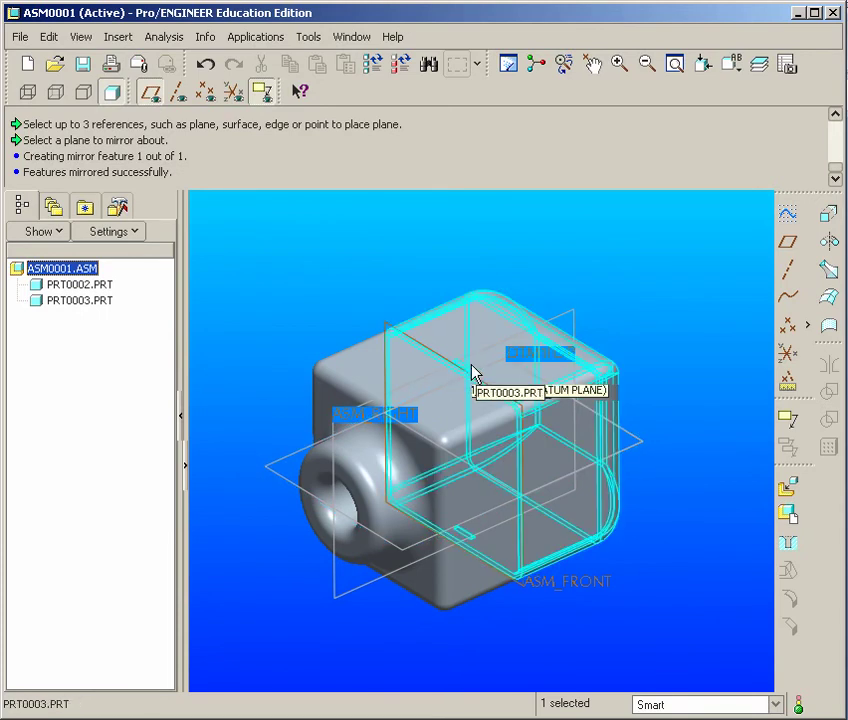
{"action": "left_click_drag", "start_coordinate": [475, 370], "coordinate": [490, 415]}
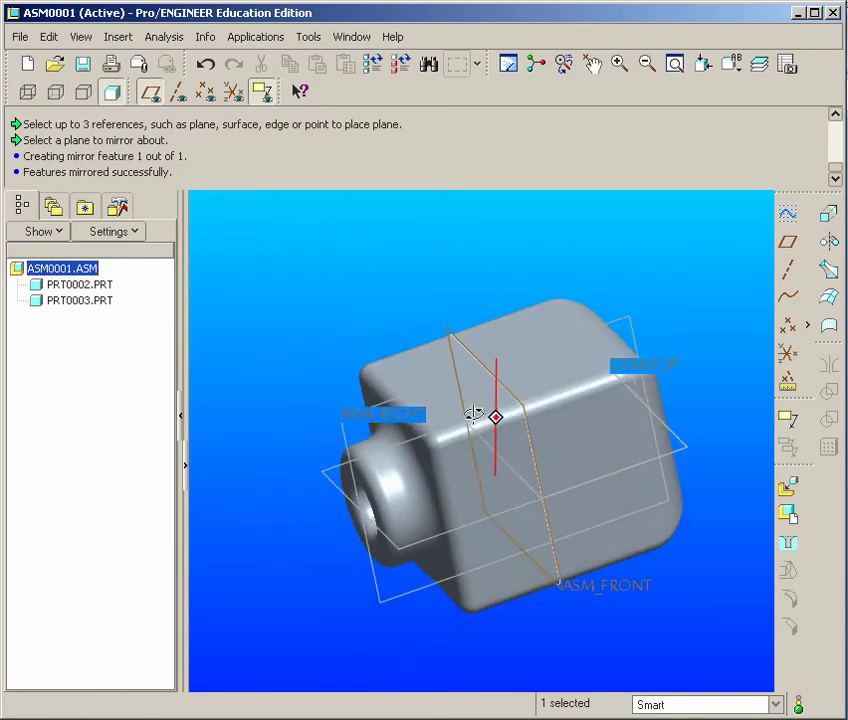
{"action": "left_click_drag", "start_coordinate": [475, 415], "coordinate": [453, 415]}
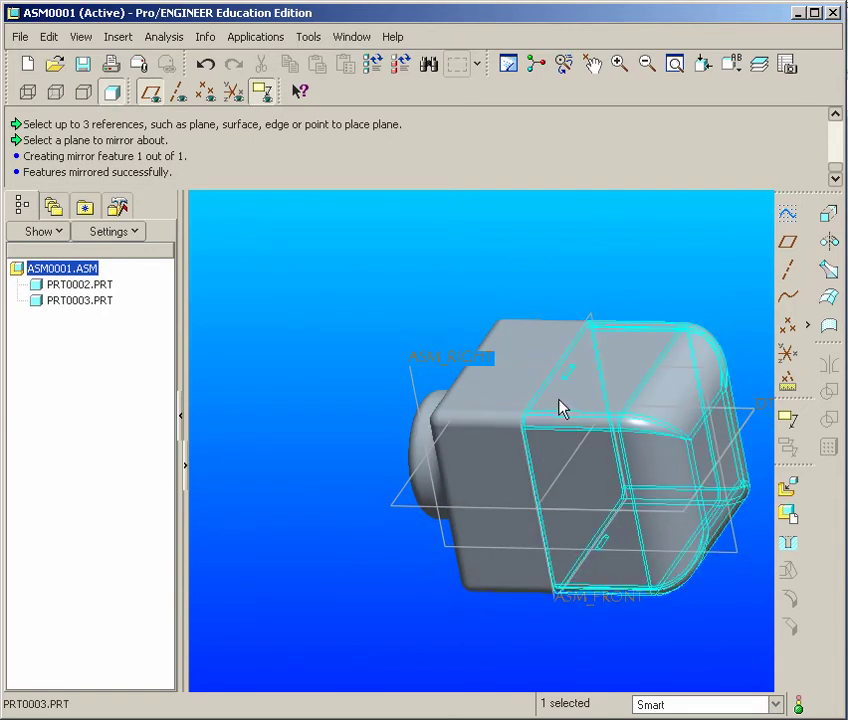
{"action": "left_click_drag", "start_coordinate": [560, 408], "coordinate": [660, 388]}
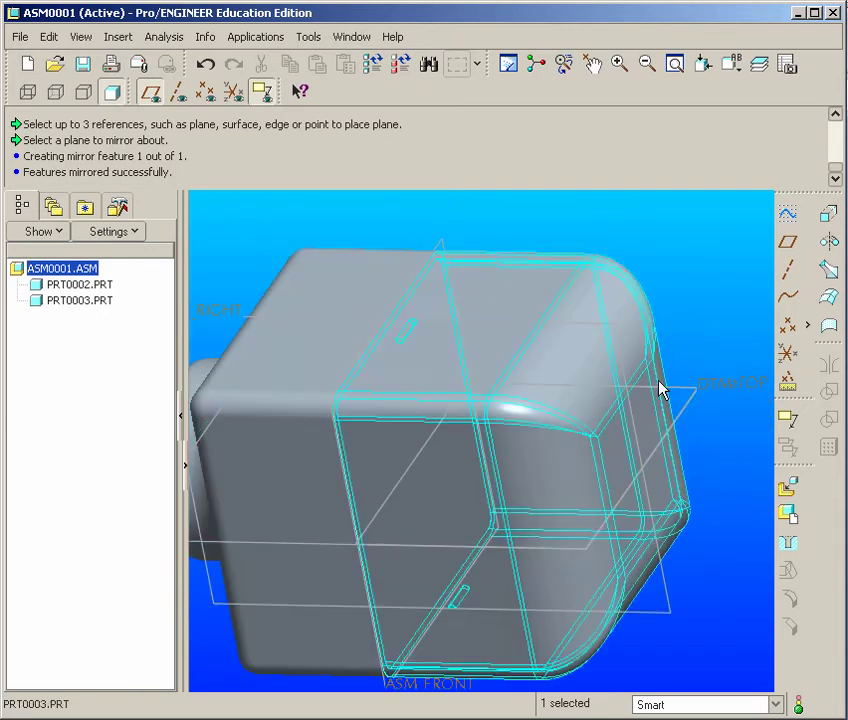
{"action": "left_click_drag", "start_coordinate": [660, 390], "coordinate": [510, 395]}
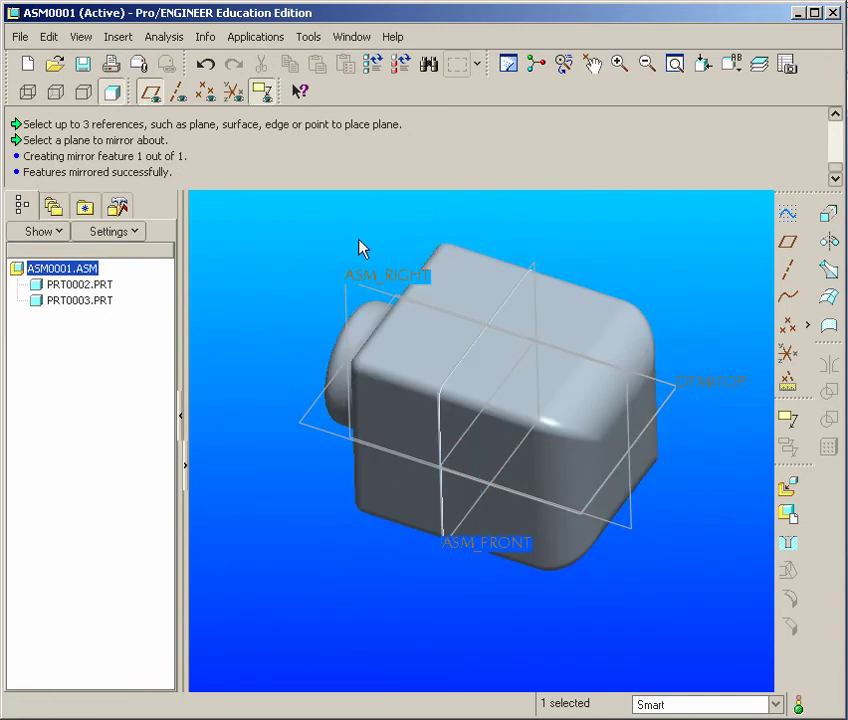
{"action": "mouse_move", "coordinate": [81, 37]}
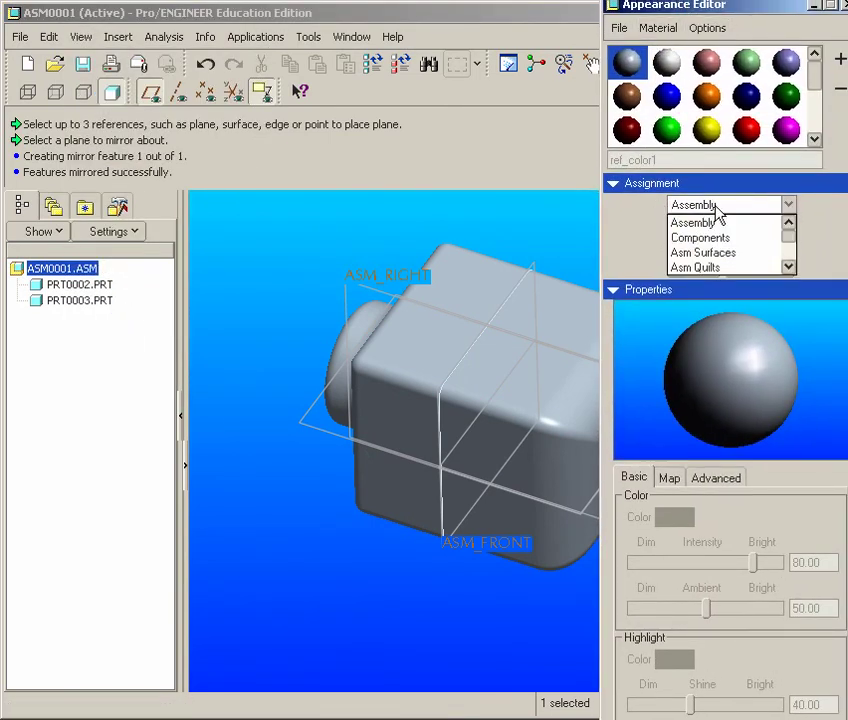
Assign the red appearance to component PRT0002, leaving PRT0003 grey
{"action": "left_click", "coordinate": [700, 237]}
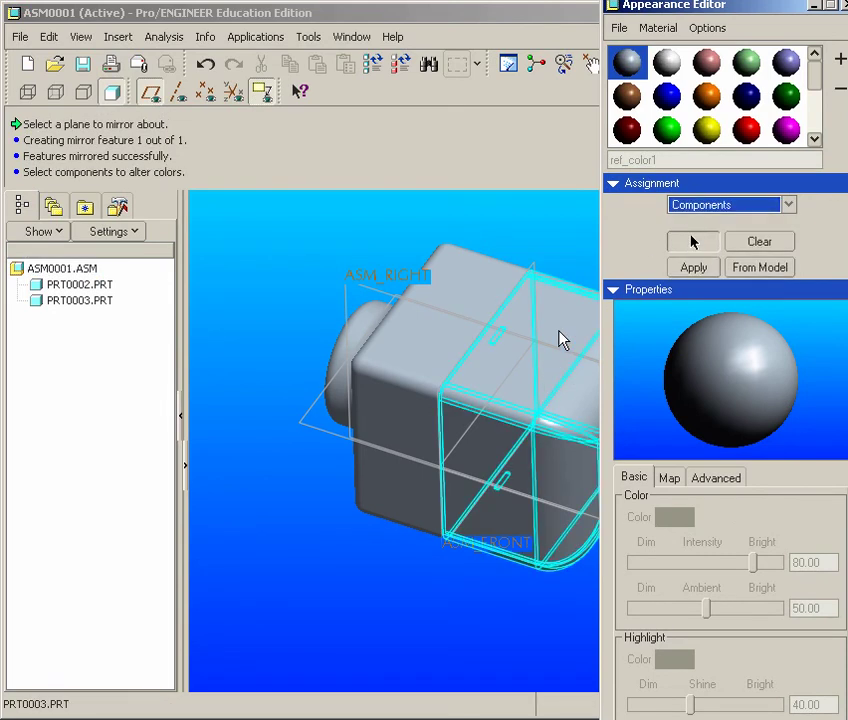
{"action": "left_click", "coordinate": [80, 284]}
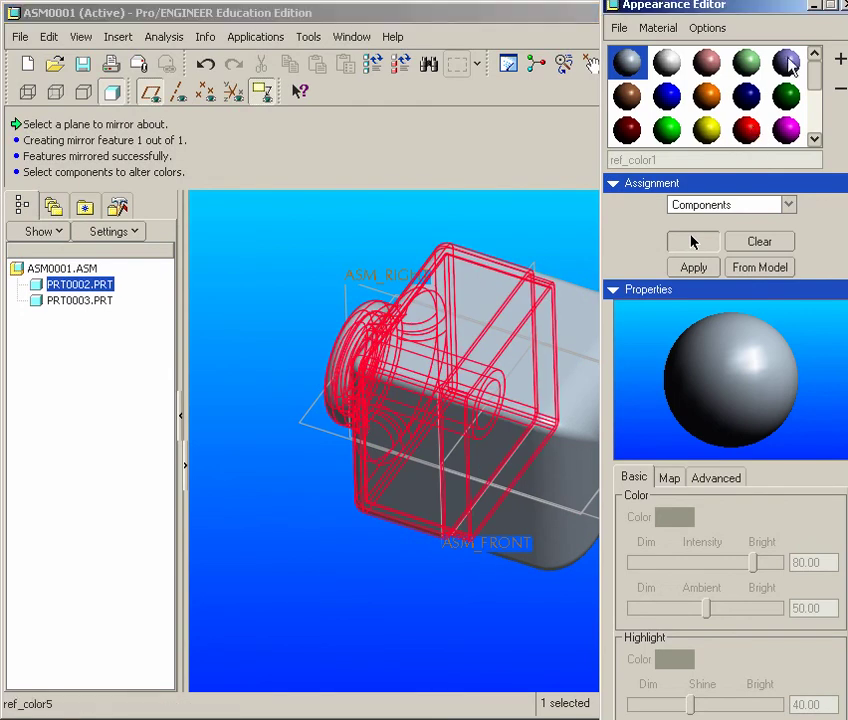
{"action": "mouse_move", "coordinate": [645, 381]}
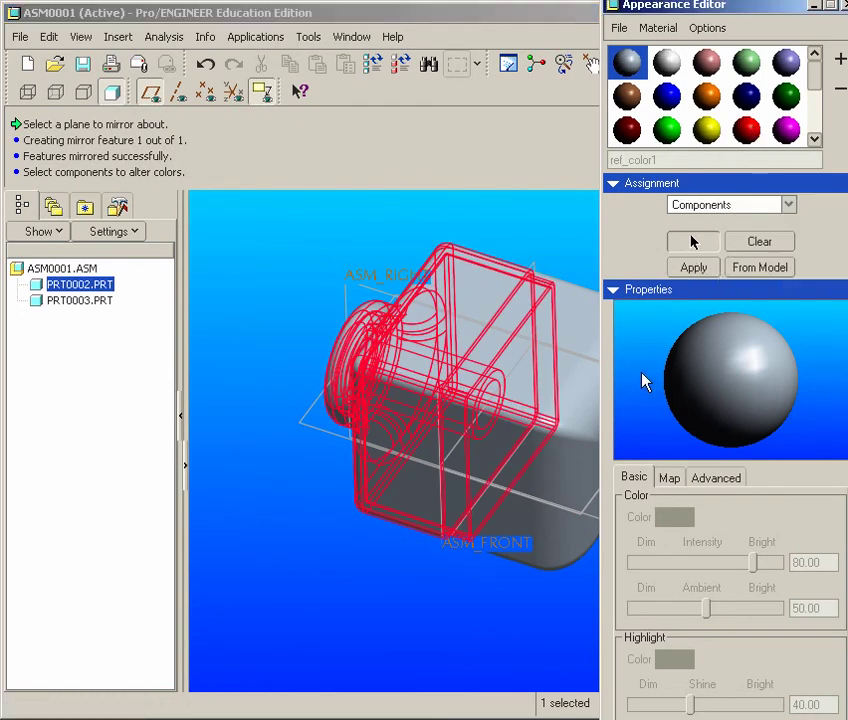
{"action": "left_click", "coordinate": [470, 345]}
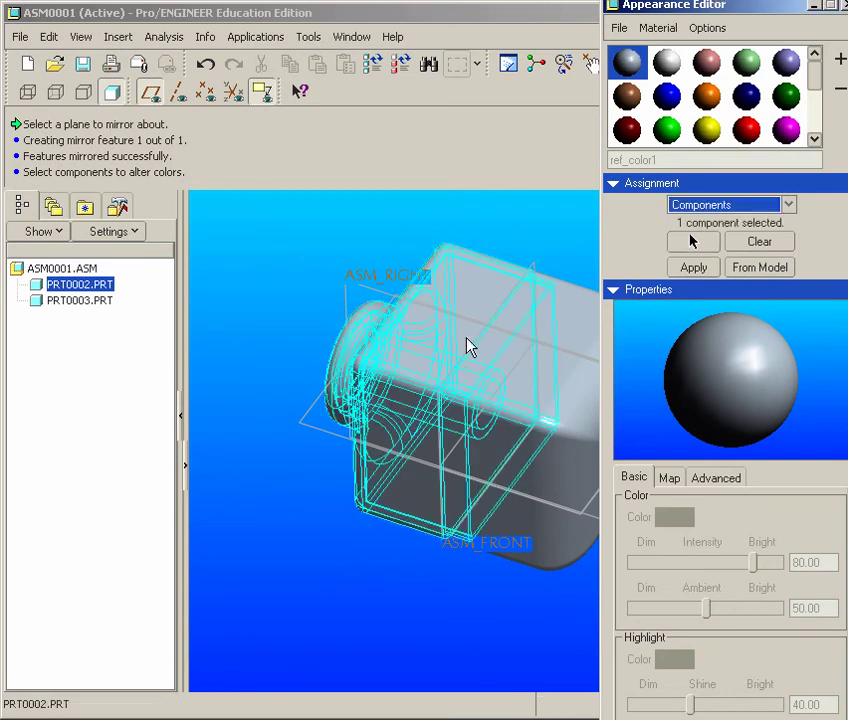
{"action": "left_click", "coordinate": [692, 267]}
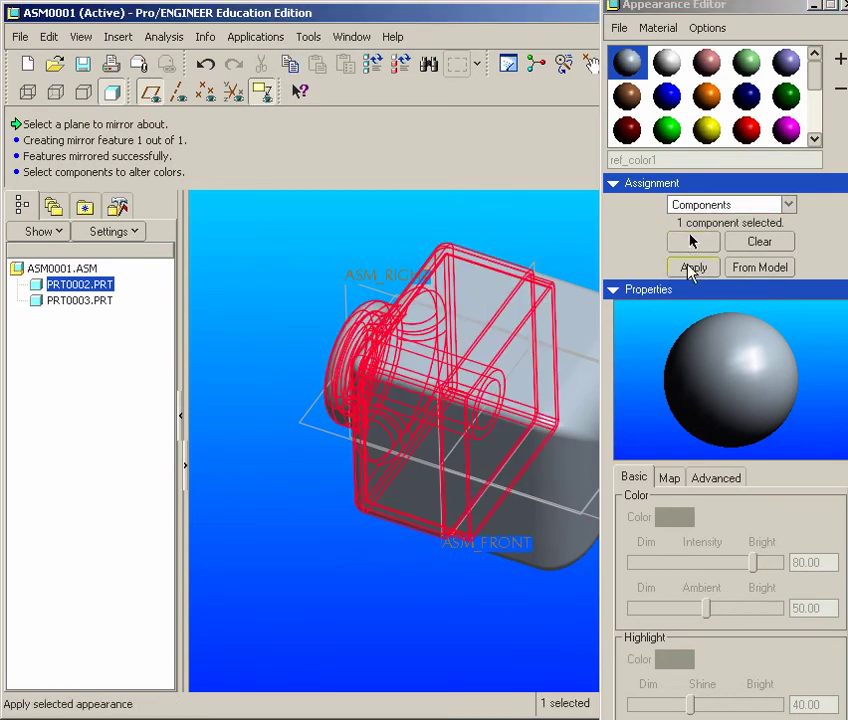
{"action": "left_click", "coordinate": [747, 131]}
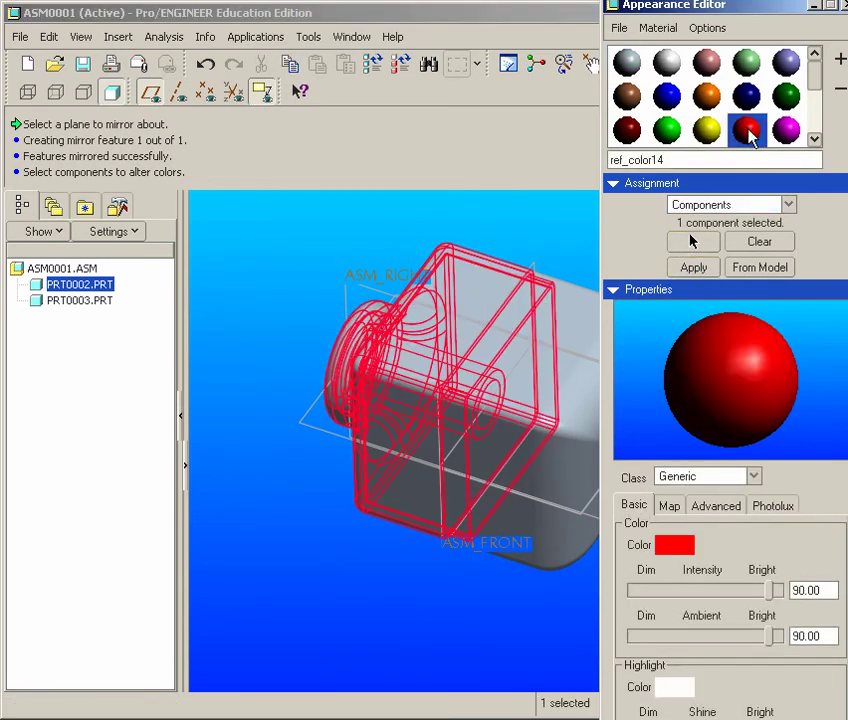
{"action": "left_click", "coordinate": [693, 267]}
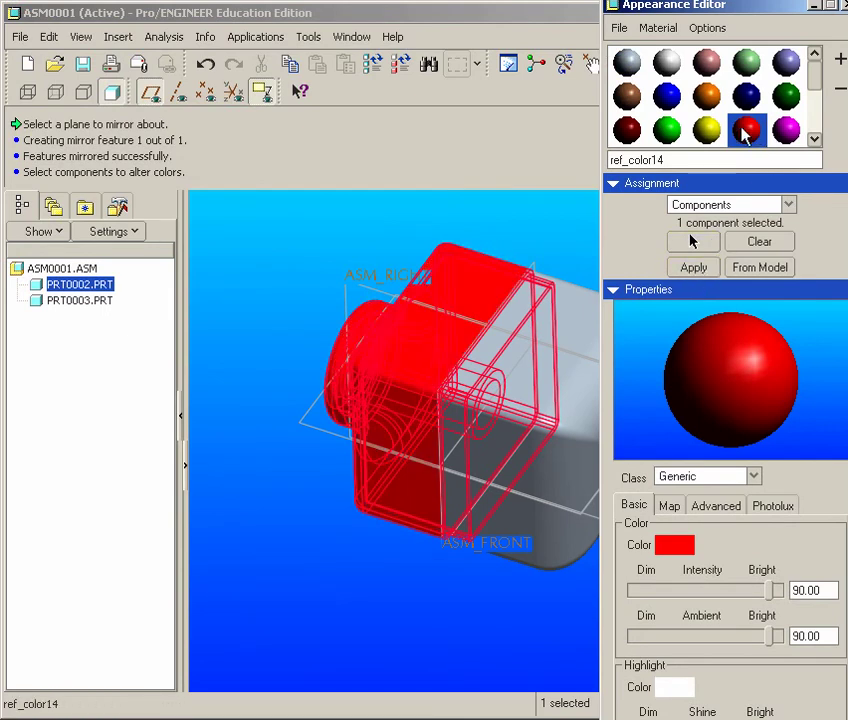
{"action": "mouse_move", "coordinate": [505, 302]}
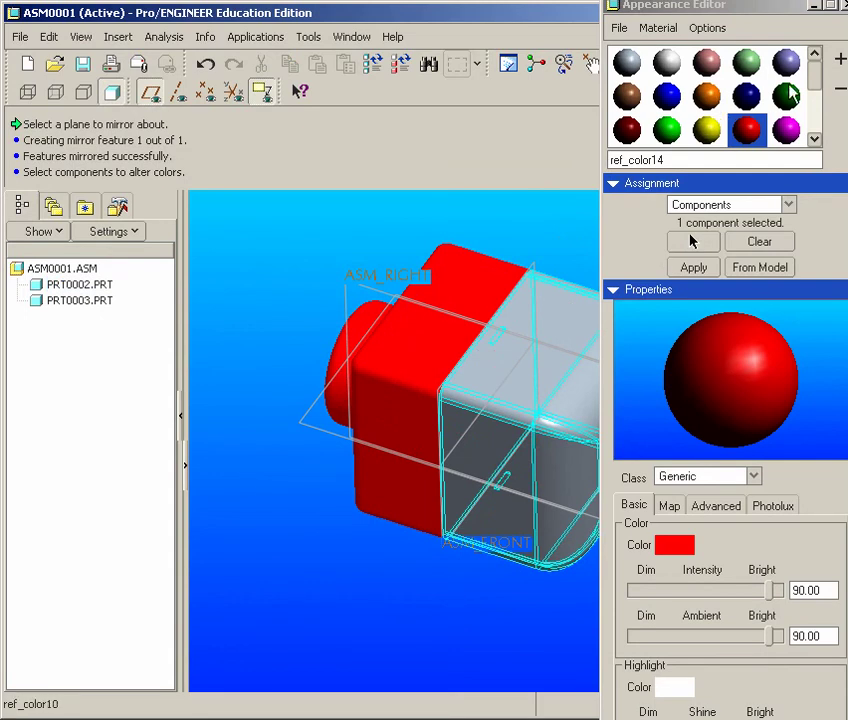
Give PRT0003 a pale blue appearance and slide its transparency toward Clear
{"action": "left_click", "coordinate": [786, 62]}
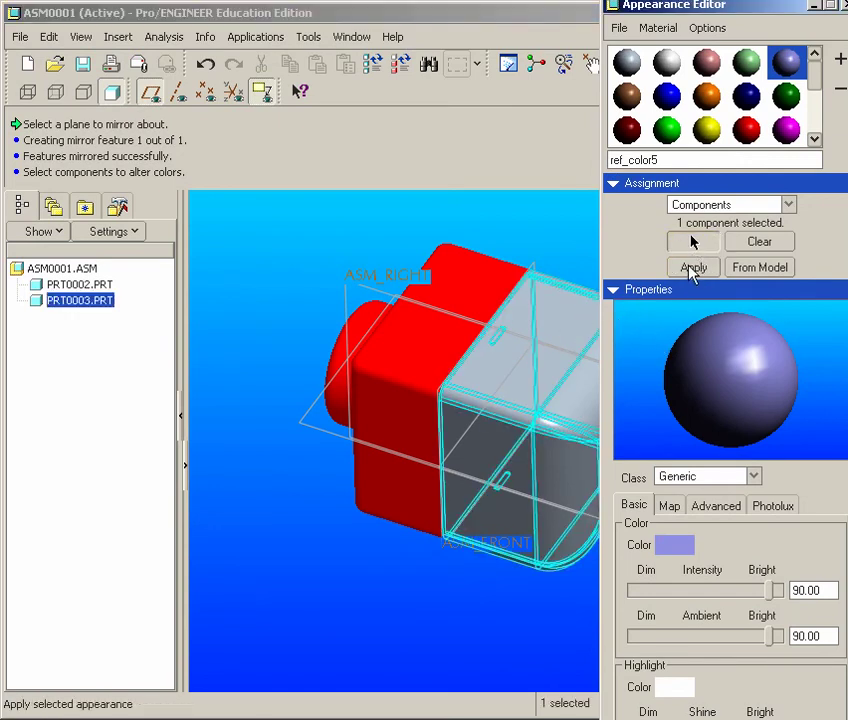
{"action": "mouse_move", "coordinate": [695, 275]}
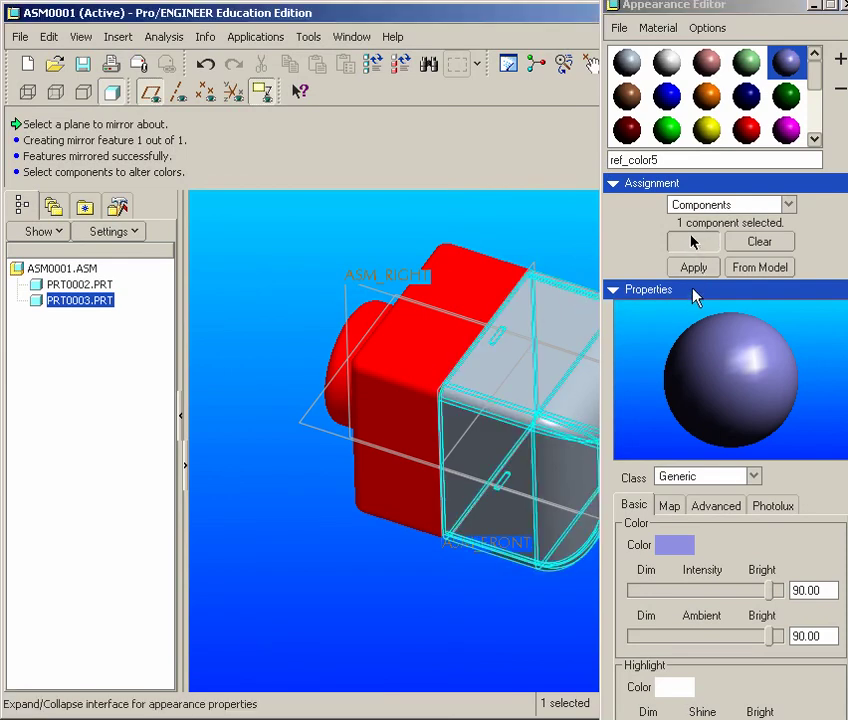
{"action": "mouse_move", "coordinate": [555, 313]}
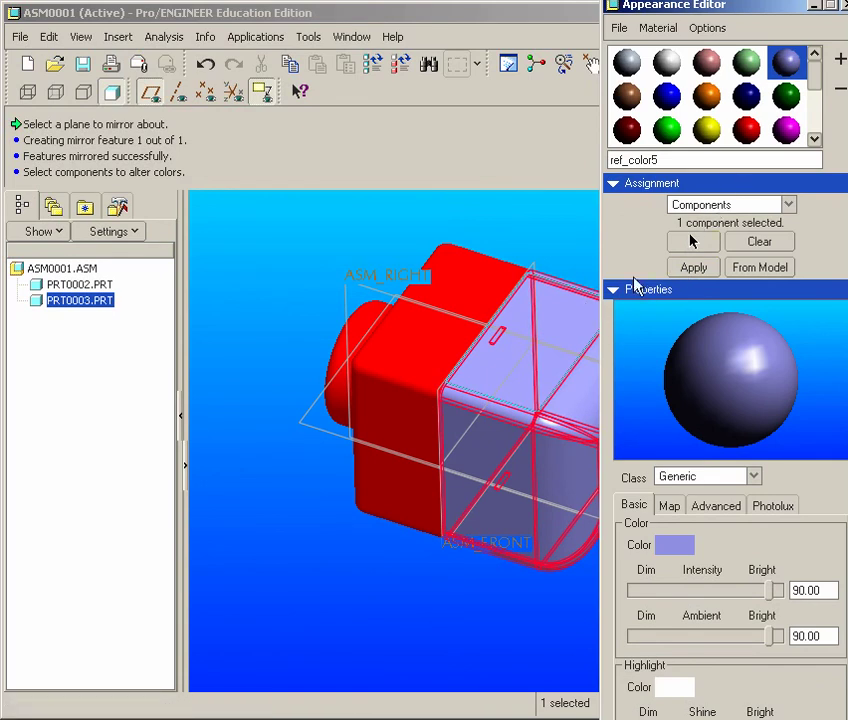
{"action": "mouse_move", "coordinate": [675, 385]}
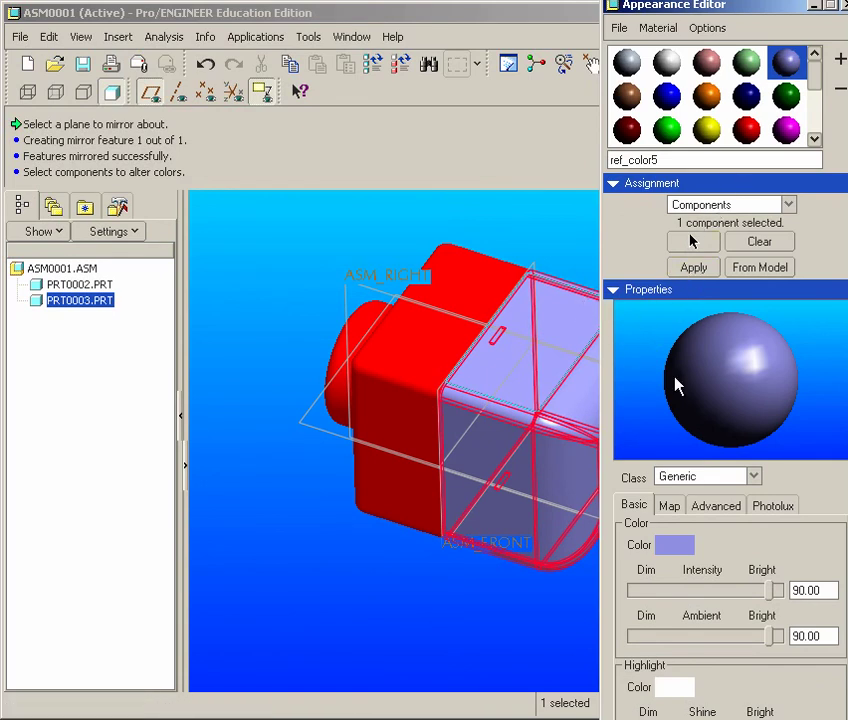
{"action": "mouse_move", "coordinate": [667, 515]}
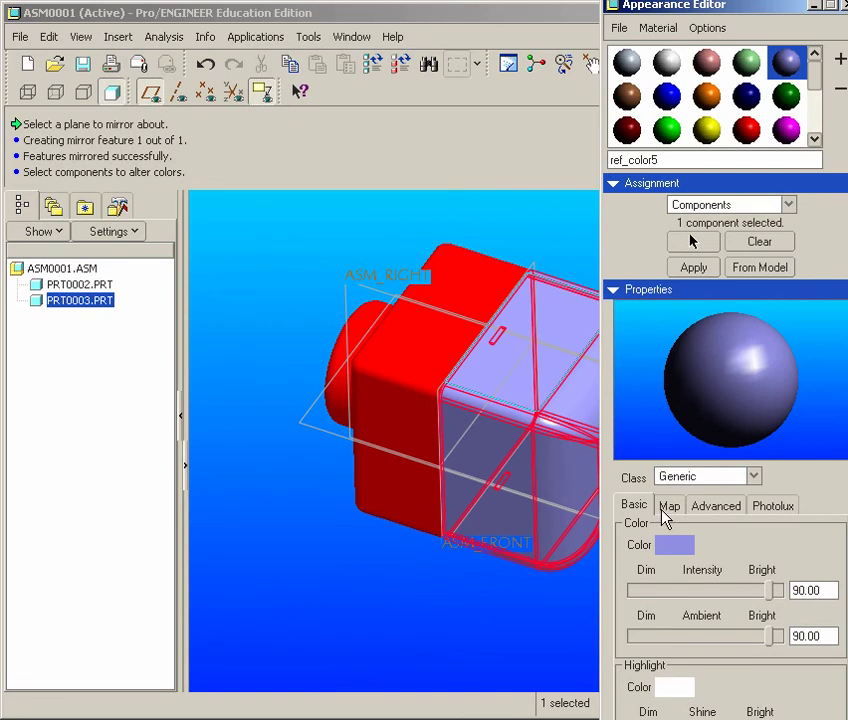
{"action": "mouse_move", "coordinate": [676, 518]}
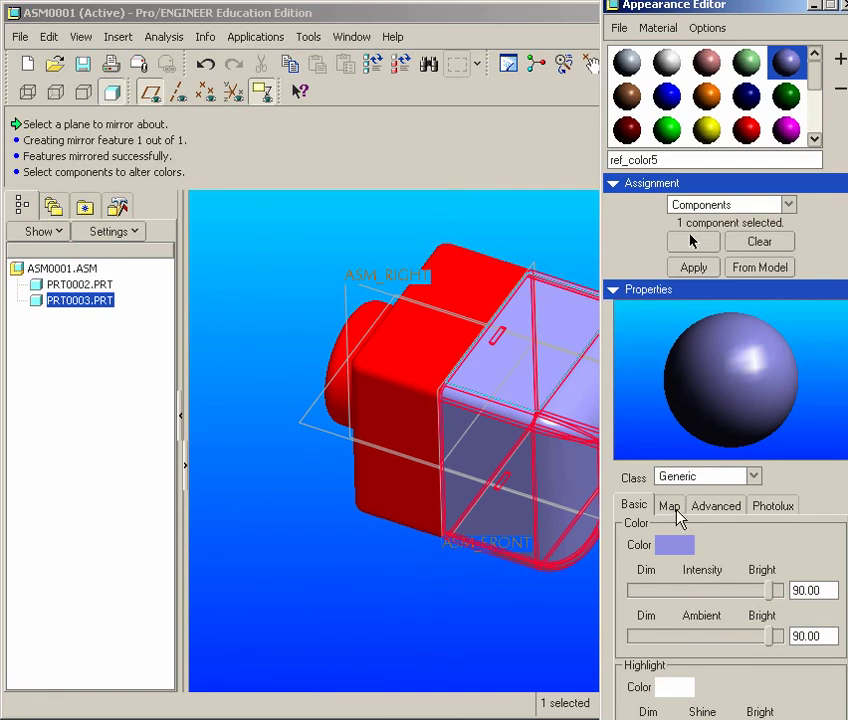
{"action": "left_click", "coordinate": [716, 505]}
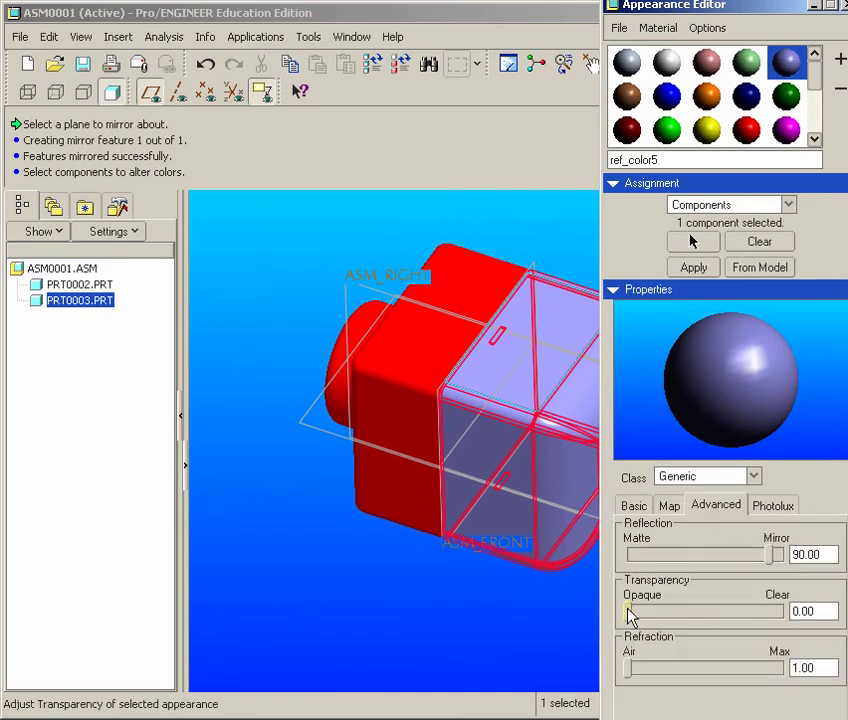
{"action": "left_click_drag", "start_coordinate": [630, 611], "coordinate": [725, 611]}
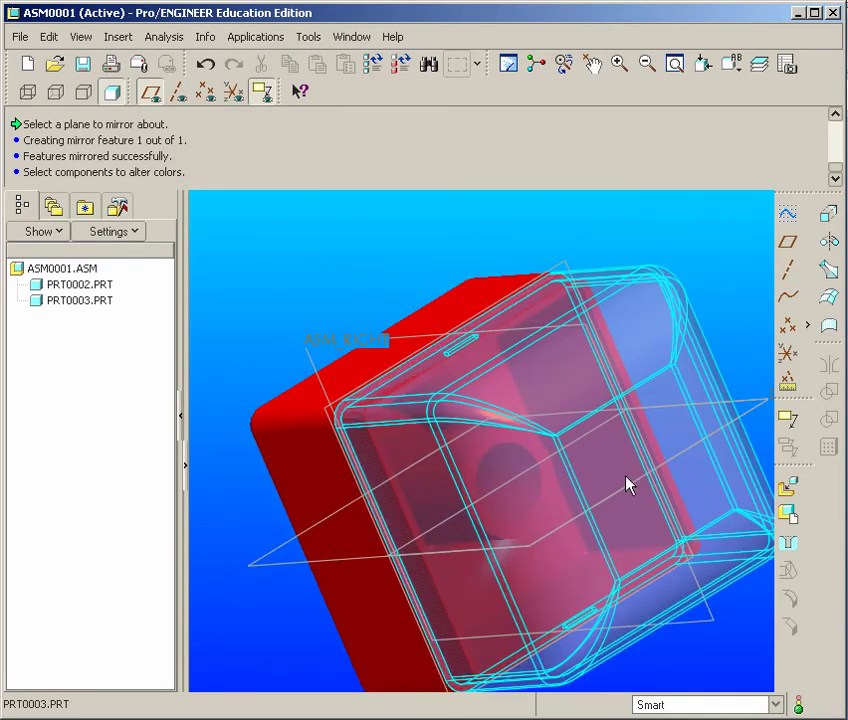
Inspect the red lip nested in the cover slot, then activate PRT0002
{"action": "left_click_drag", "start_coordinate": [630, 485], "coordinate": [620, 478]}
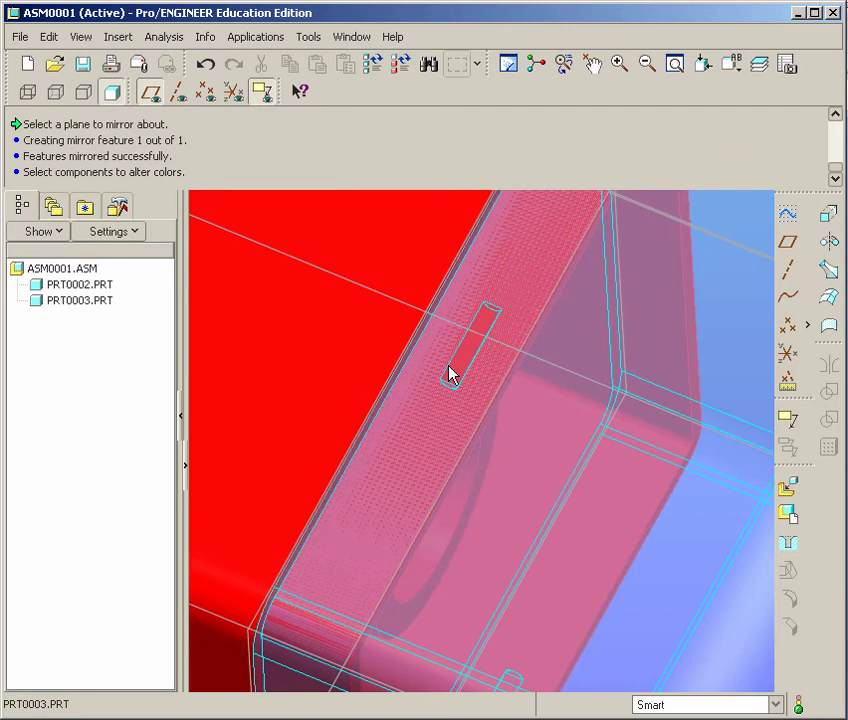
{"action": "scroll", "scroll_direction": "down", "scroll_amount": 3}
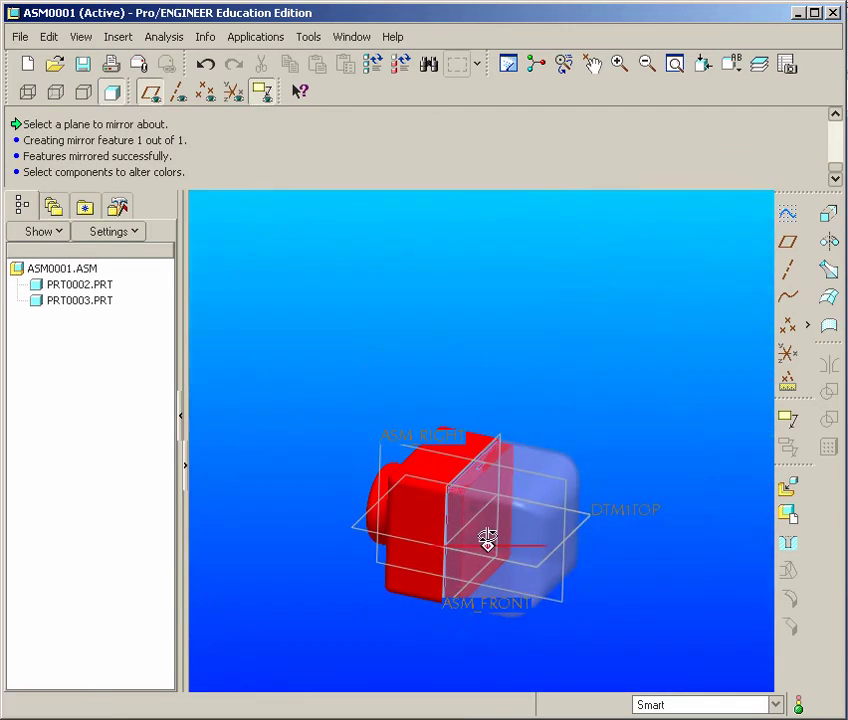
{"action": "left_click_drag", "start_coordinate": [485, 540], "coordinate": [610, 383]}
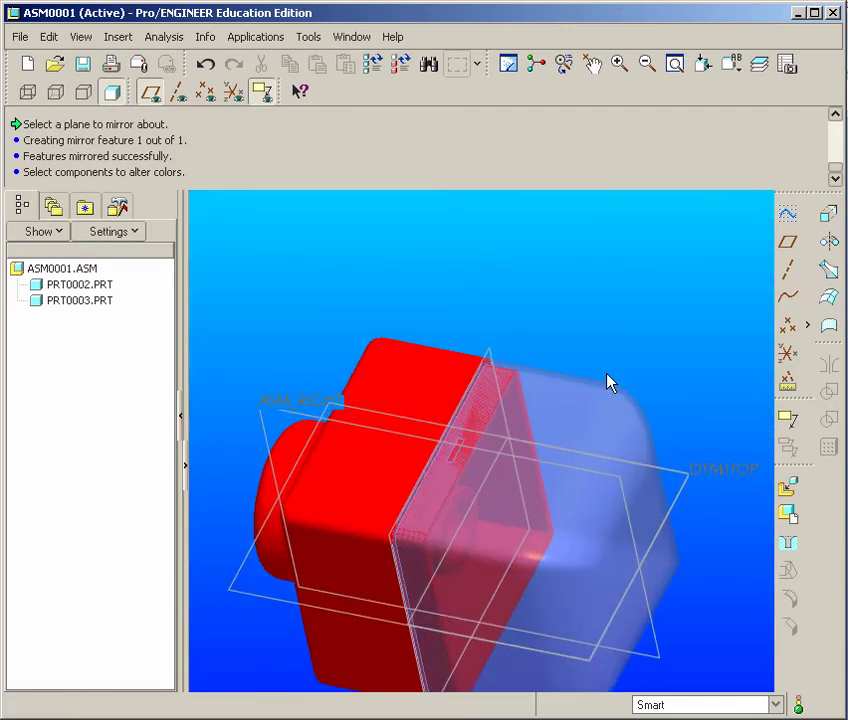
{"action": "left_click", "coordinate": [435, 388]}
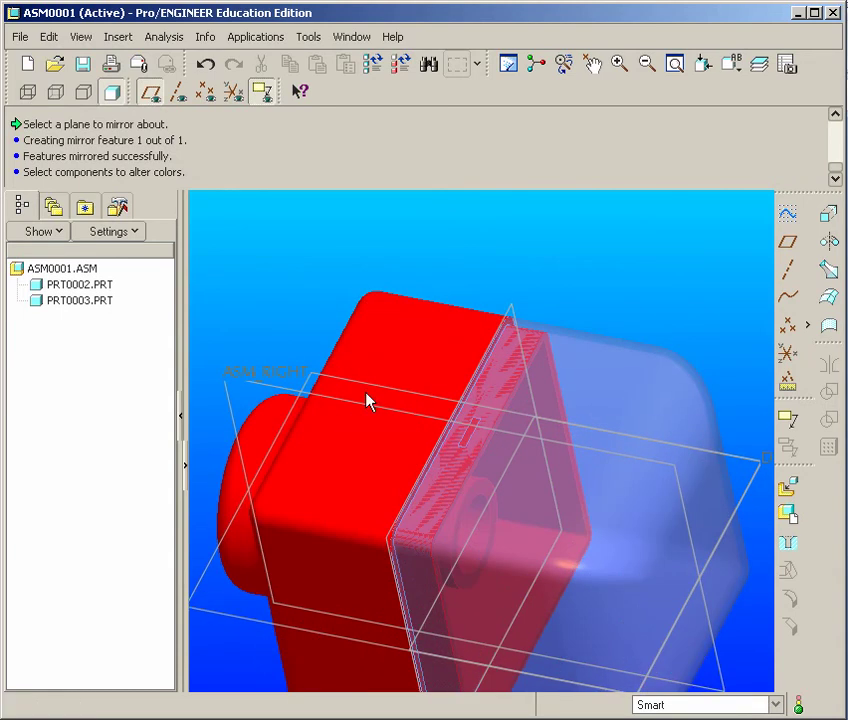
{"action": "mouse_move", "coordinate": [218, 217]}
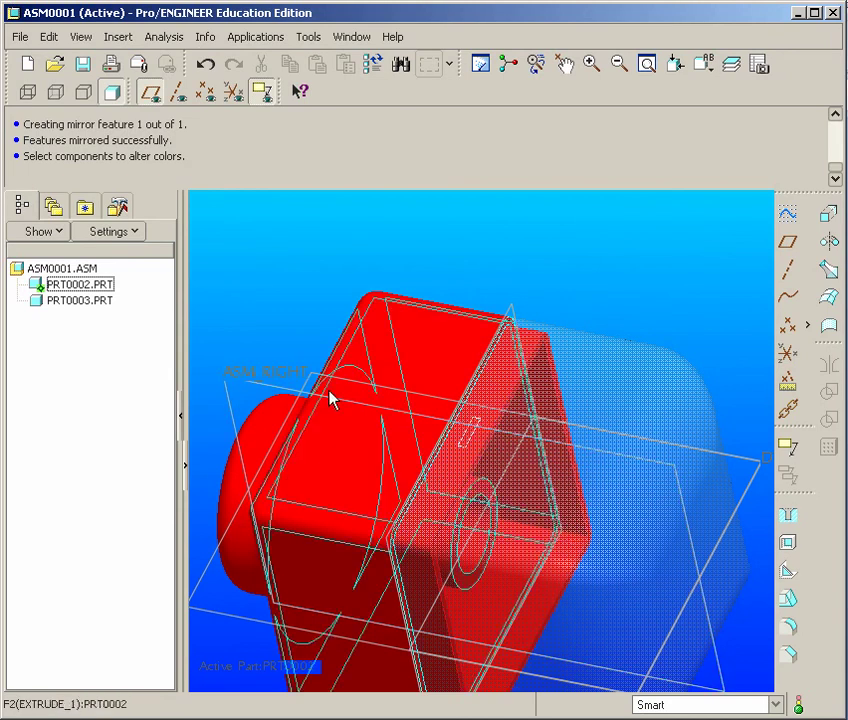
Start a sketch on the ASM_RIGHT plane for PRT0002 and accept its references
{"action": "left_click", "coordinate": [270, 371]}
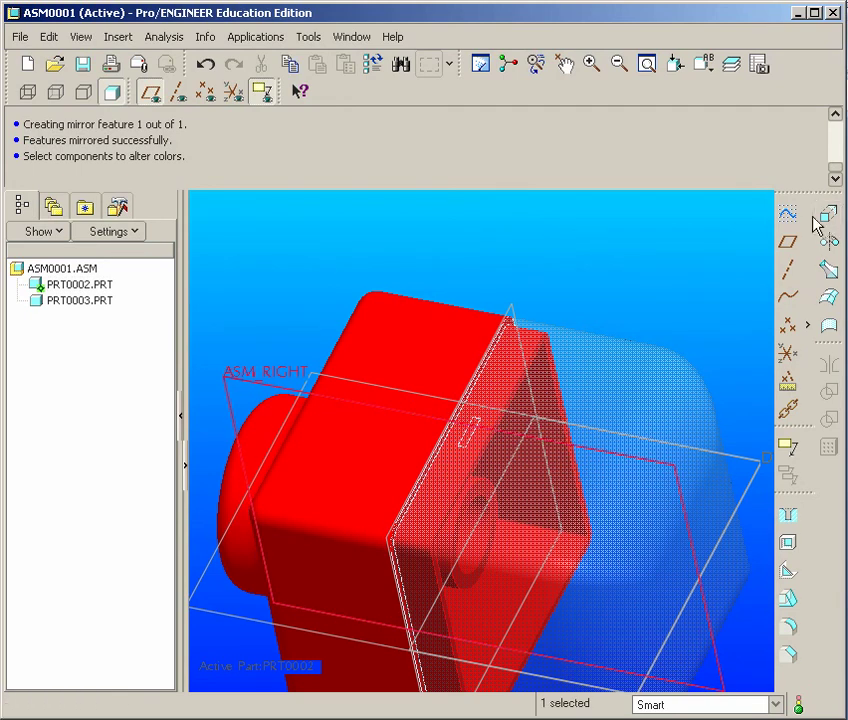
{"action": "left_click", "coordinate": [787, 213]}
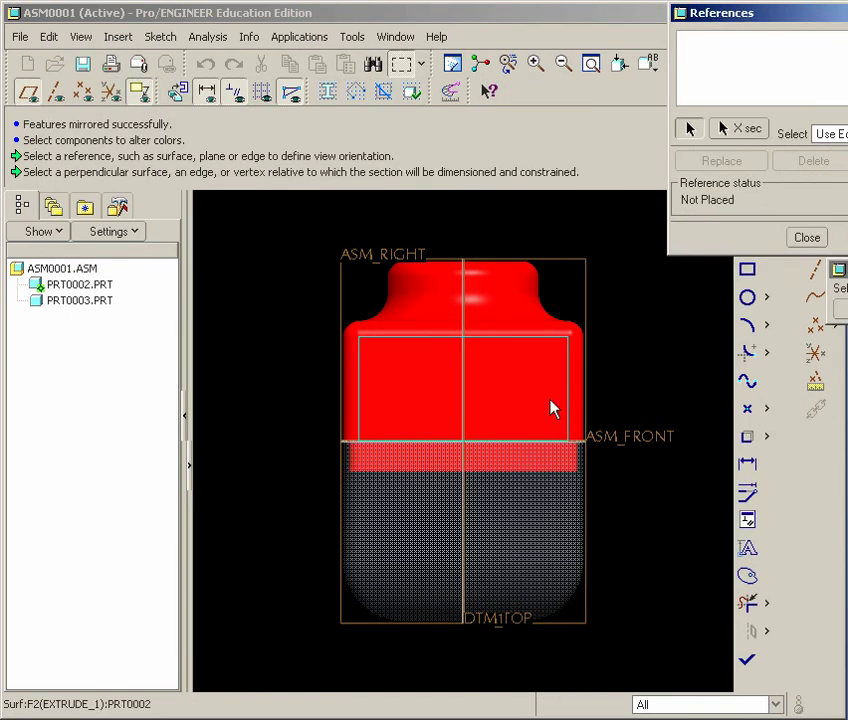
{"action": "left_click", "coordinate": [507, 448]}
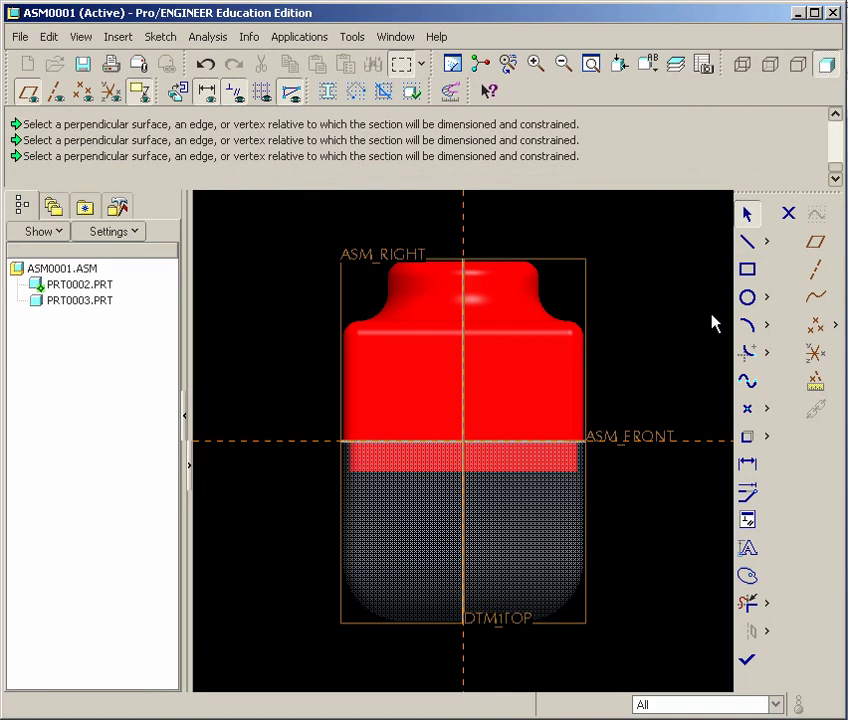
{"action": "left_click", "coordinate": [741, 64]}
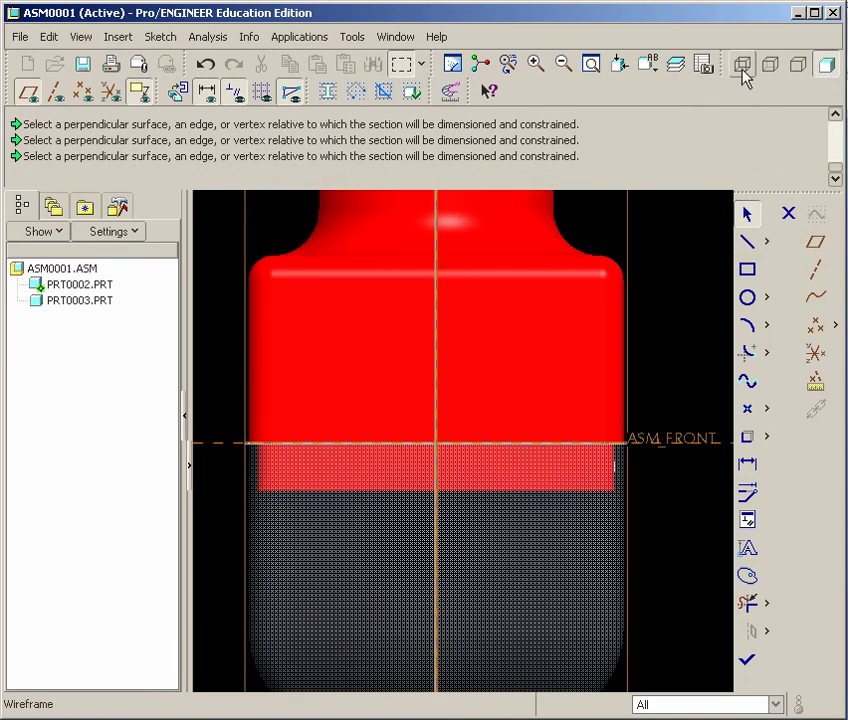
In wireframe view, draw a circle concentric with the half-circle arc and dimension it 0.06
{"action": "left_click", "coordinate": [741, 64]}
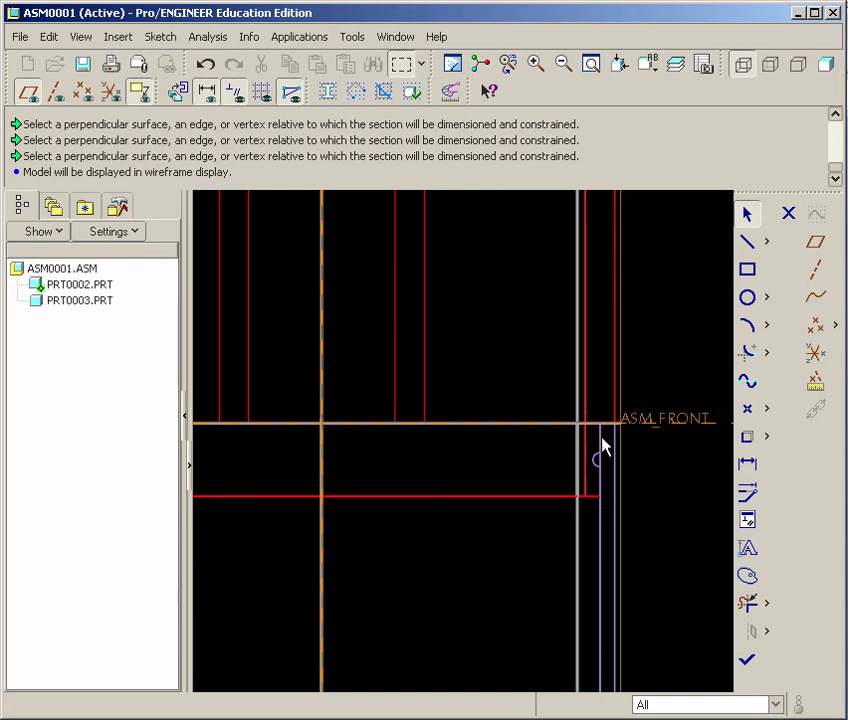
{"action": "mouse_move", "coordinate": [617, 459]}
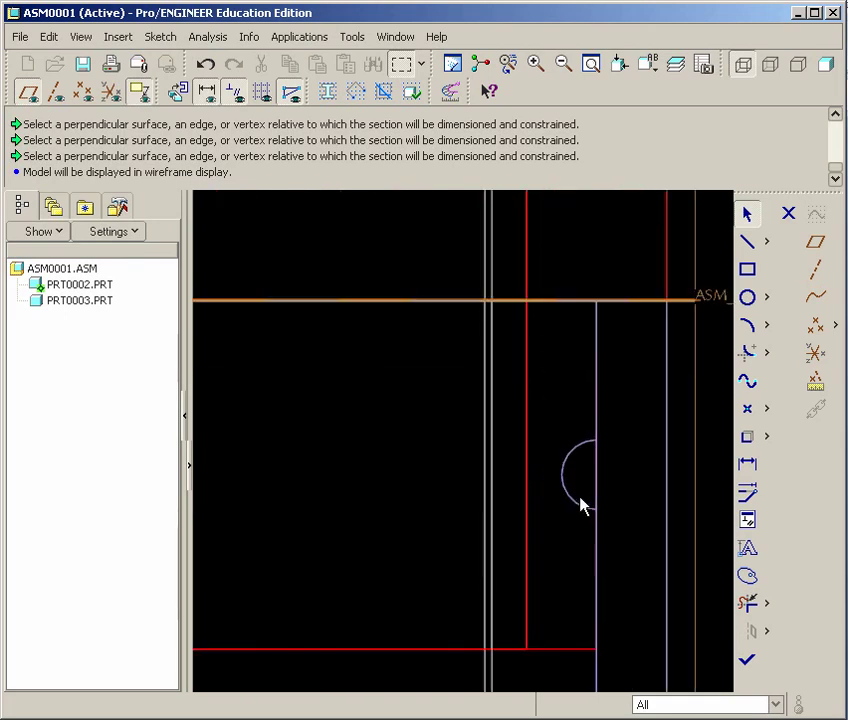
{"action": "mouse_move", "coordinate": [747, 352]}
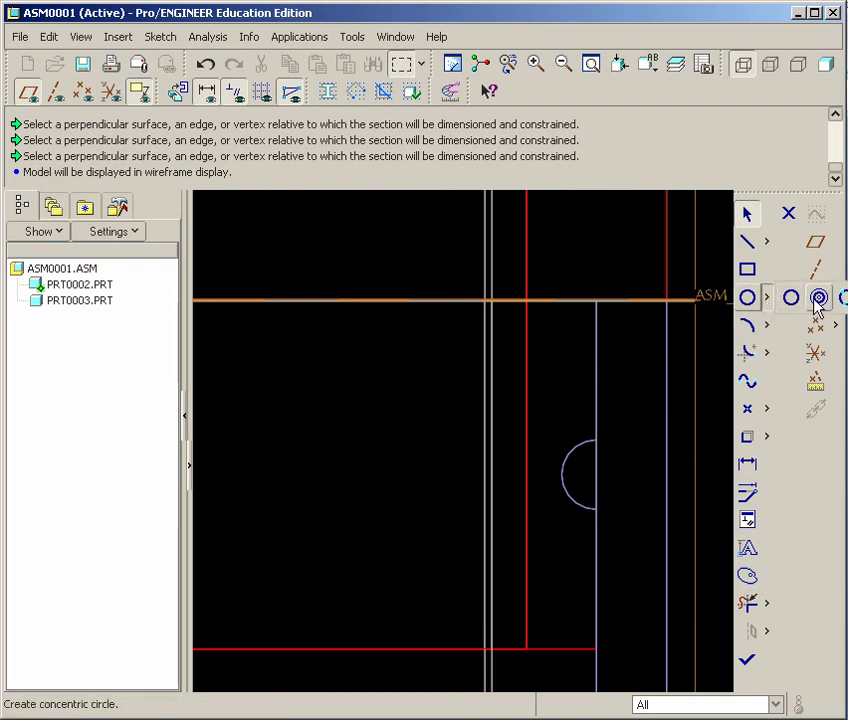
{"action": "mouse_move", "coordinate": [818, 297]}
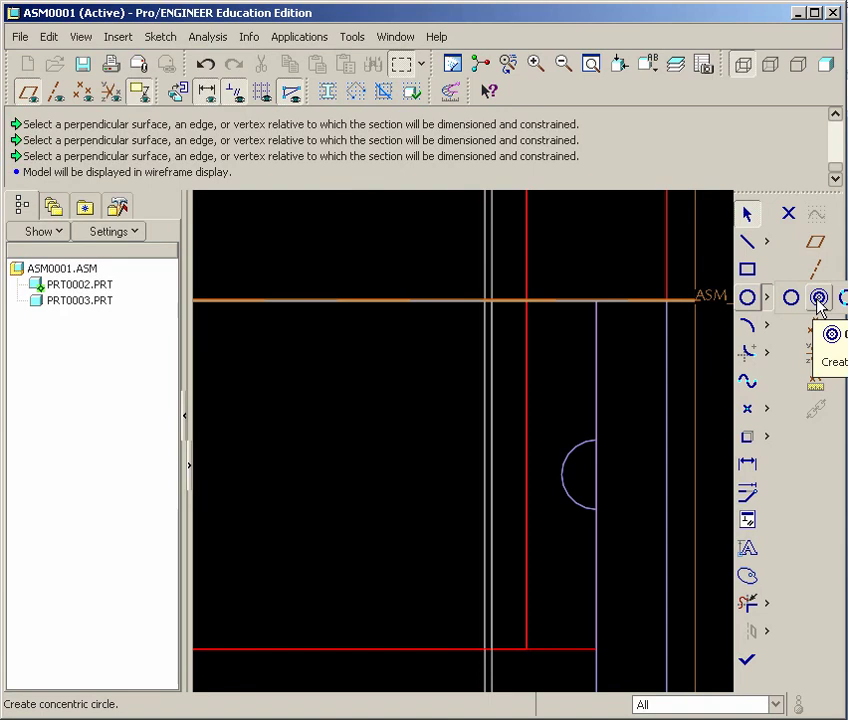
{"action": "left_click", "coordinate": [818, 298]}
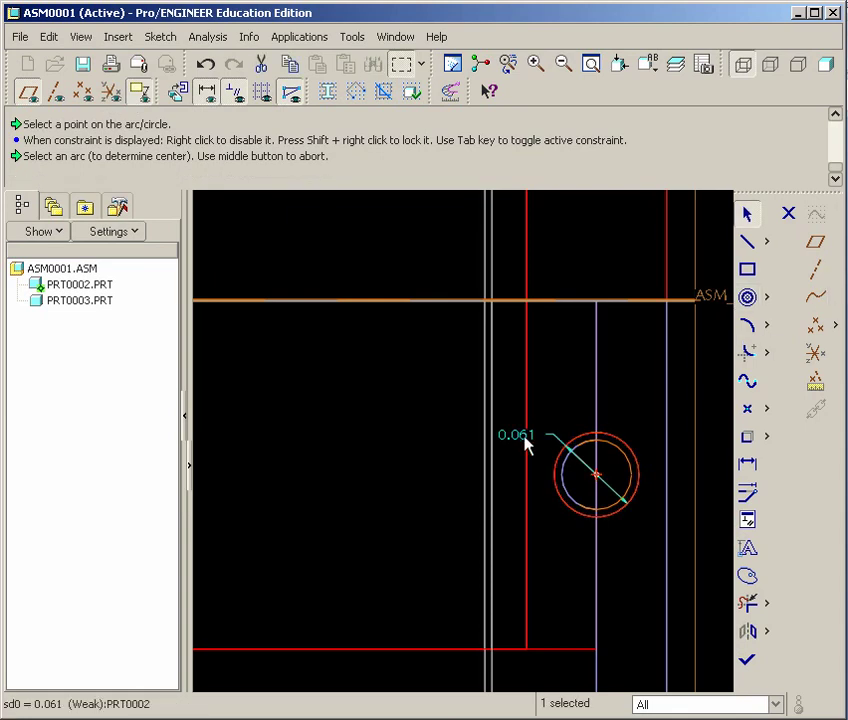
{"action": "double_click", "coordinate": [517, 434]}
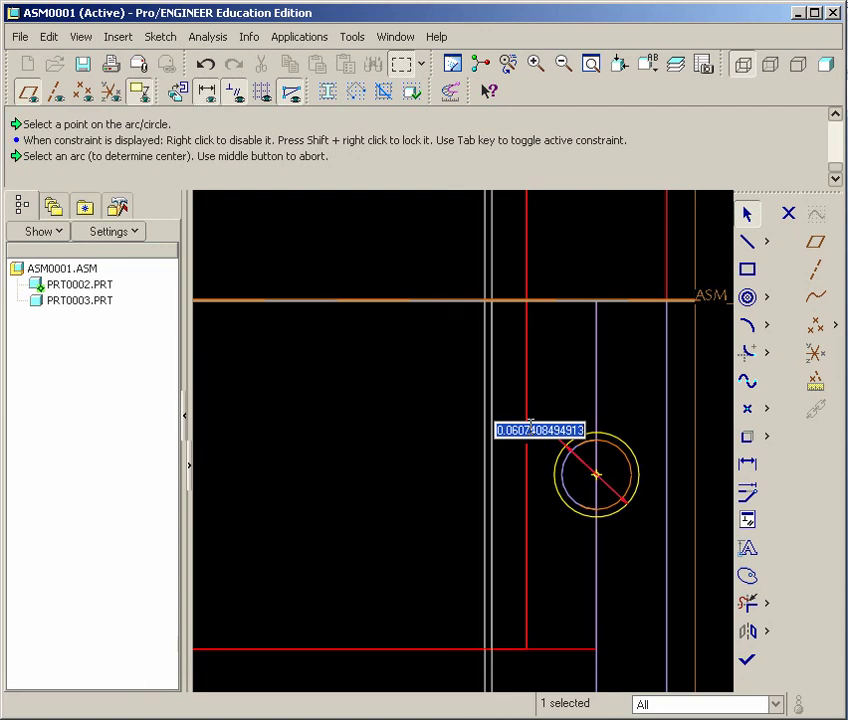
{"action": "type", "text": "06"}
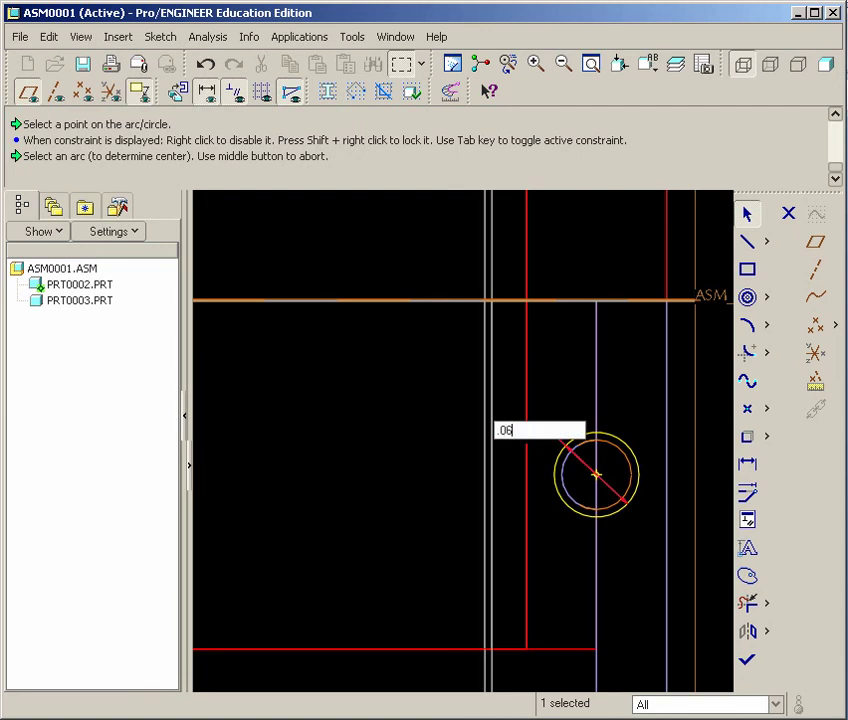
{"action": "key", "text": "Return"}
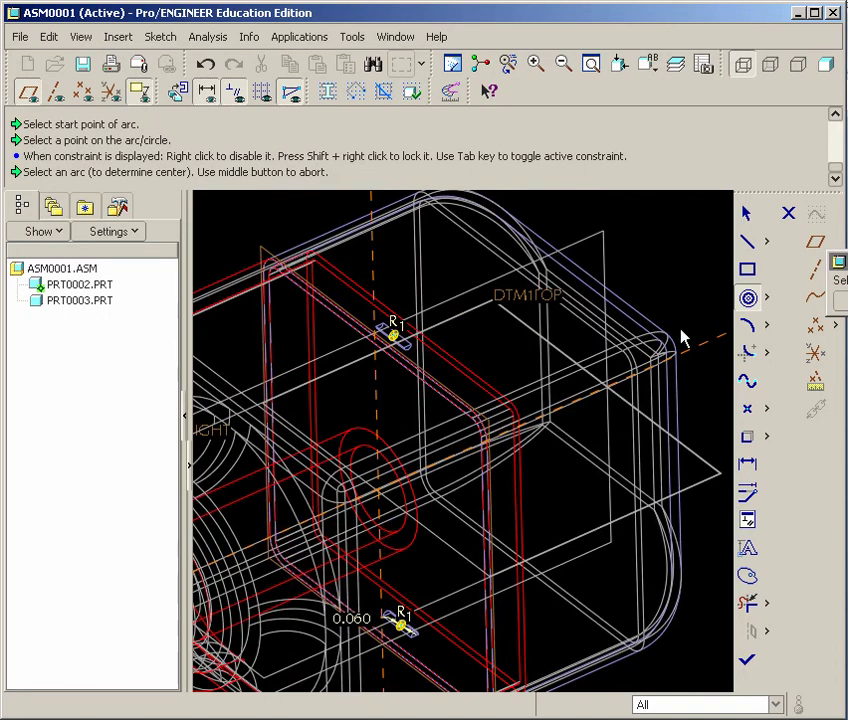
Extrude the concentric-circle sketch symmetrically 0.26 as a material-removing cut
{"action": "left_click", "coordinate": [393, 335]}
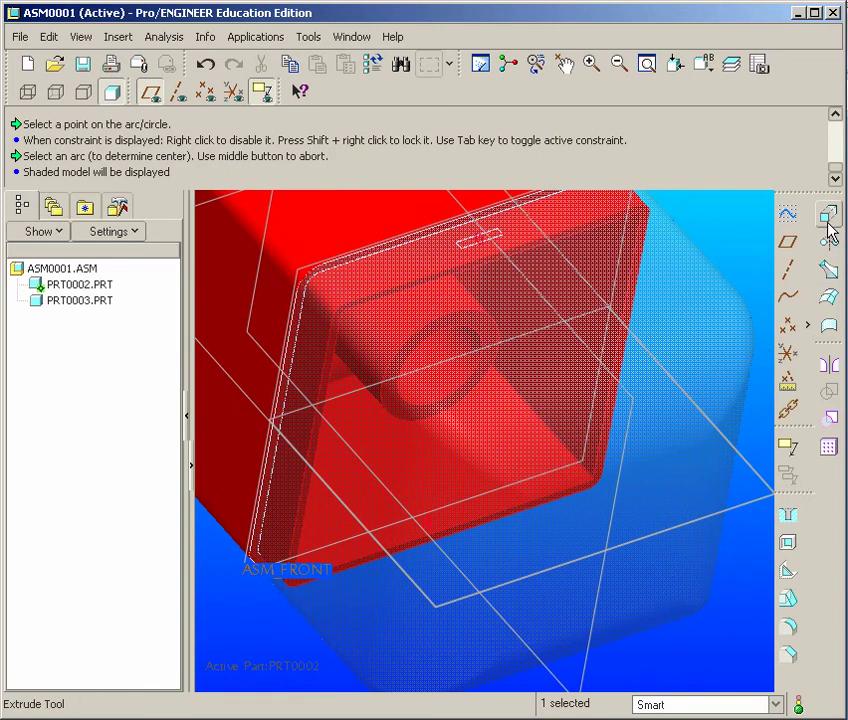
{"action": "left_click", "coordinate": [829, 214]}
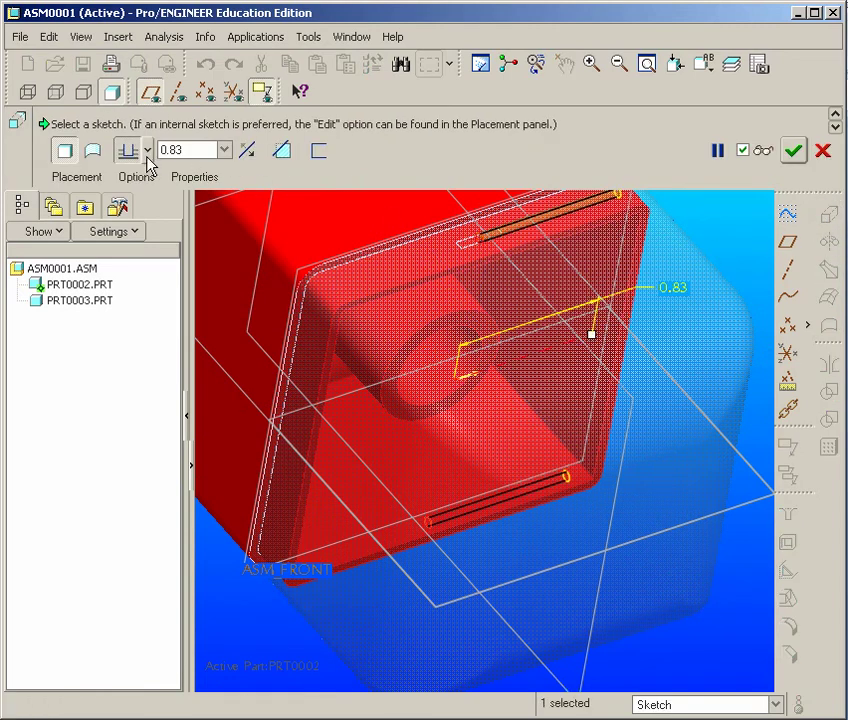
{"action": "left_click", "coordinate": [283, 150]}
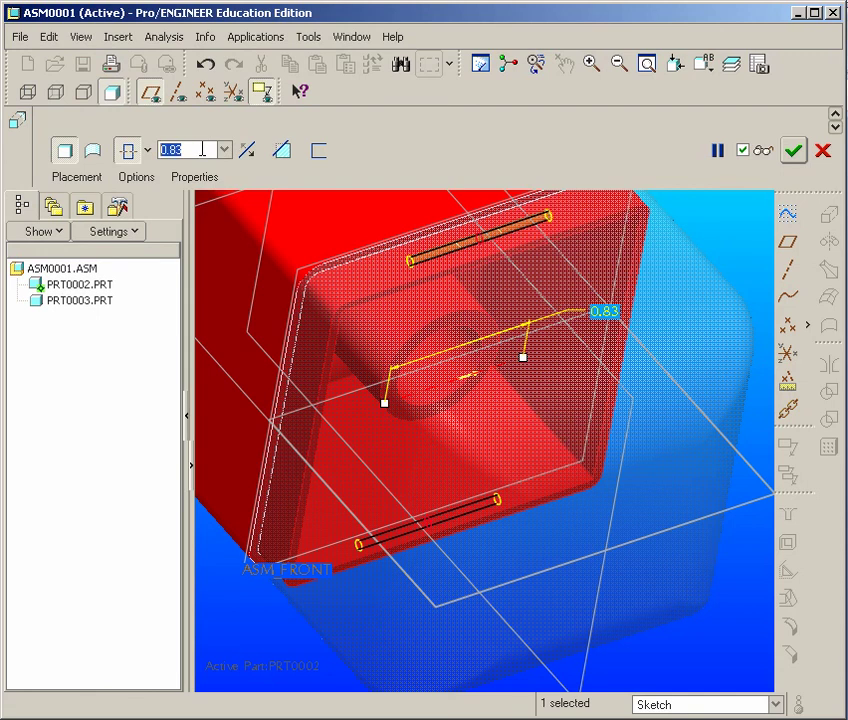
{"action": "type", "text": ".26"}
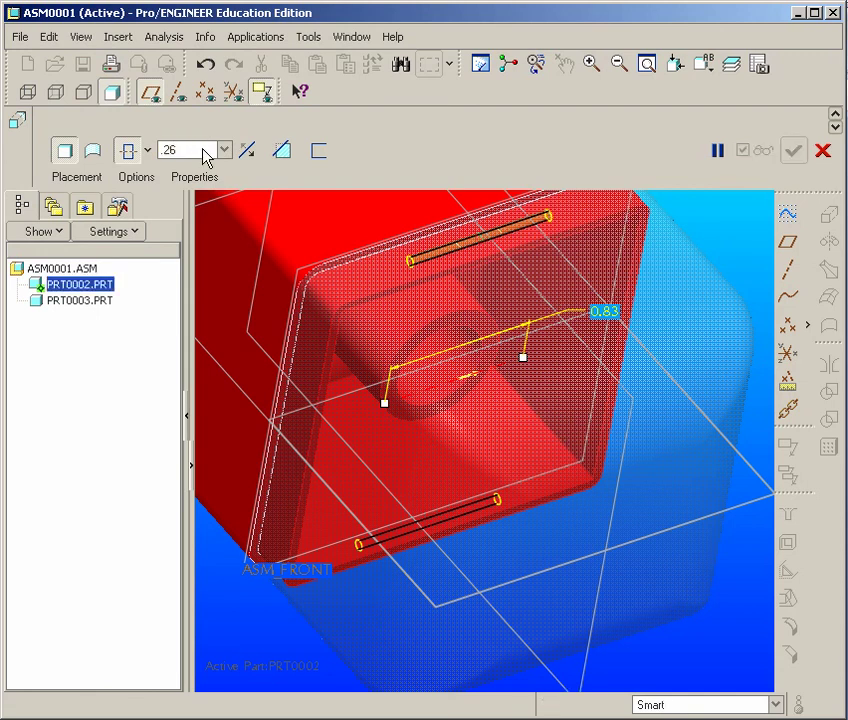
{"action": "mouse_move", "coordinate": [283, 150]}
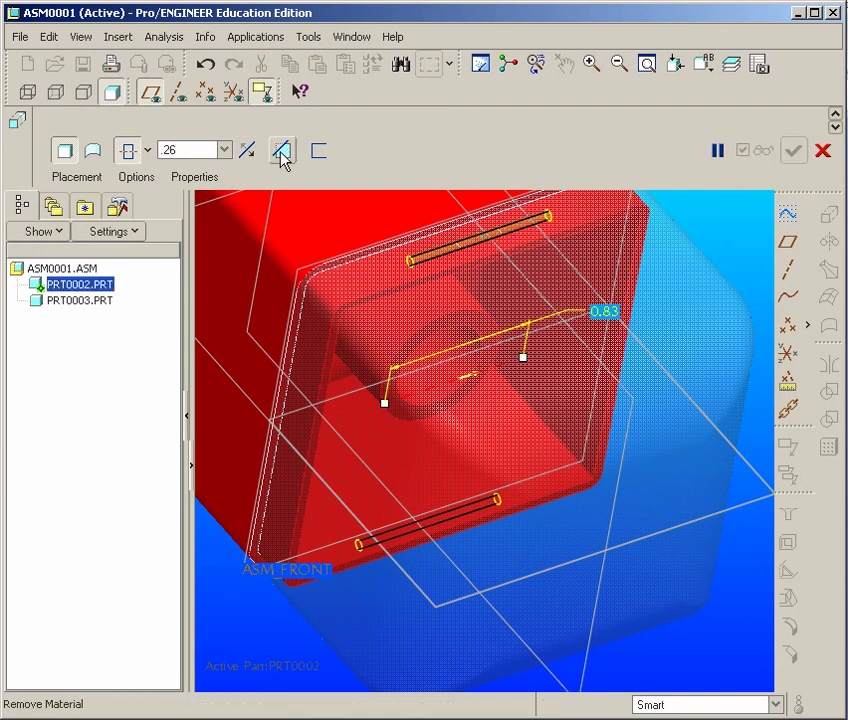
{"action": "left_click", "coordinate": [283, 150]}
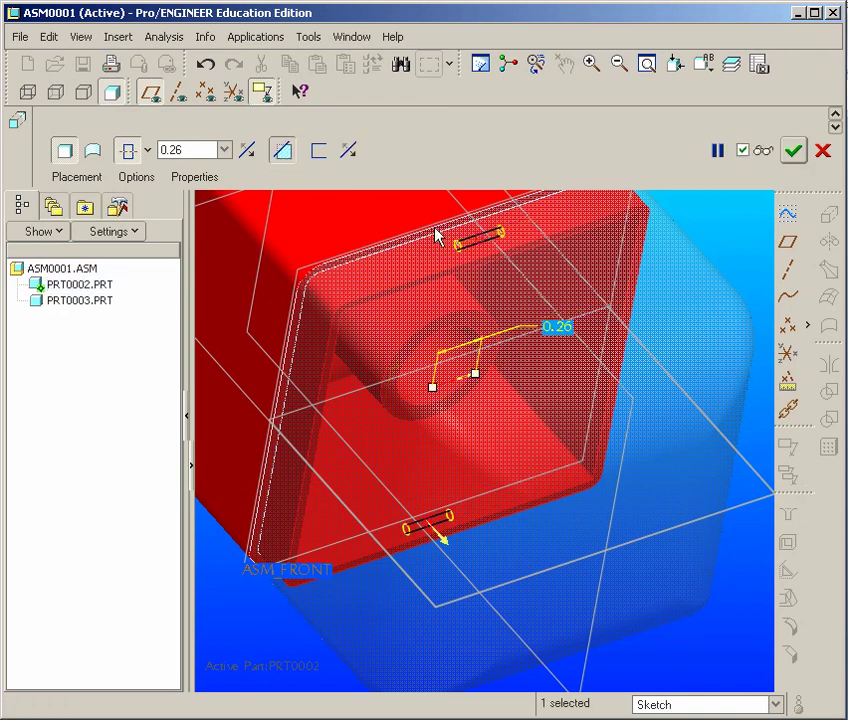
{"action": "mouse_move", "coordinate": [793, 150]}
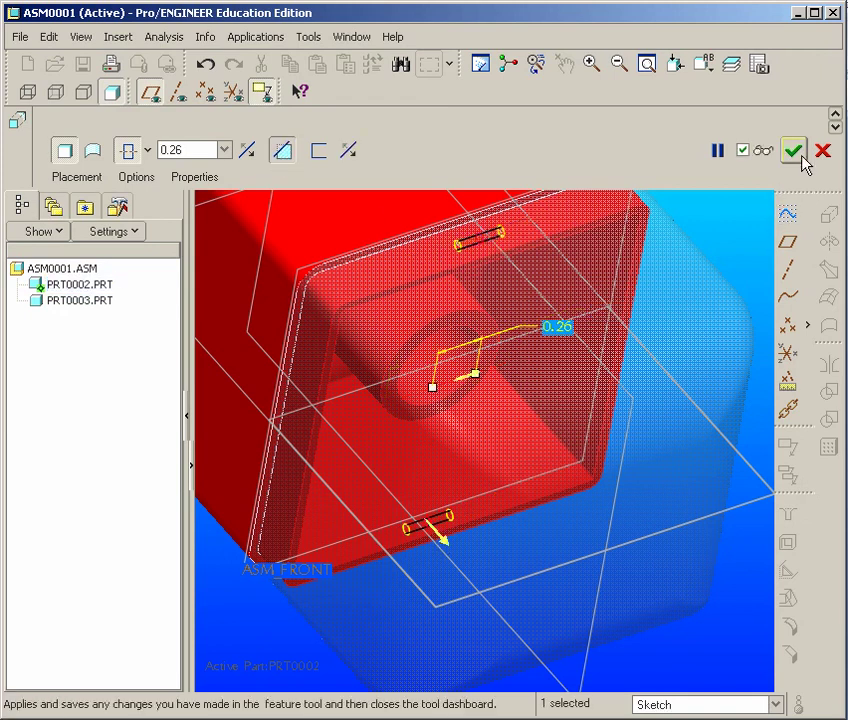
{"action": "left_click", "coordinate": [792, 150]}
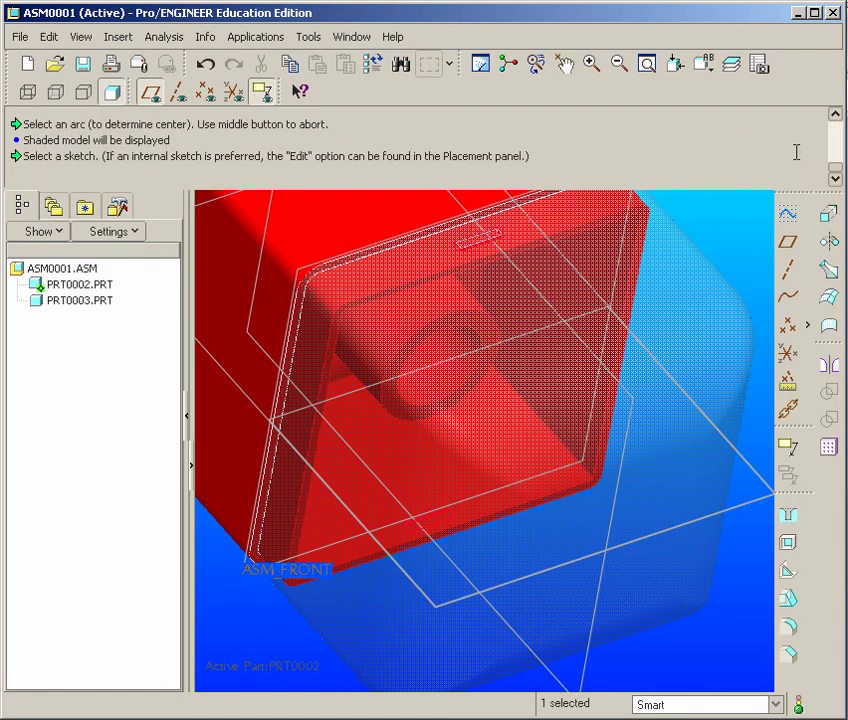